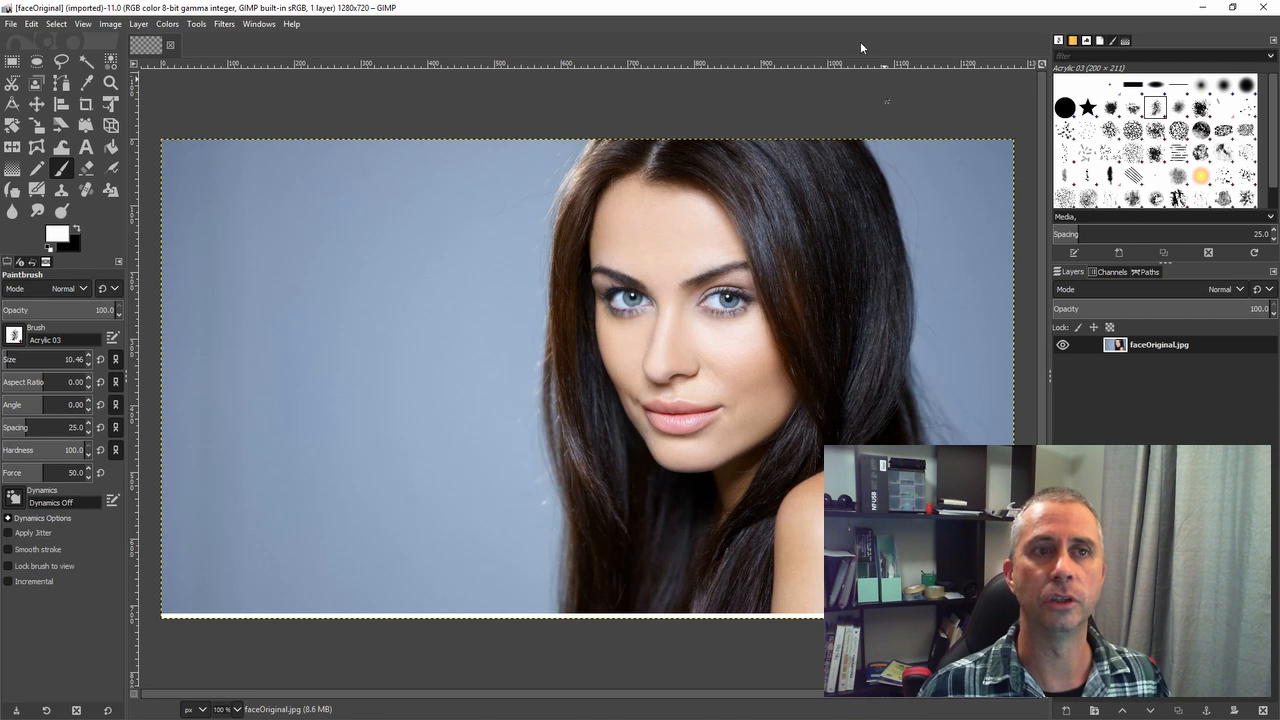
{"action": "mouse_move", "coordinate": [352, 22]}
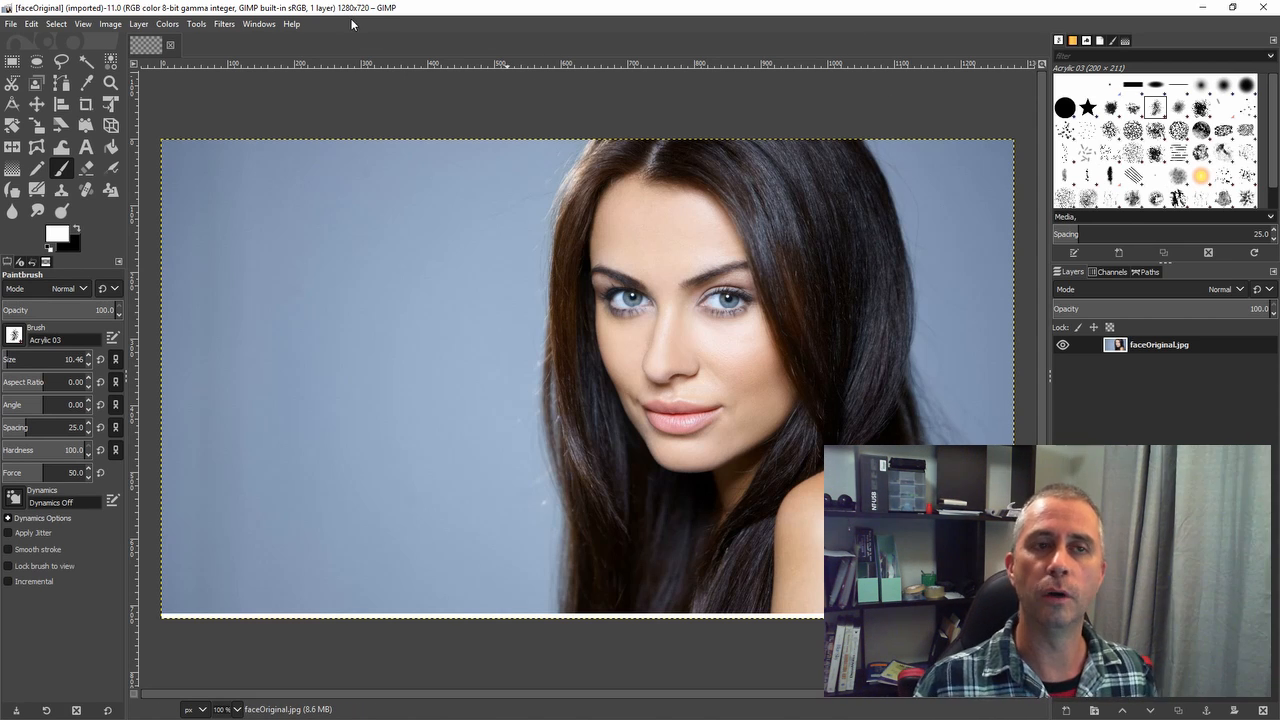
{"action": "mouse_move", "coordinate": [340, 100]}
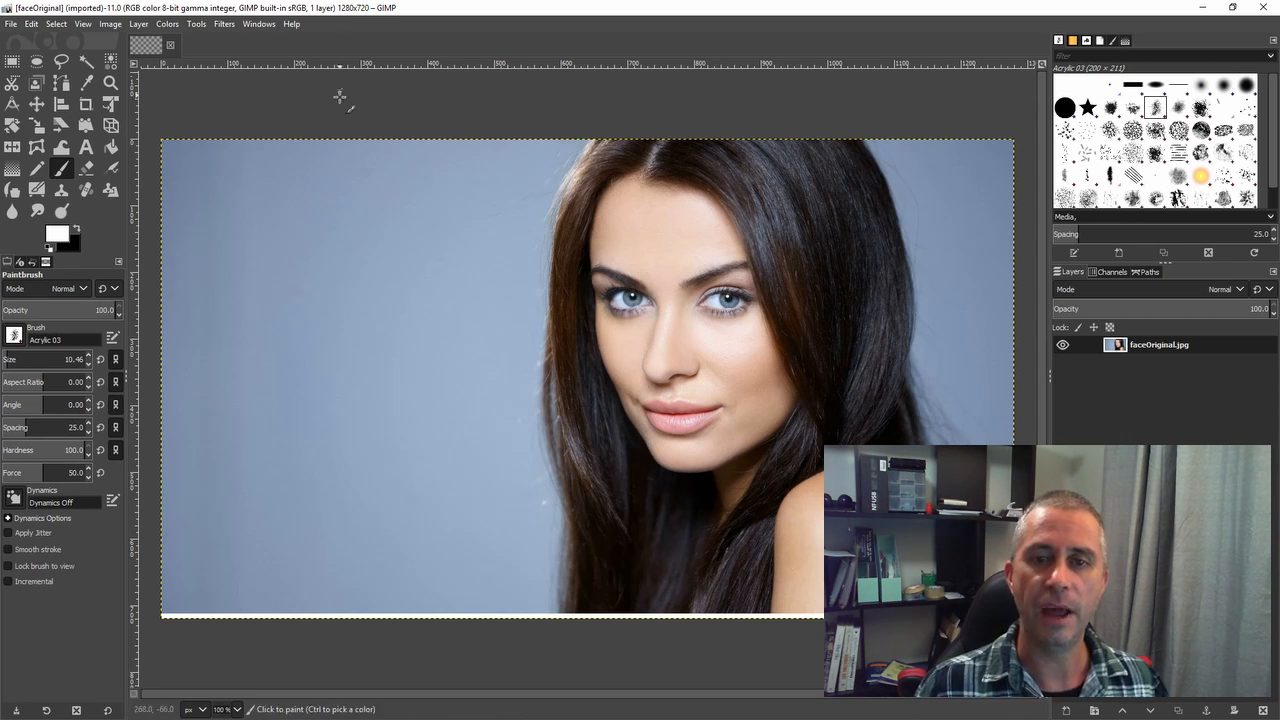
{"action": "mouse_move", "coordinate": [378, 138]}
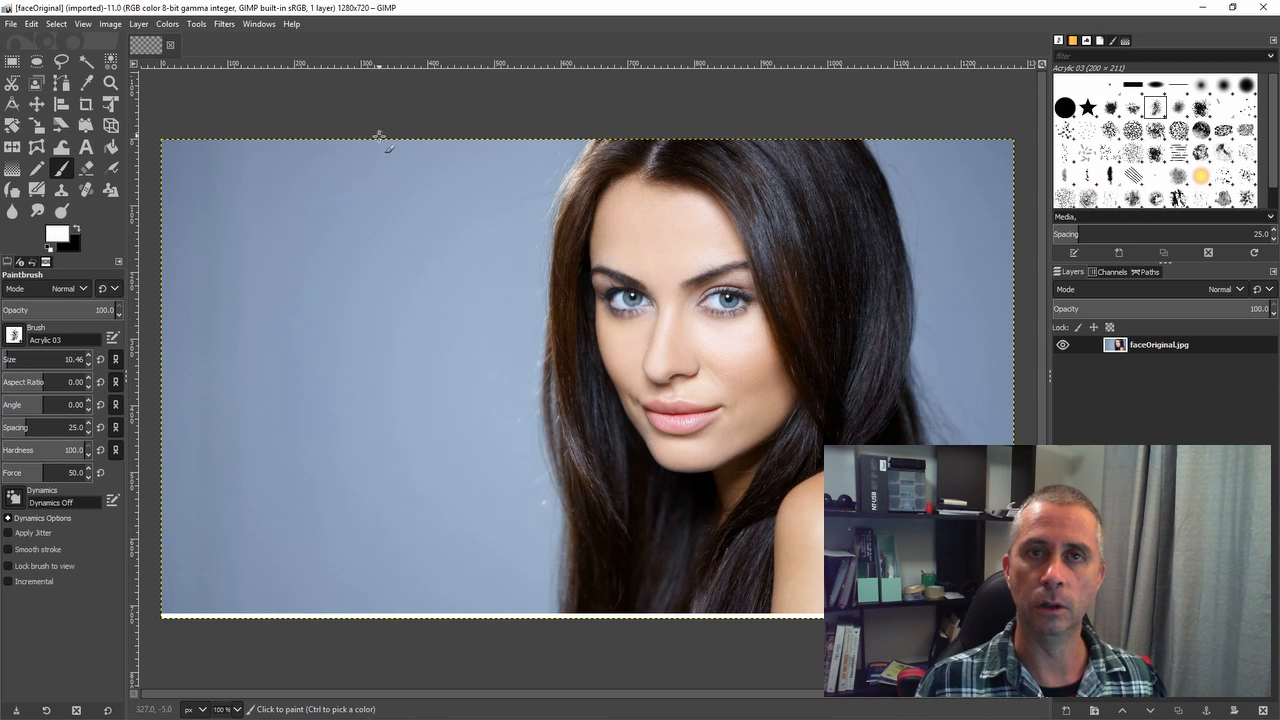
{"action": "mouse_move", "coordinate": [290, 110]}
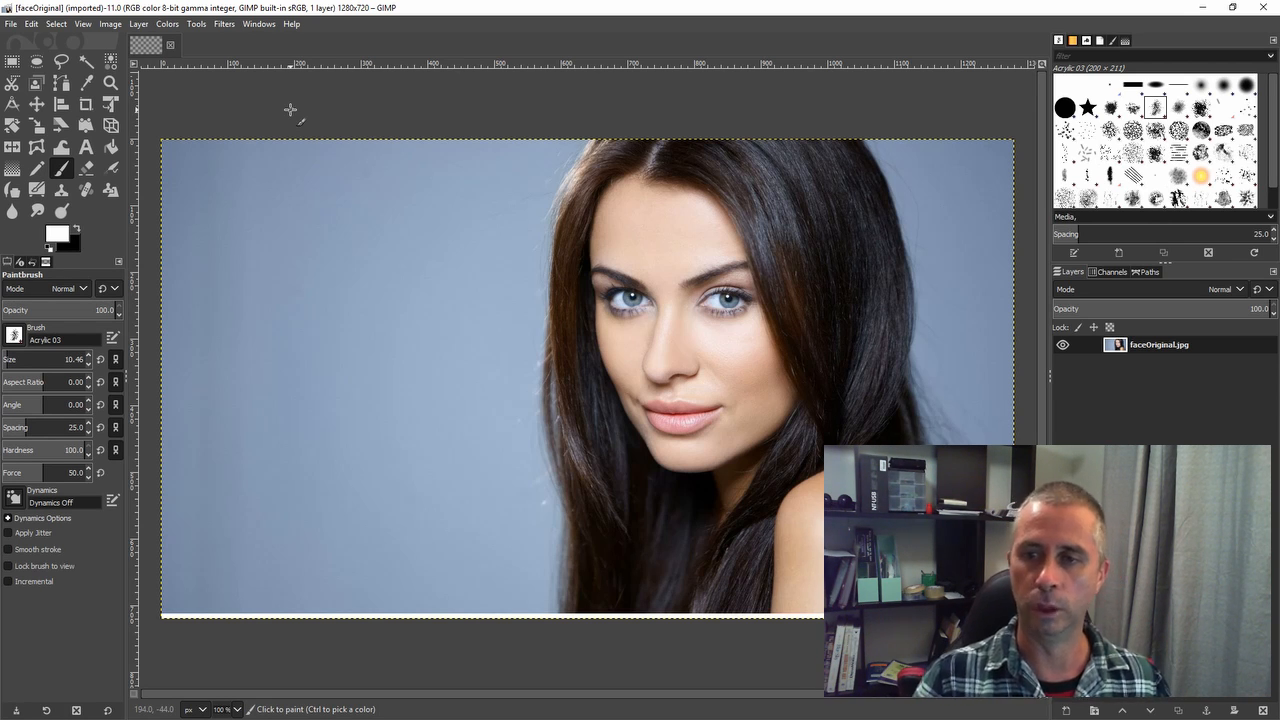
{"action": "mouse_move", "coordinate": [504, 355]}
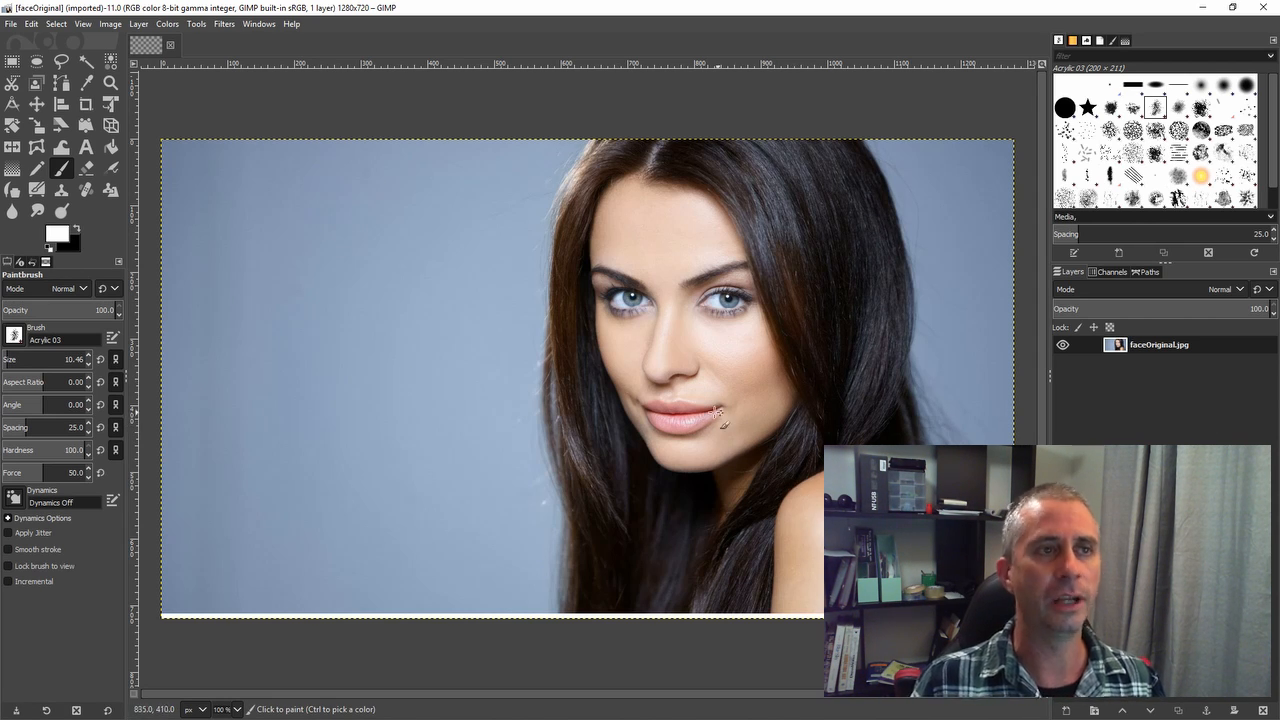
{"action": "mouse_move", "coordinate": [787, 488]}
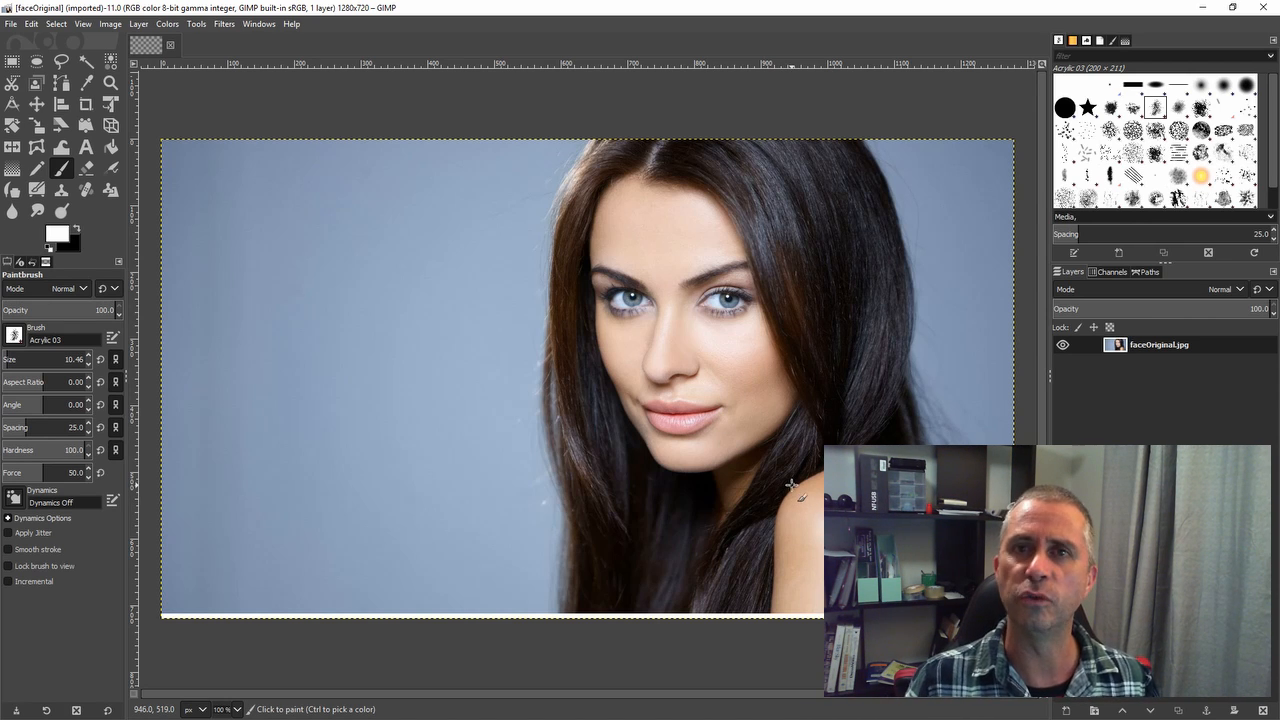
{"action": "mouse_move", "coordinate": [963, 425]}
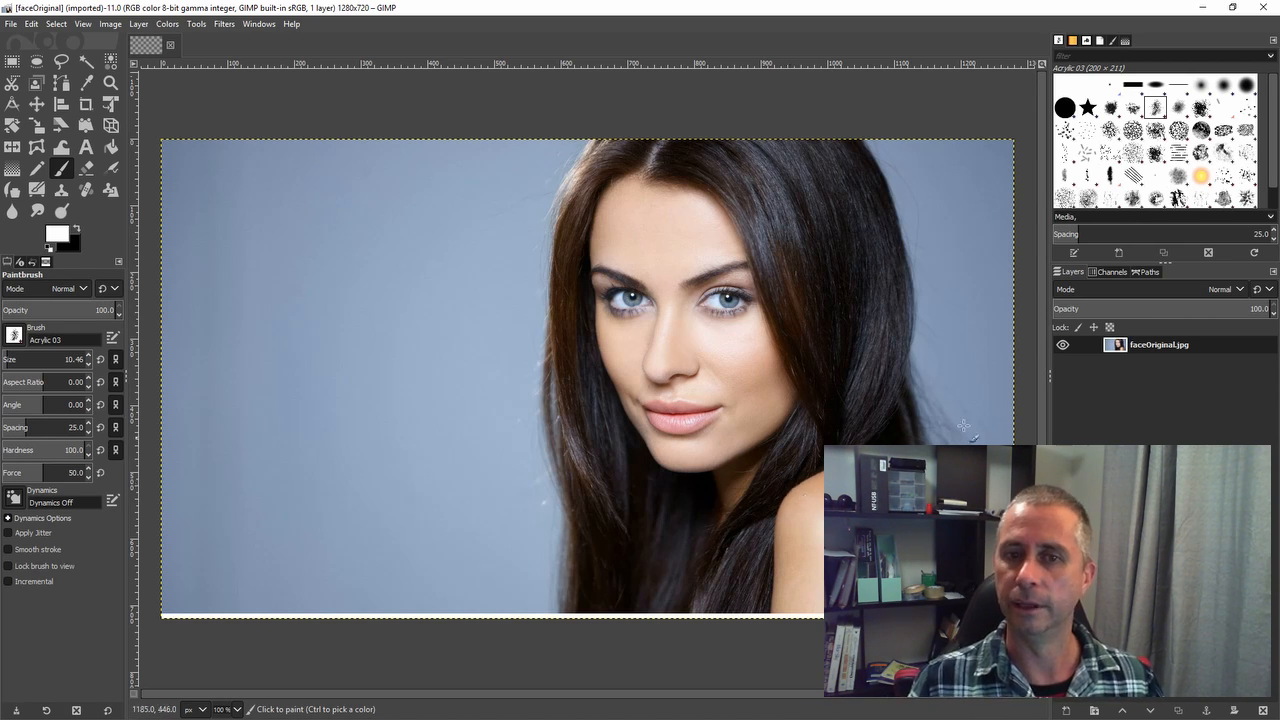
{"action": "mouse_move", "coordinate": [880, 222]}
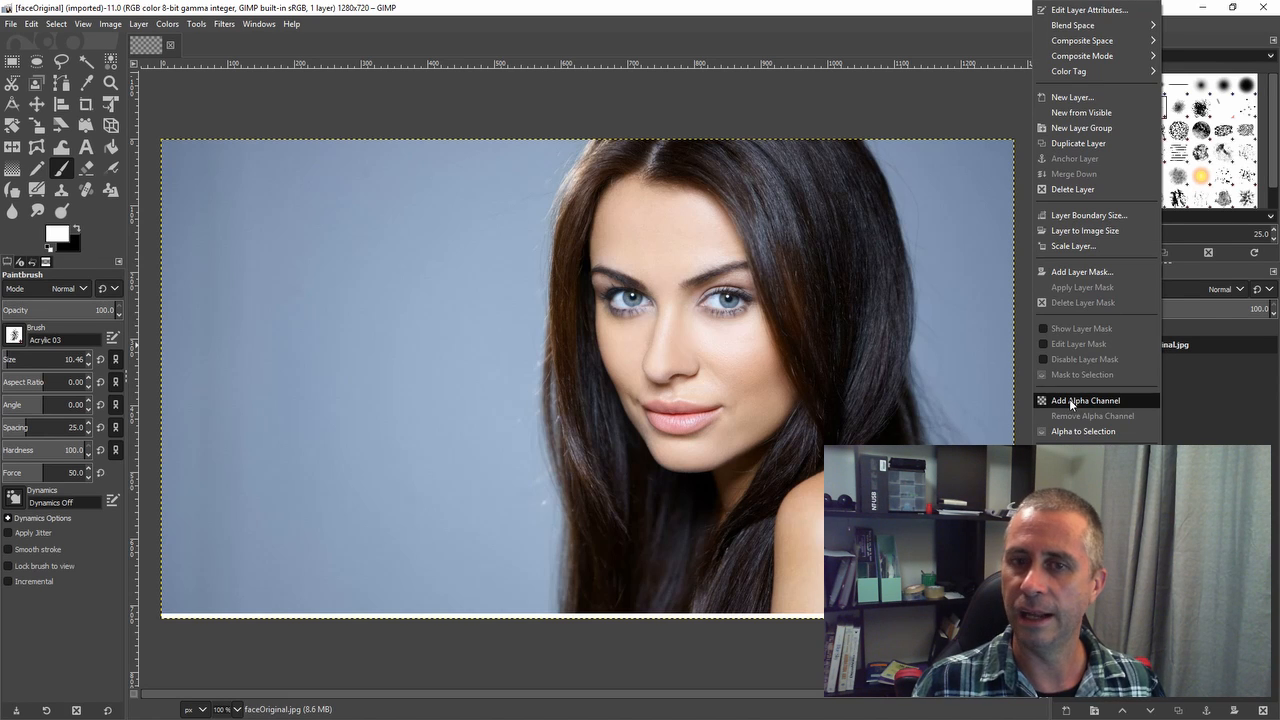
Step: Add an alpha channel to the portrait layer and rename its duplicate to faceColour
{"action": "left_click", "coordinate": [1083, 400]}
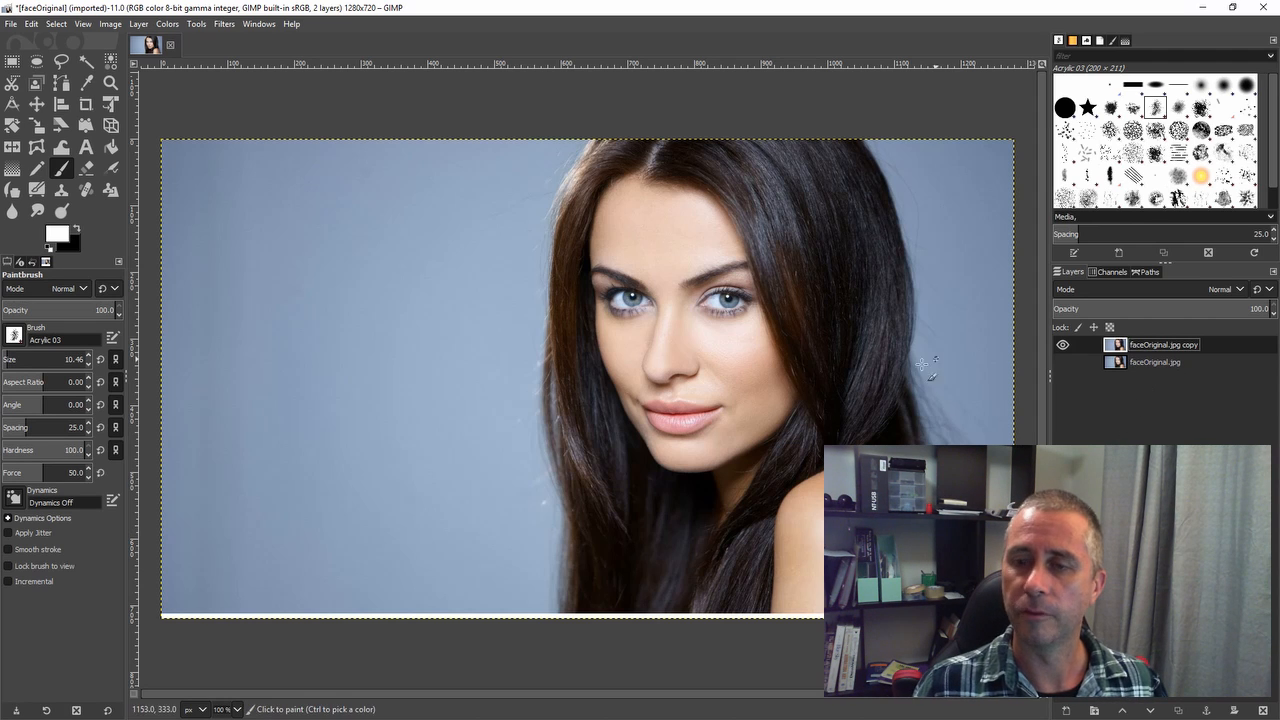
{"action": "double_click", "coordinate": [1163, 345]}
{"action": "type", "text": "faceColour"}
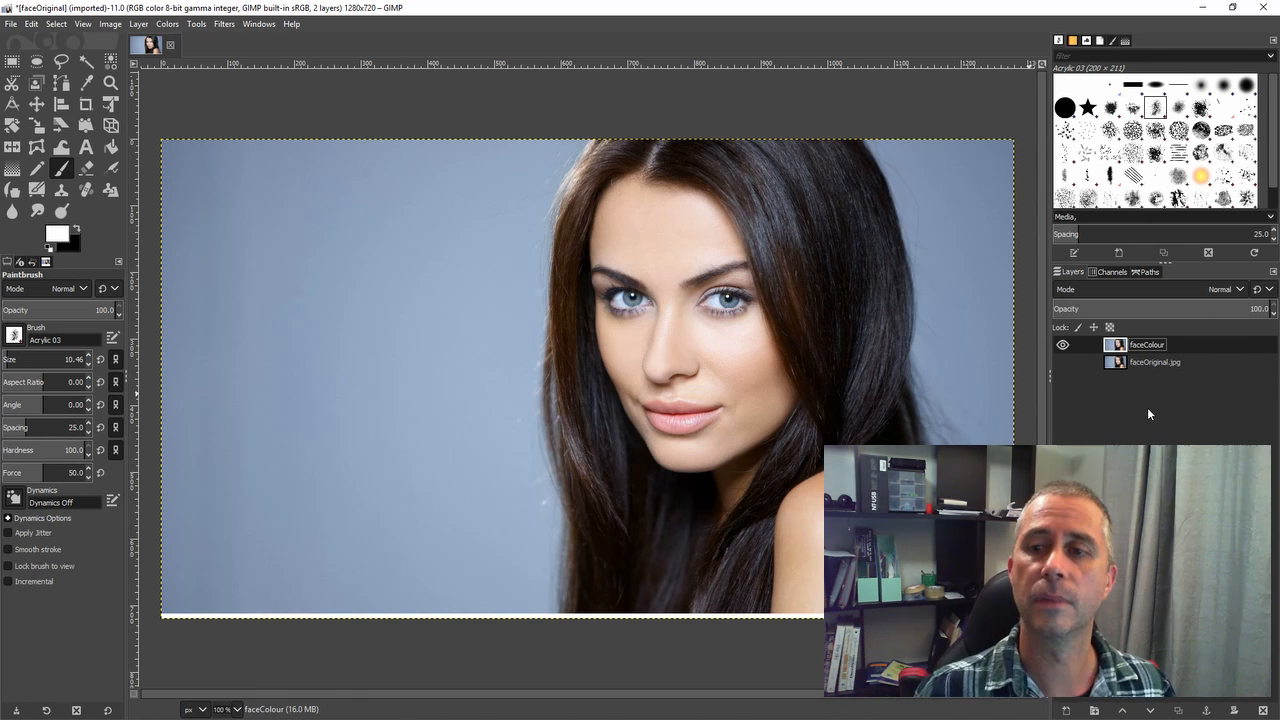
{"action": "mouse_move", "coordinate": [518, 254]}
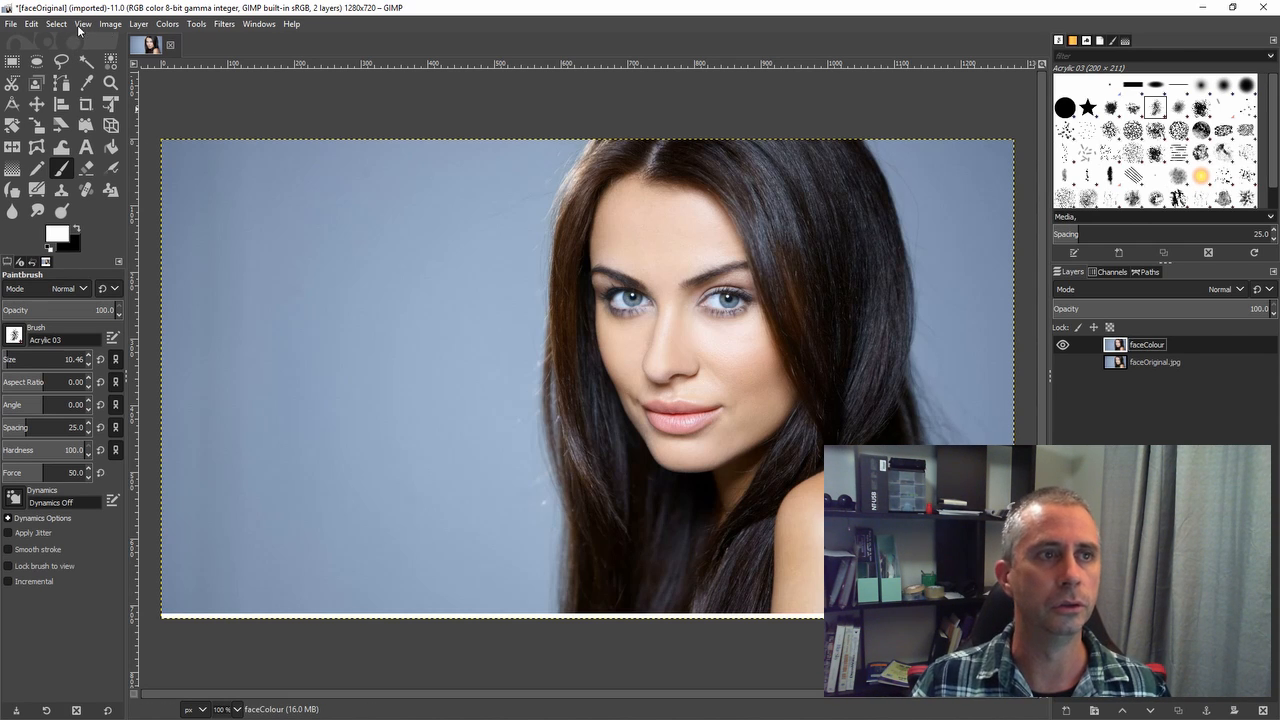
Step: Select the blue background with Select By Color, tightening the threshold on a second drag
{"action": "left_click", "coordinate": [56, 23]}
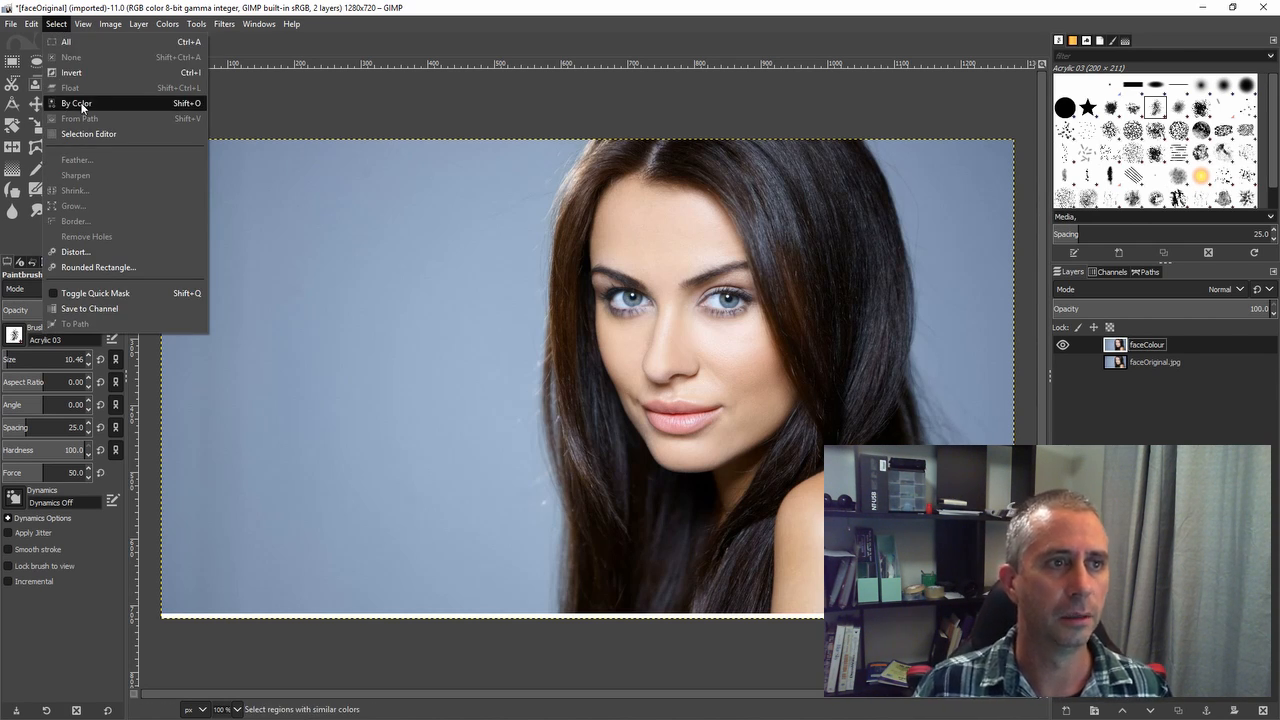
{"action": "left_click", "coordinate": [76, 103]}
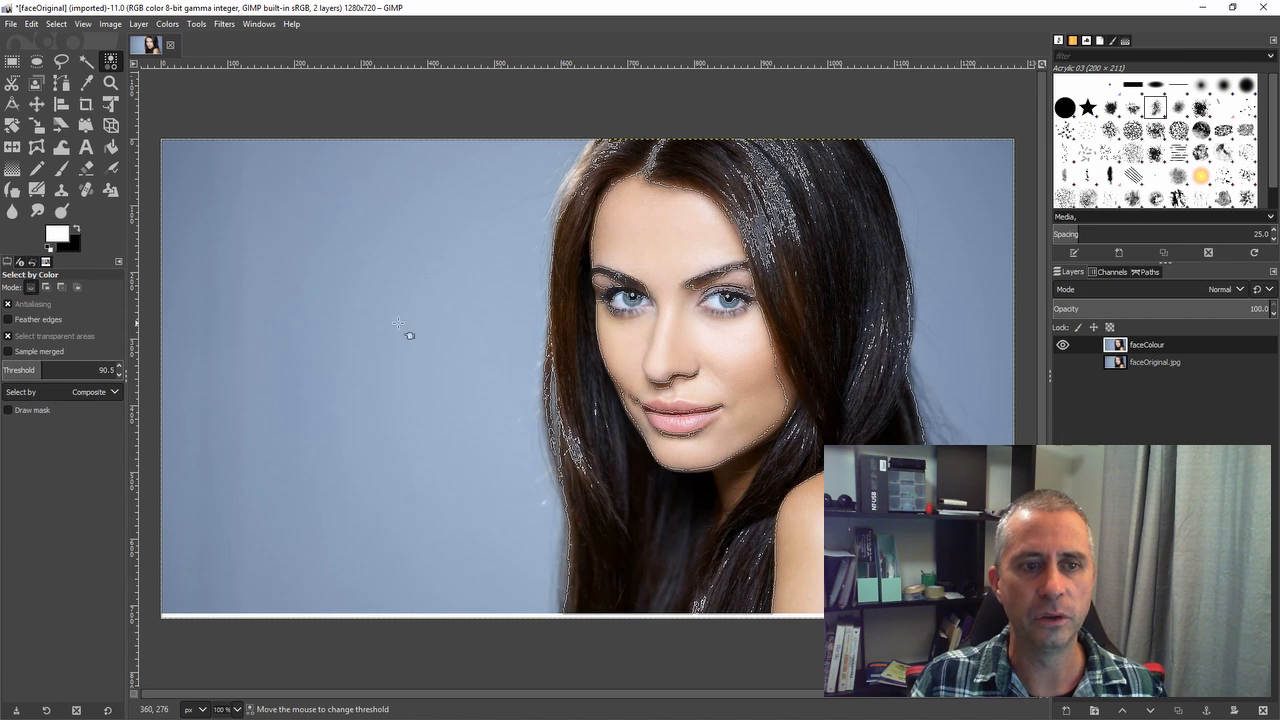
{"action": "left_click_drag", "start_coordinate": [398, 322], "coordinate": [220, 225]}
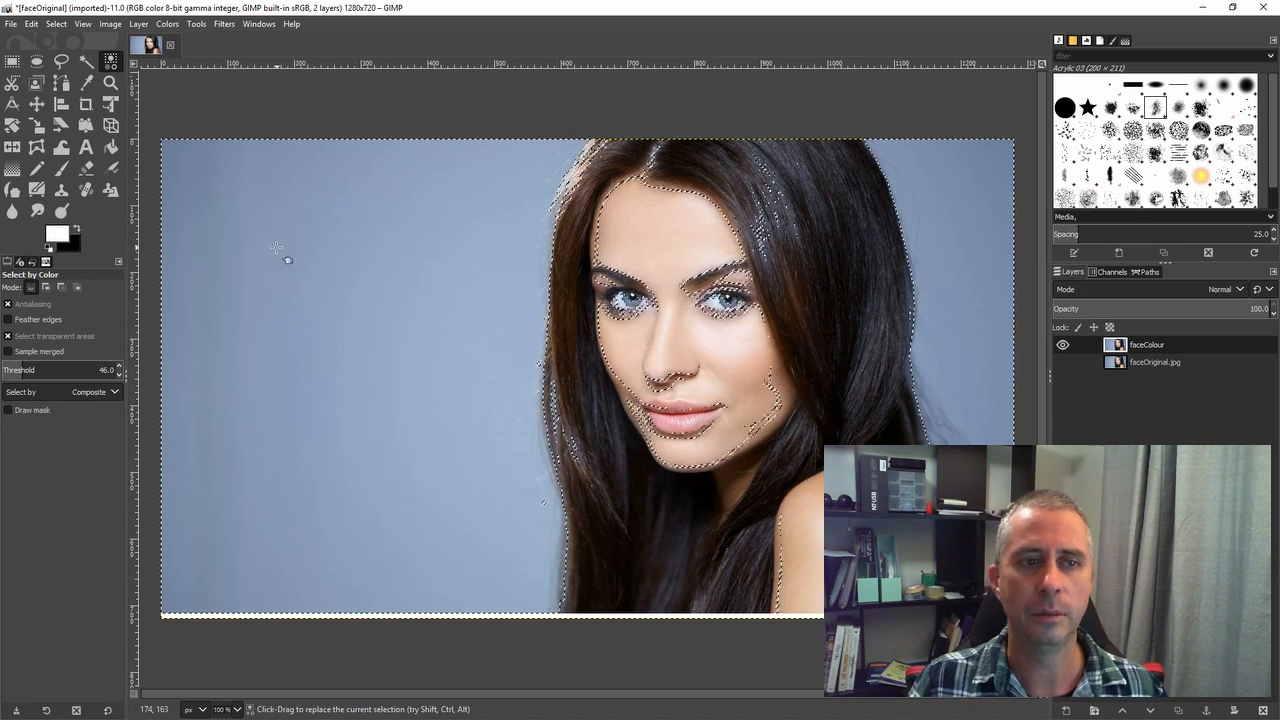
{"action": "left_click_drag", "start_coordinate": [277, 247], "coordinate": [334, 264]}
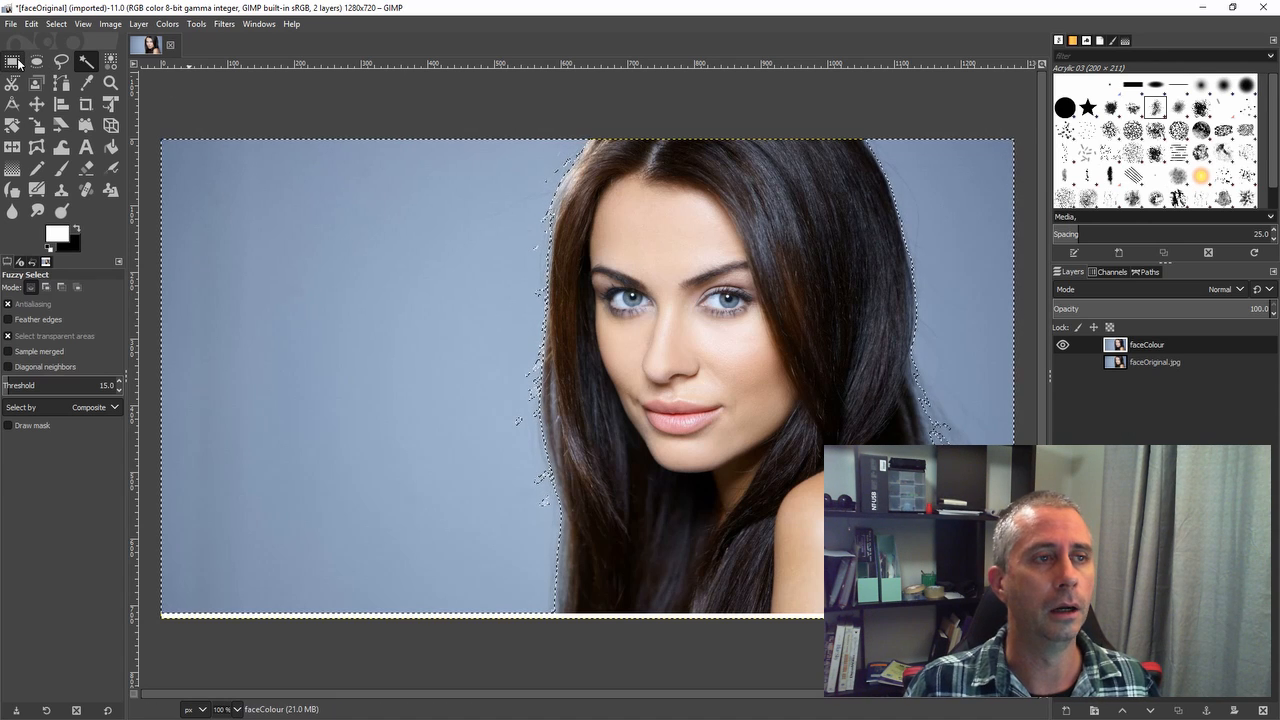
{"action": "left_click", "coordinate": [13, 61]}
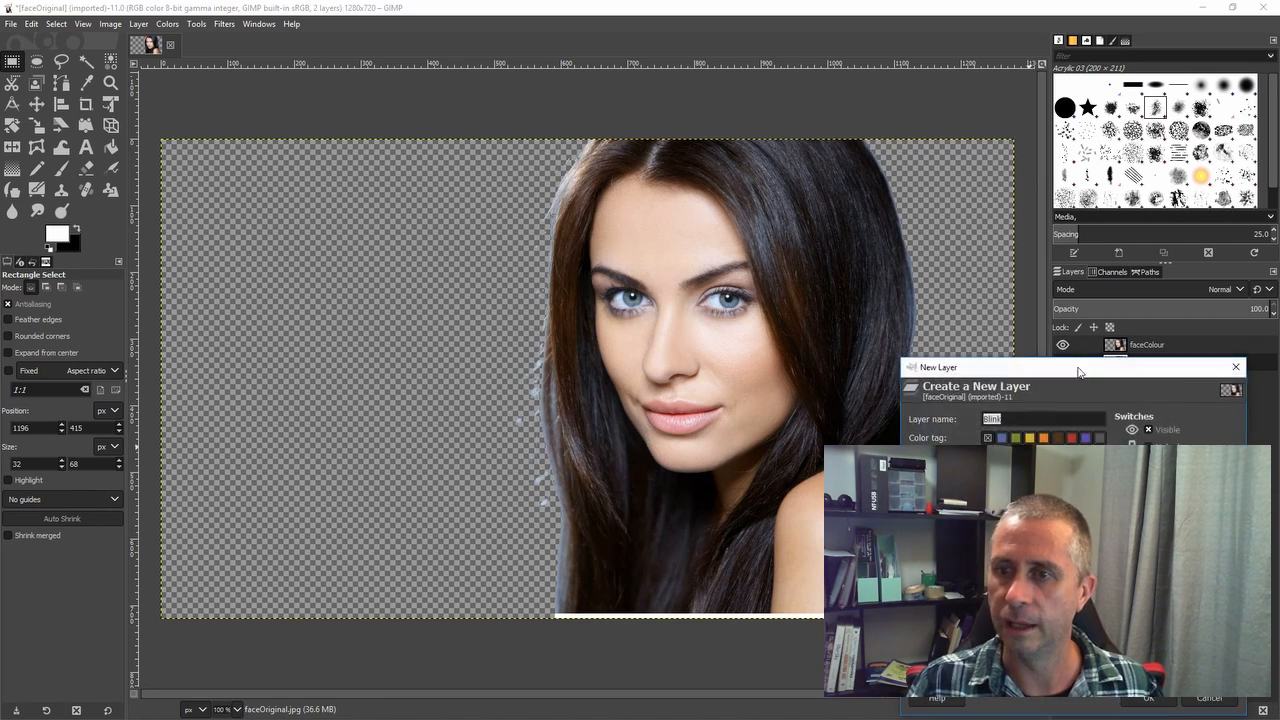
Step: Create the white Blink layer, then erase leftover blue fringe beside her hair with a round brush
{"action": "left_click", "coordinate": [1148, 697]}
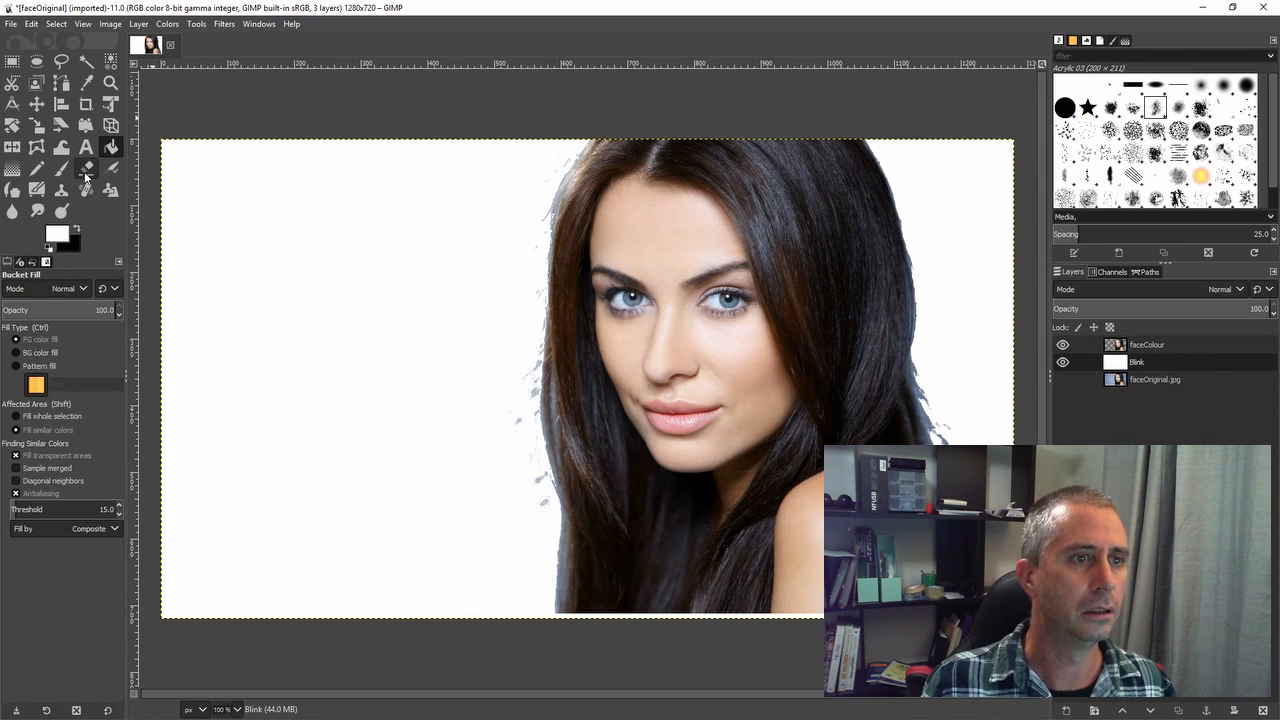
{"action": "left_click", "coordinate": [85, 169]}
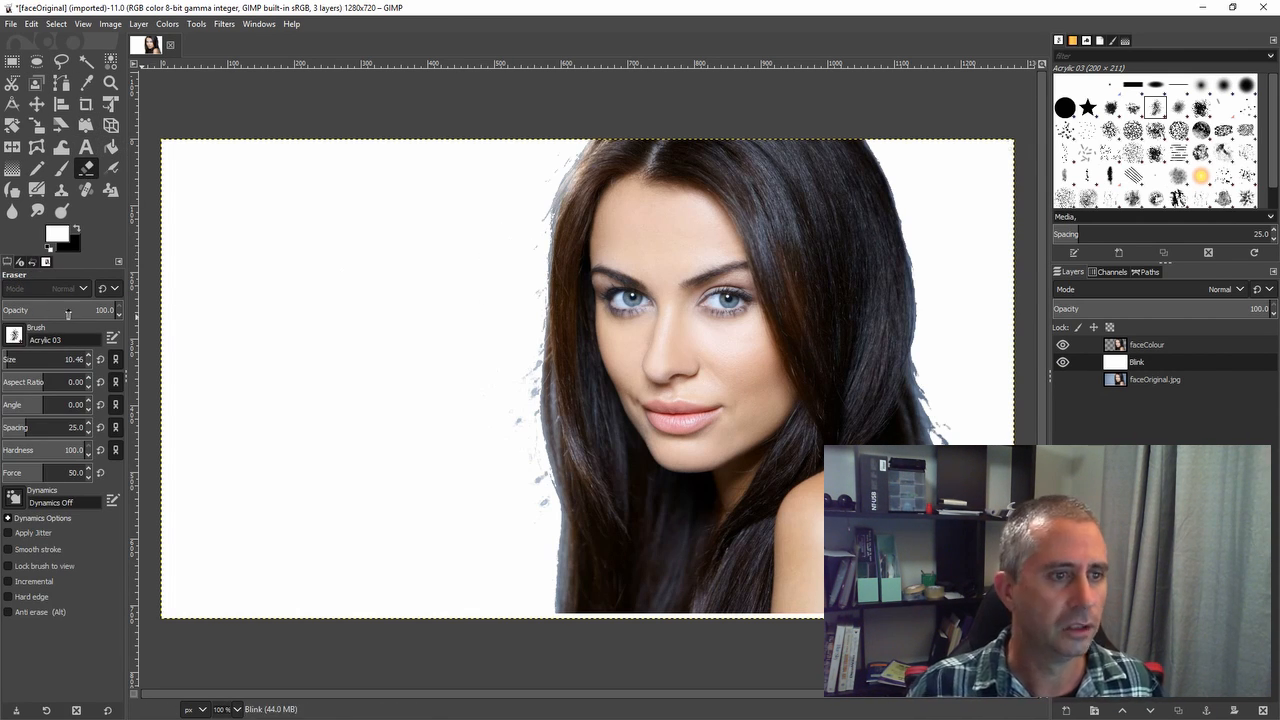
{"action": "left_click", "coordinate": [14, 335]}
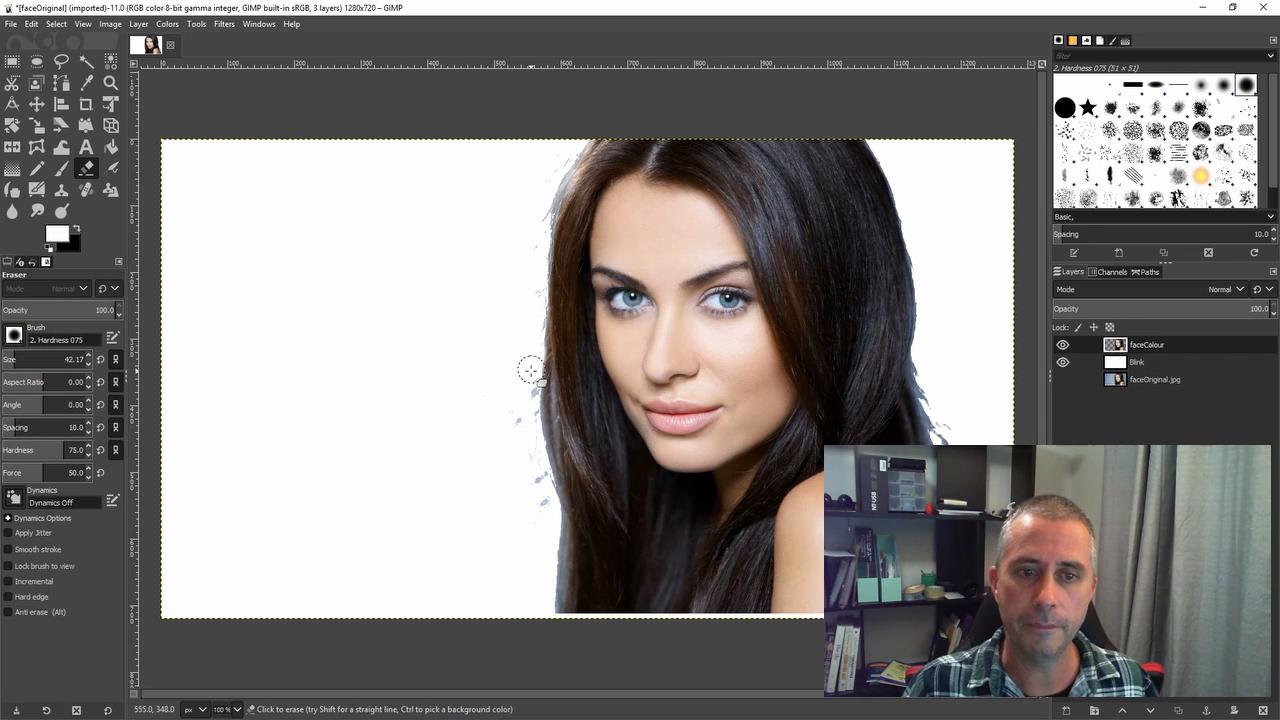
{"action": "left_click_drag", "start_coordinate": [532, 370], "coordinate": [538, 483]}
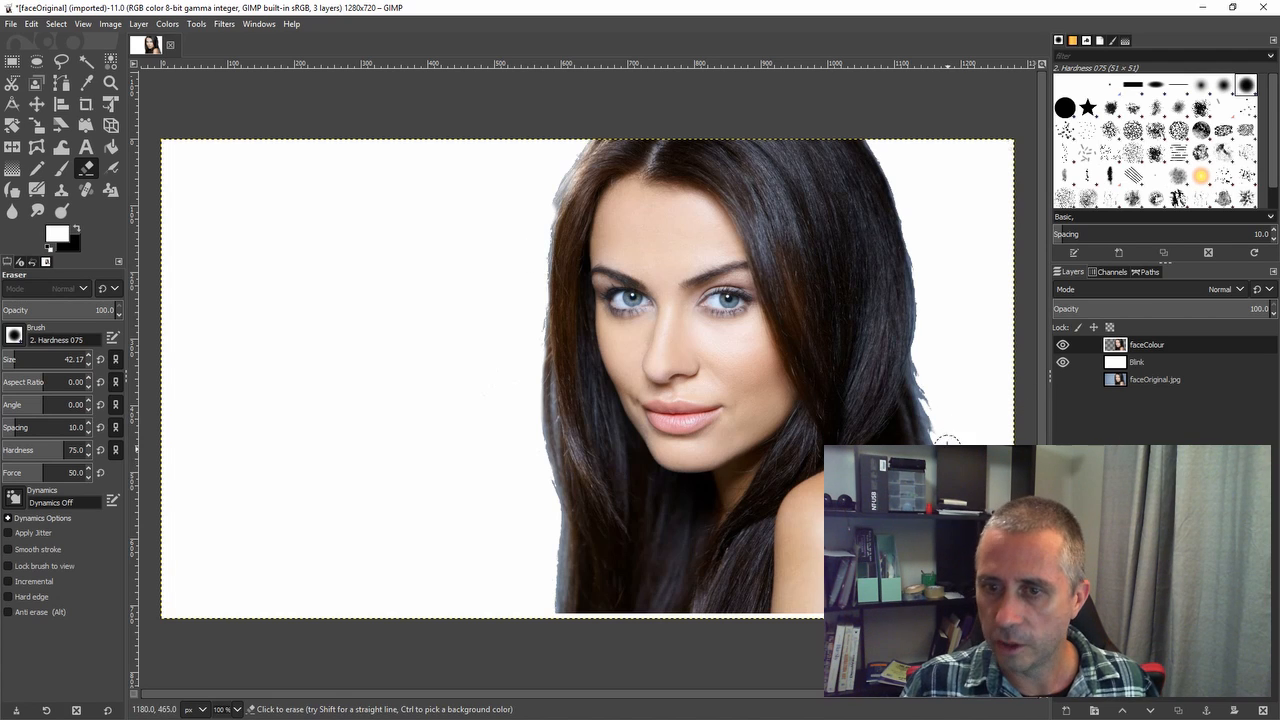
{"action": "mouse_move", "coordinate": [930, 375]}
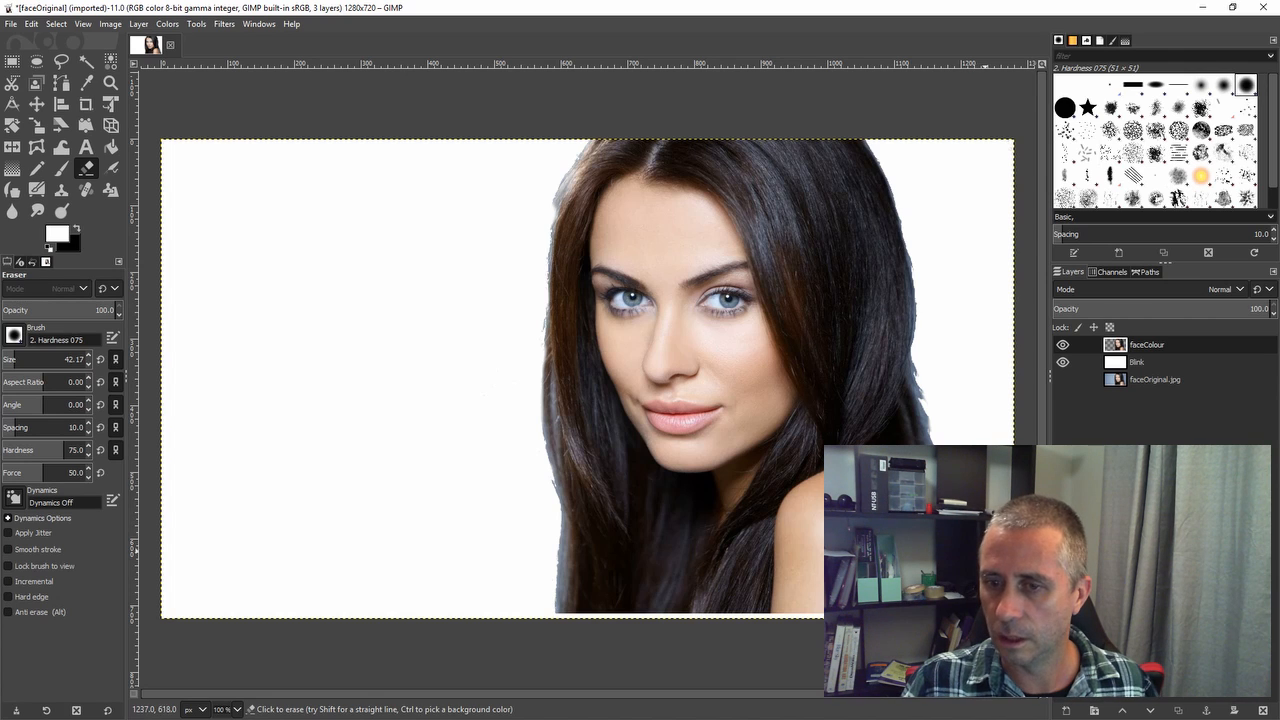
{"action": "mouse_move", "coordinate": [987, 290]}
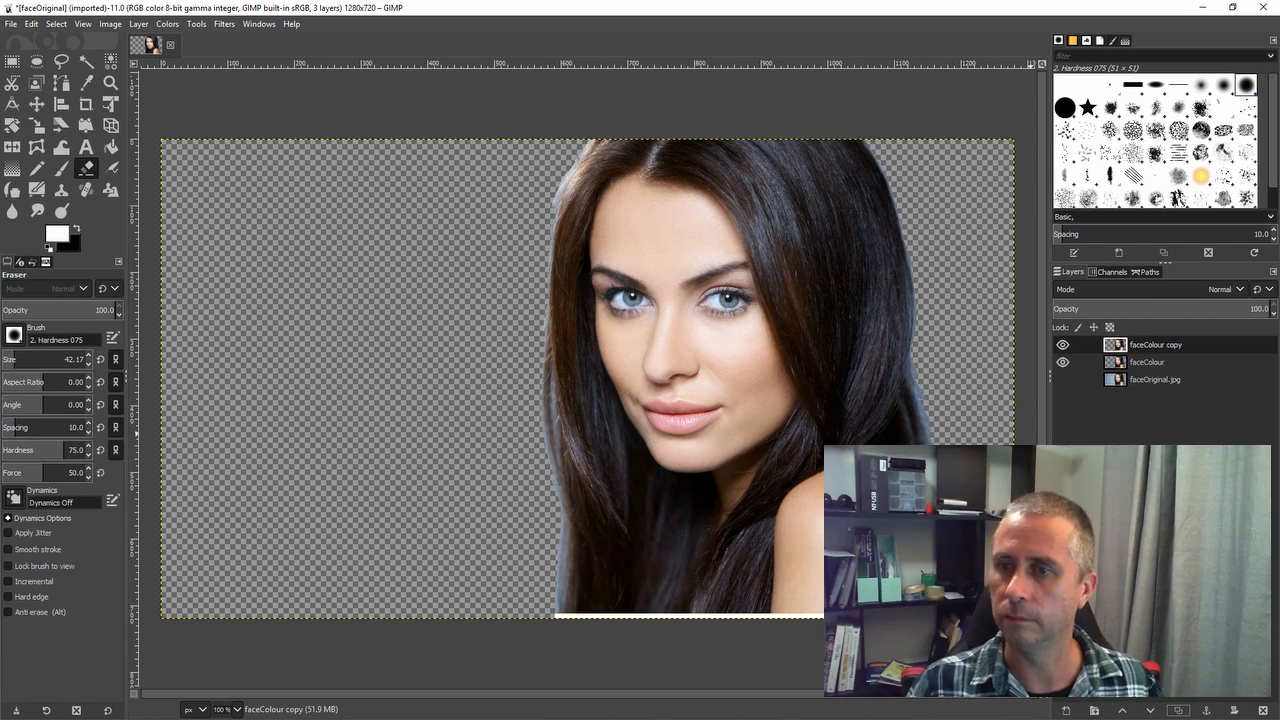
Step: Hide the lower faceColour layer so only the top copy shows, heading to the Colors menu
{"action": "left_click", "coordinate": [1063, 362]}
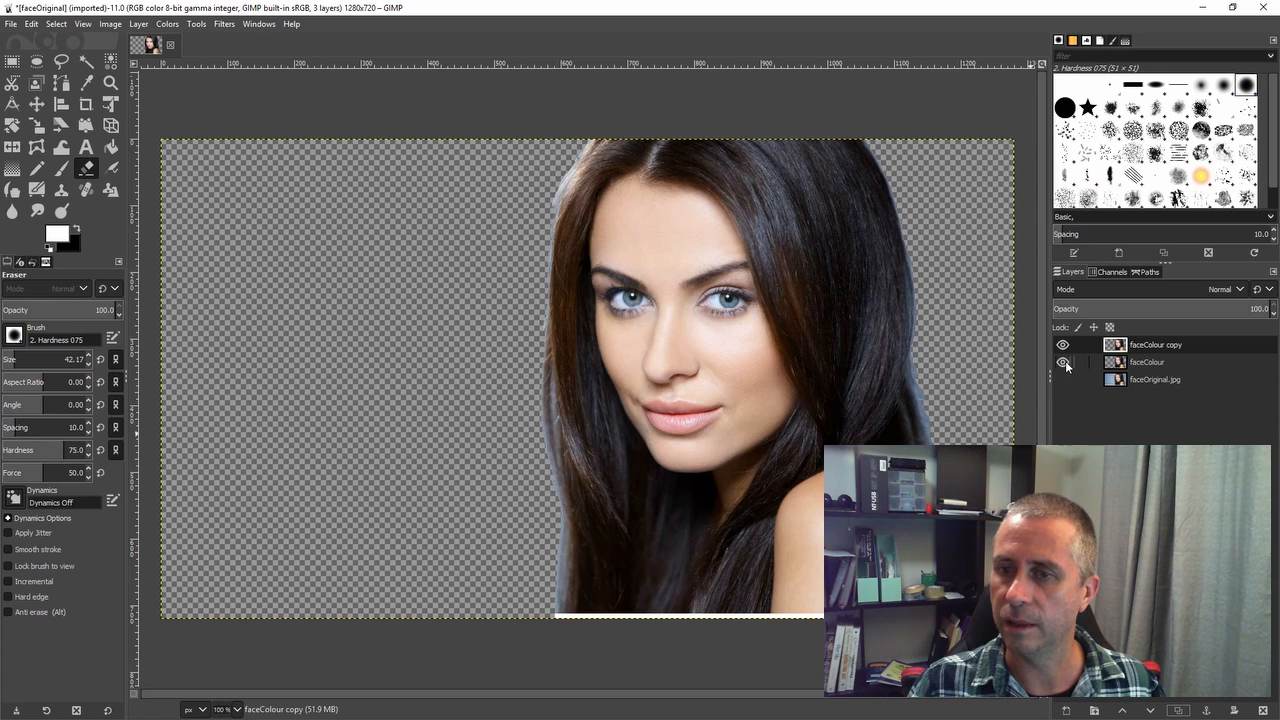
{"action": "left_click", "coordinate": [1063, 362]}
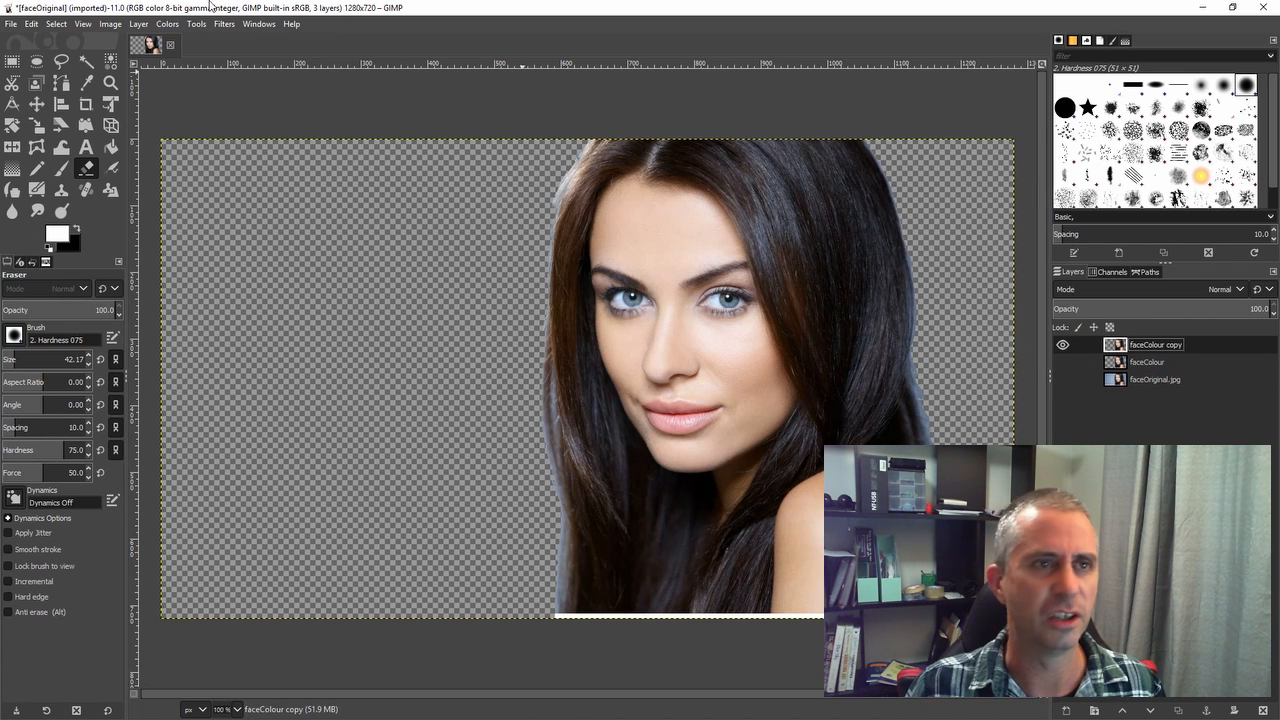
{"action": "left_click", "coordinate": [167, 23]}
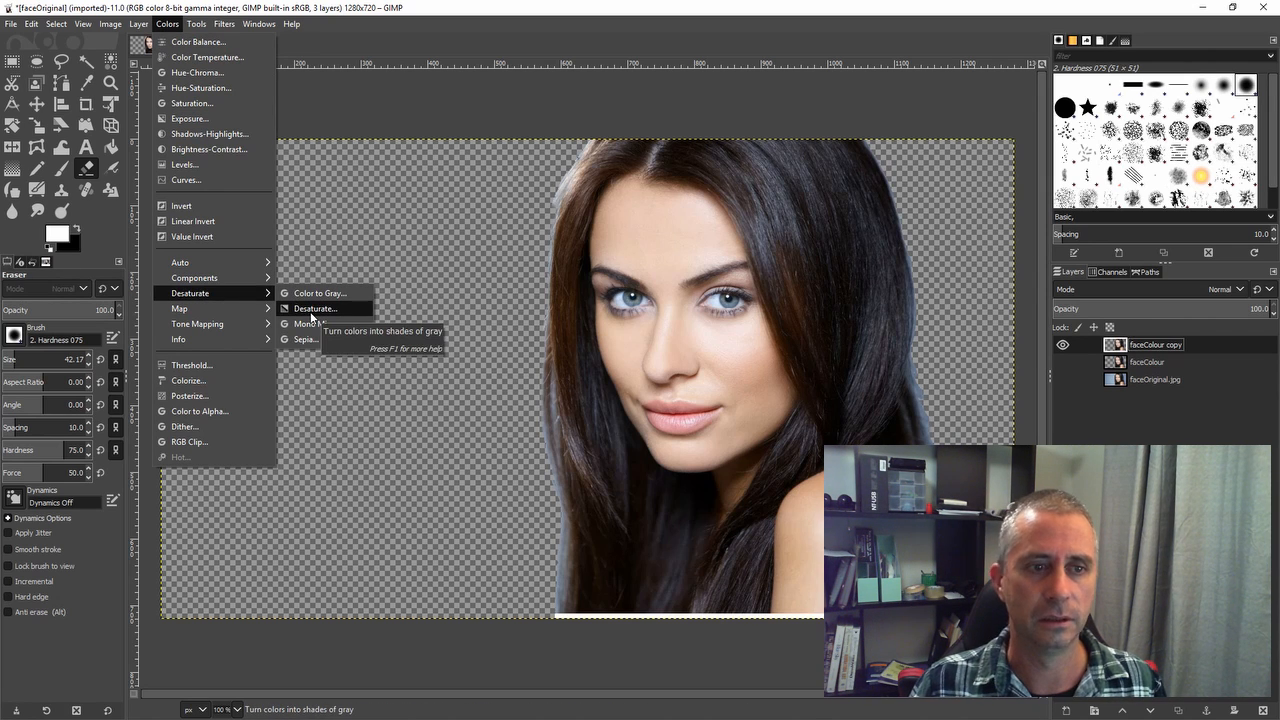
Step: Desaturate the faceColour copy to black and white using Luminance mode
{"action": "left_click", "coordinate": [315, 308]}
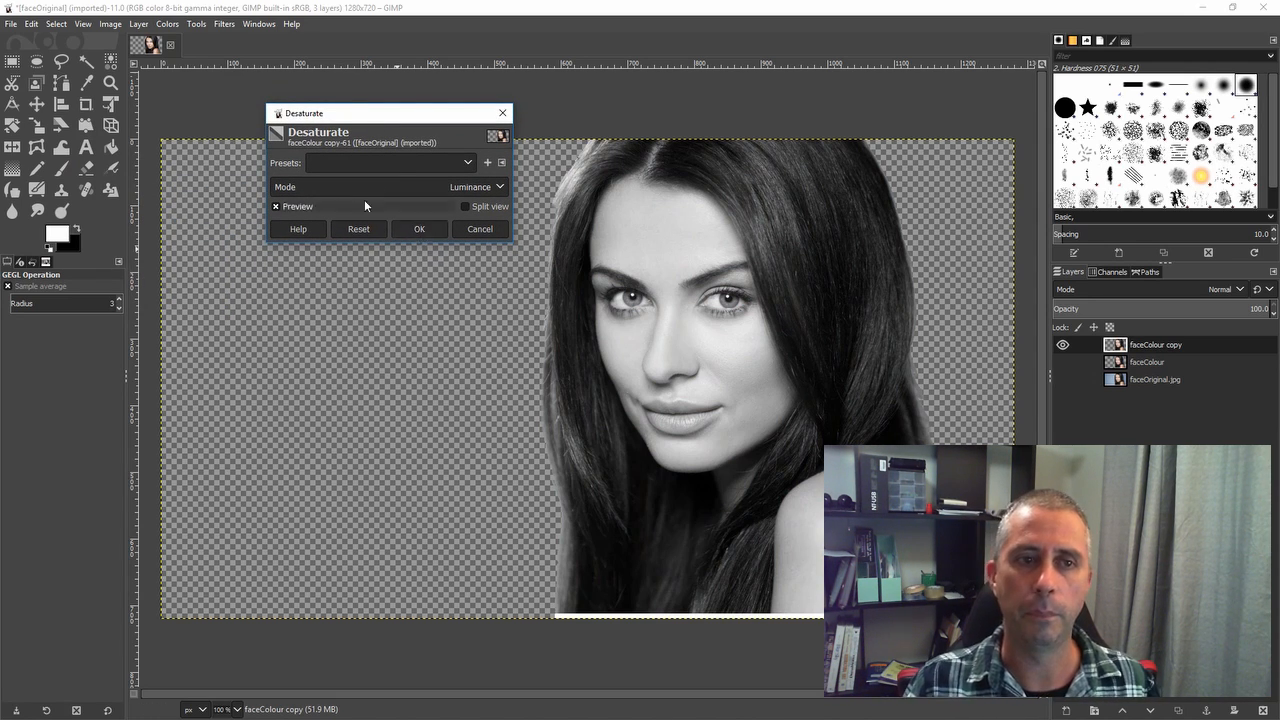
{"action": "left_click", "coordinate": [477, 187]}
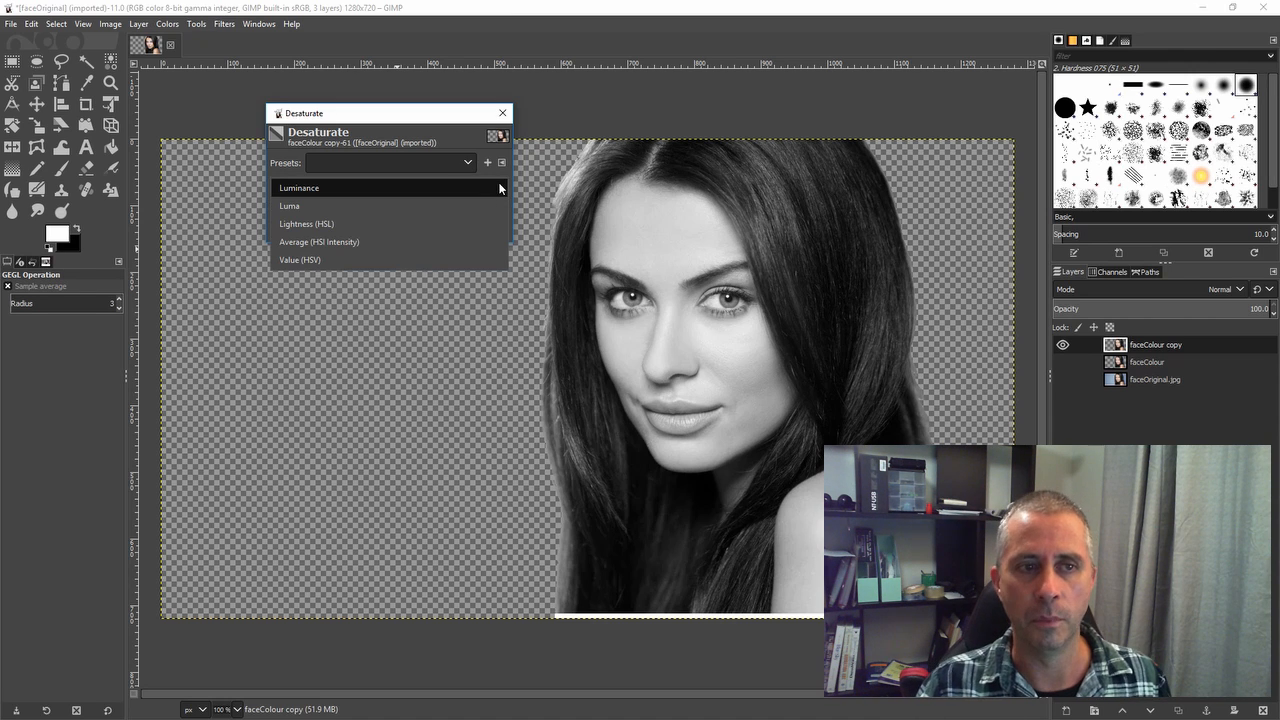
{"action": "mouse_move", "coordinate": [335, 242]}
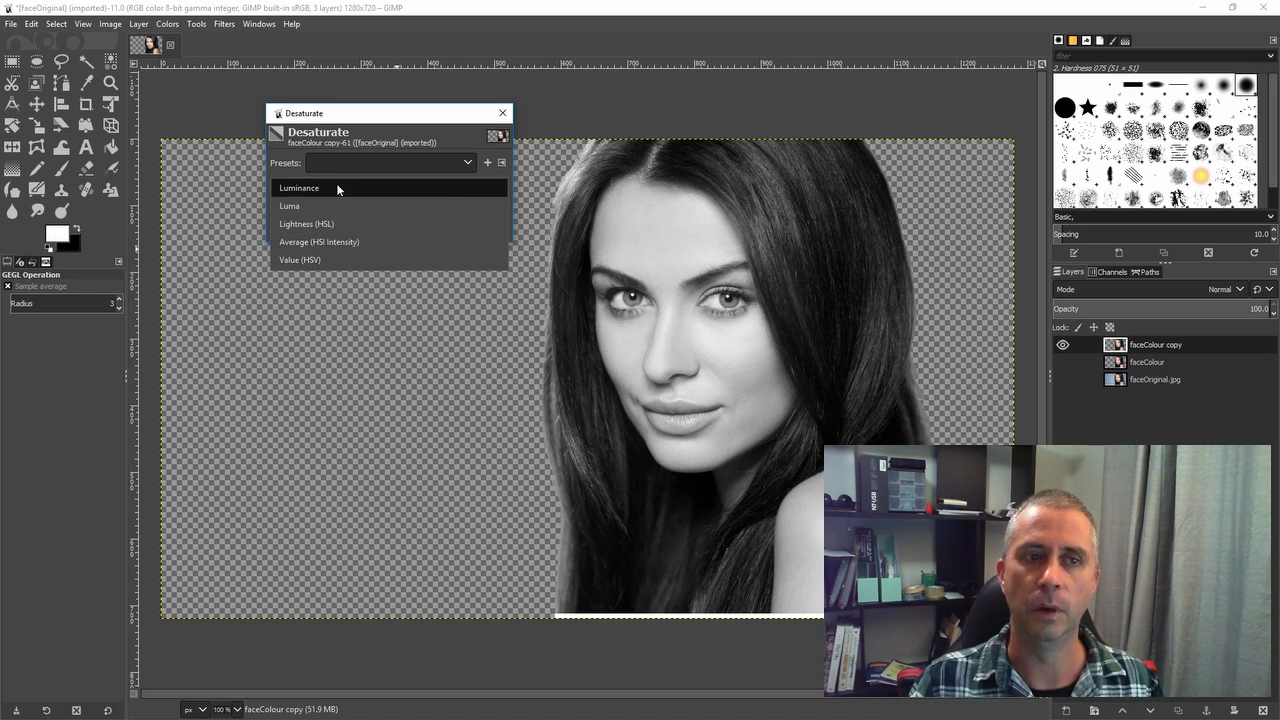
{"action": "left_click", "coordinate": [298, 187]}
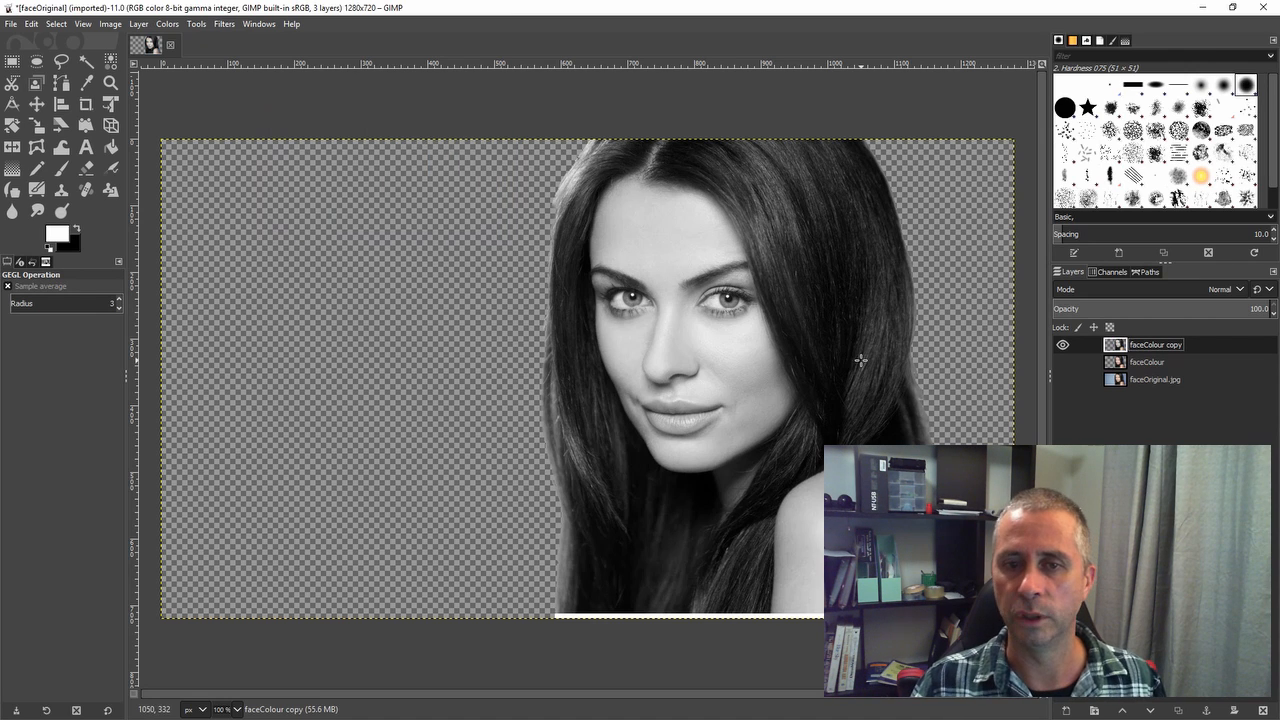
{"action": "mouse_move", "coordinate": [685, 292]}
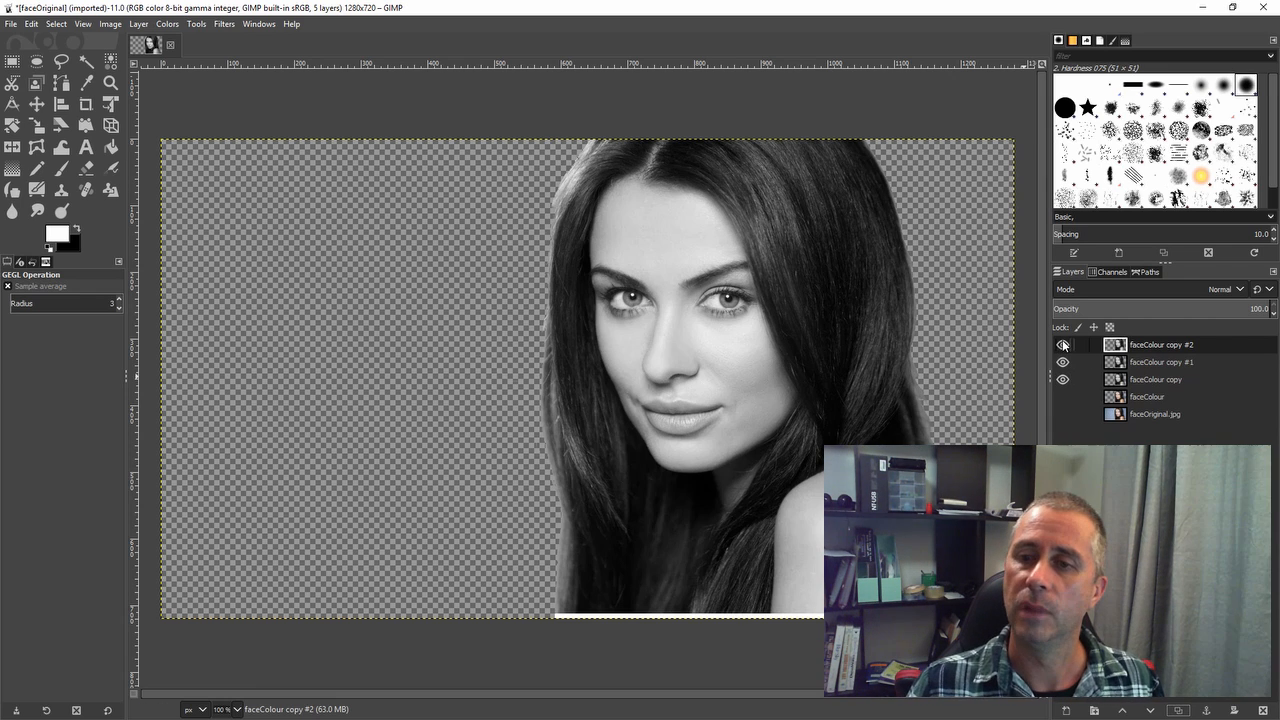
Step: Hide faceColour copy #2 and set faceColour copy #1 to Dodge blending mode
{"action": "left_click", "coordinate": [1063, 344]}
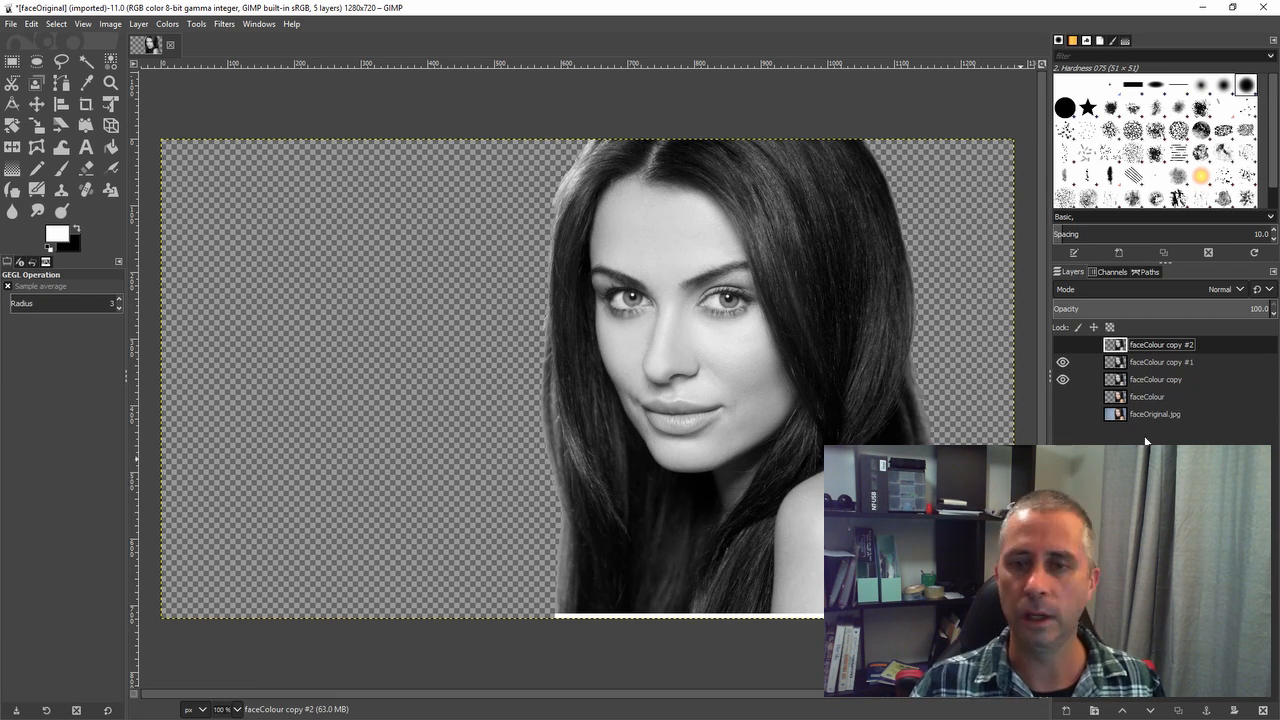
{"action": "left_click", "coordinate": [1062, 362]}
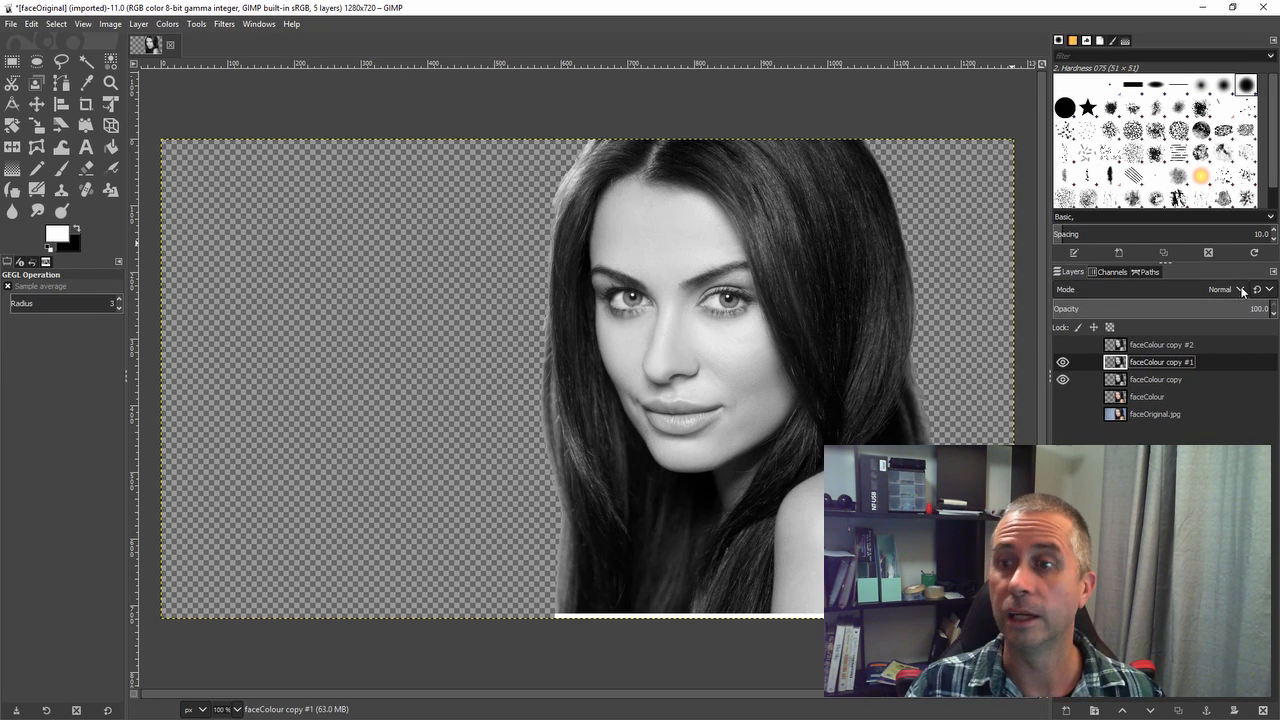
{"action": "left_click", "coordinate": [1243, 289]}
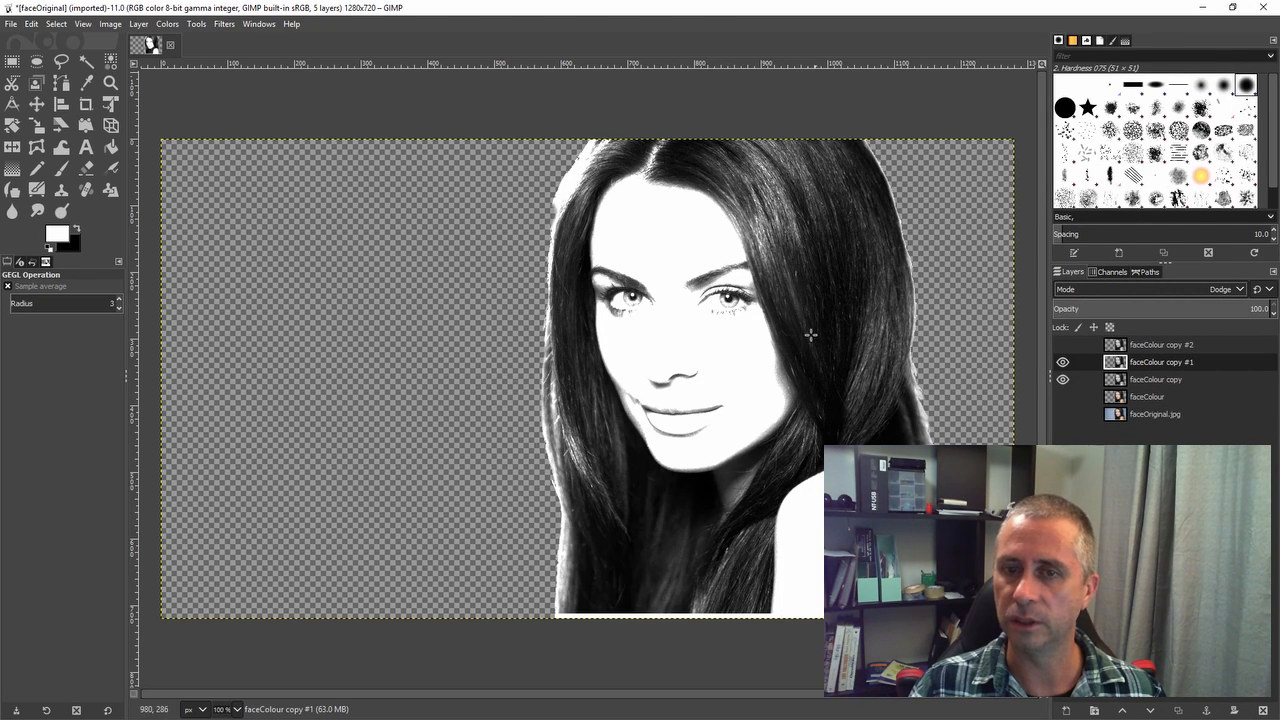
{"action": "mouse_move", "coordinate": [723, 365]}
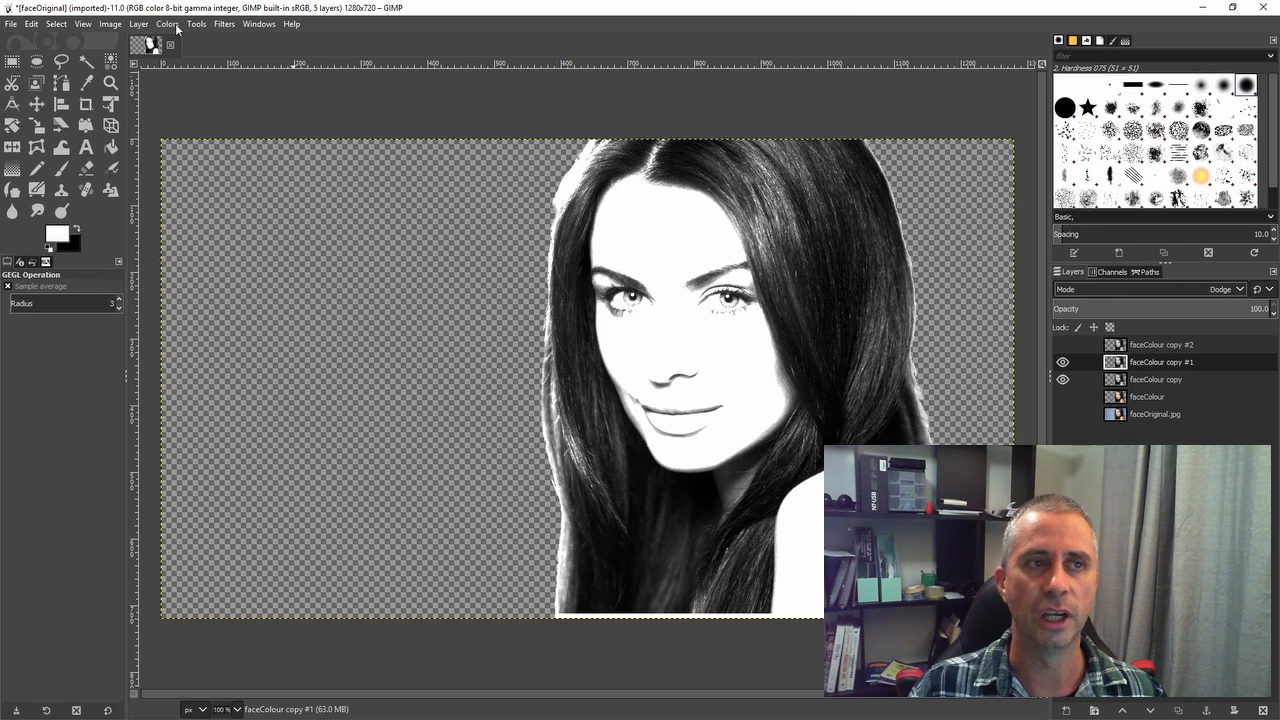
Step: Invert the colours of copy #1, then toggle the grey faceColour copy and leave it hidden
{"action": "left_click", "coordinate": [167, 23]}
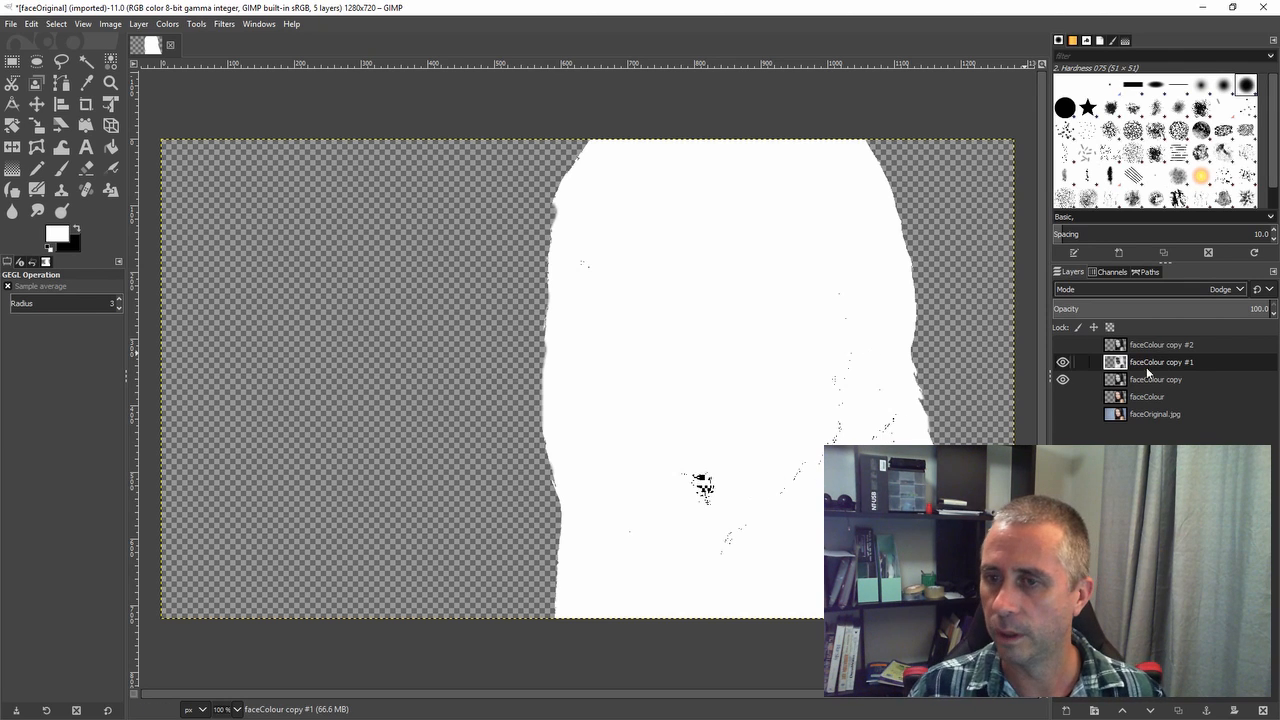
{"action": "left_click", "coordinate": [1063, 379]}
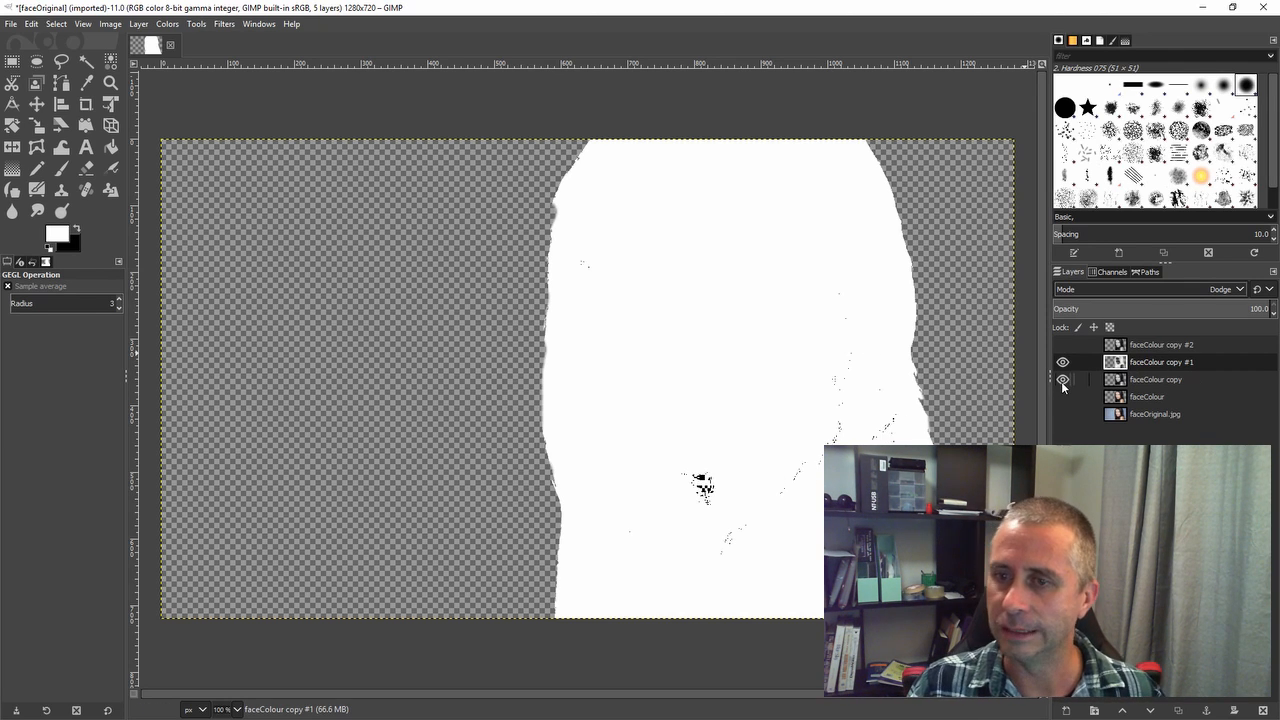
{"action": "left_click", "coordinate": [1062, 379]}
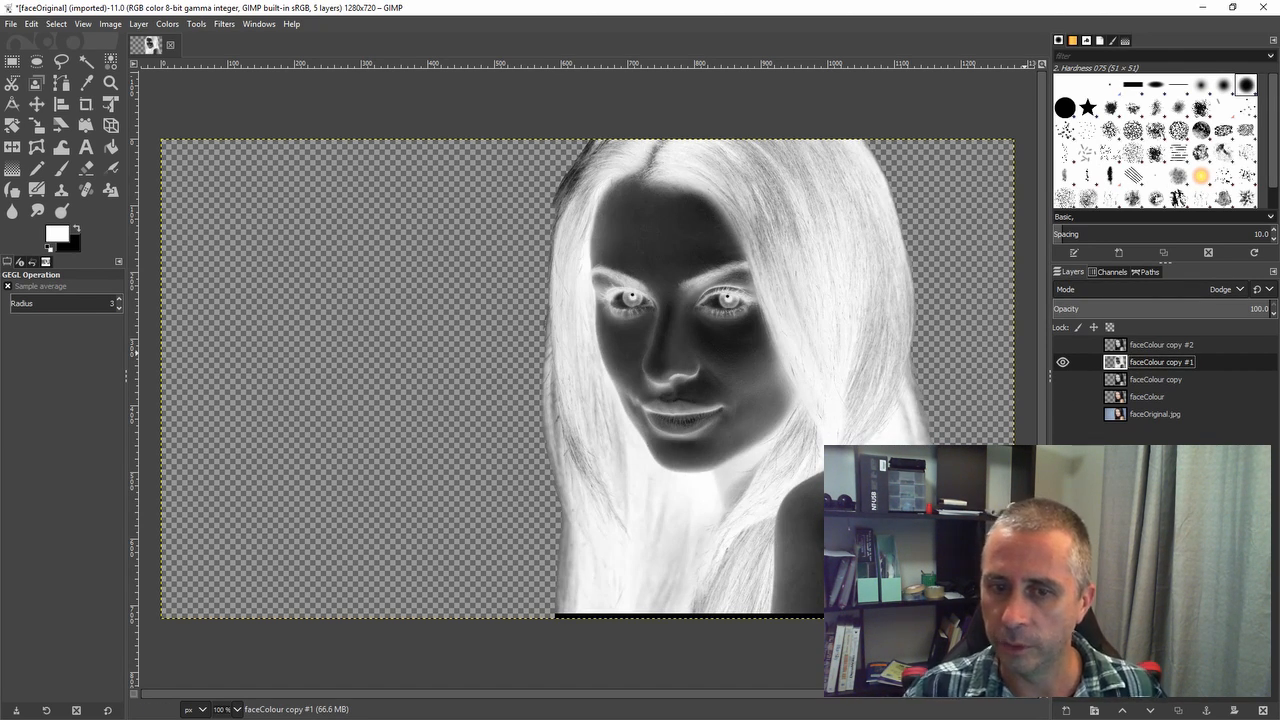
{"action": "left_click", "coordinate": [1063, 379]}
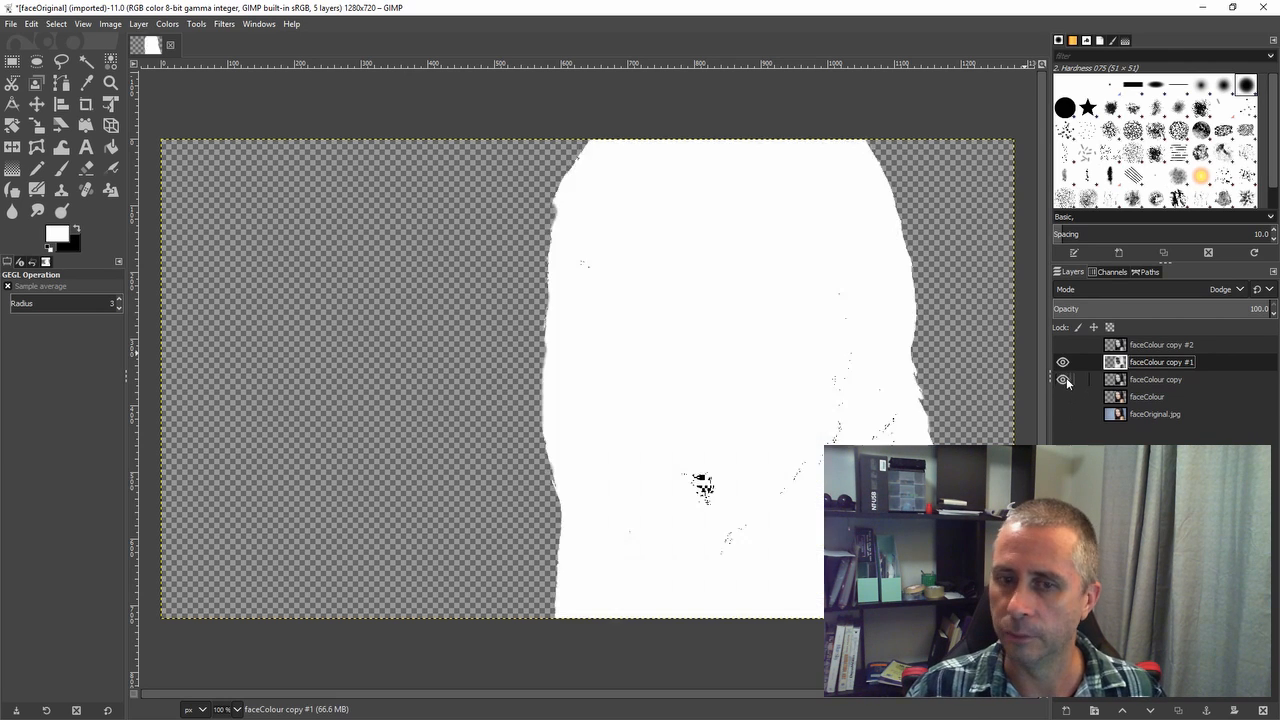
{"action": "left_click", "coordinate": [1063, 379]}
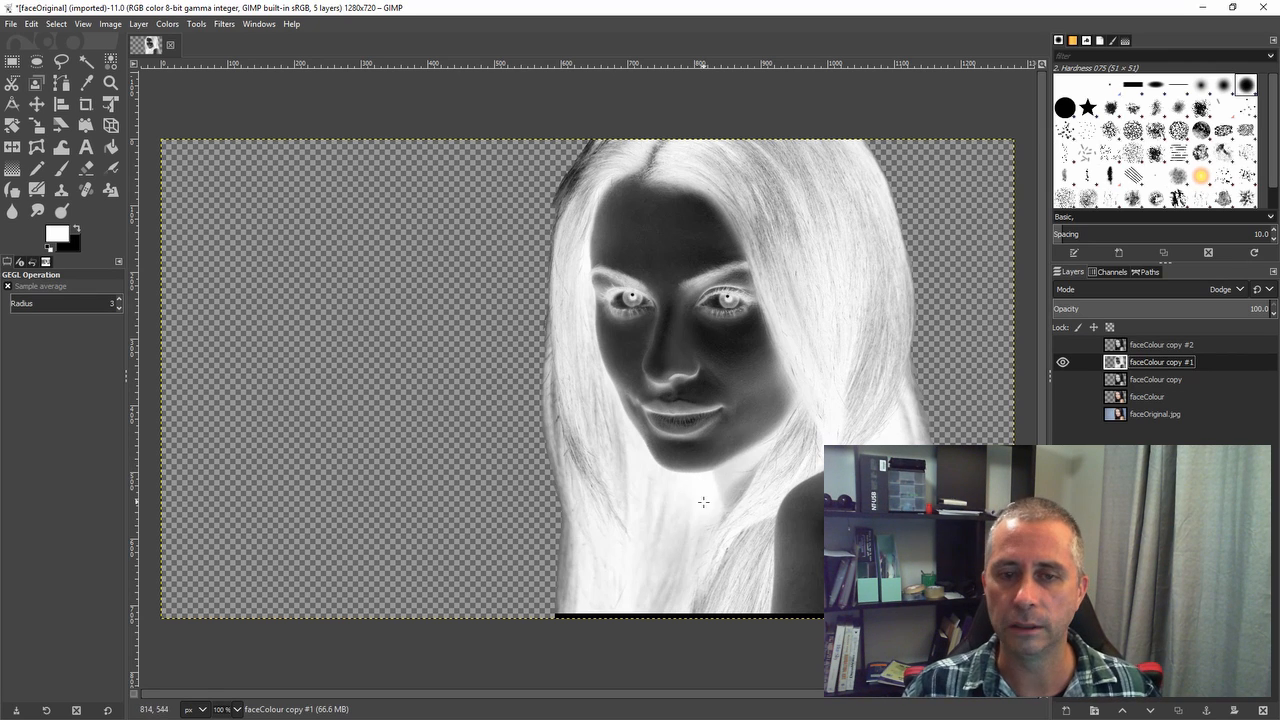
{"action": "mouse_move", "coordinate": [721, 459]}
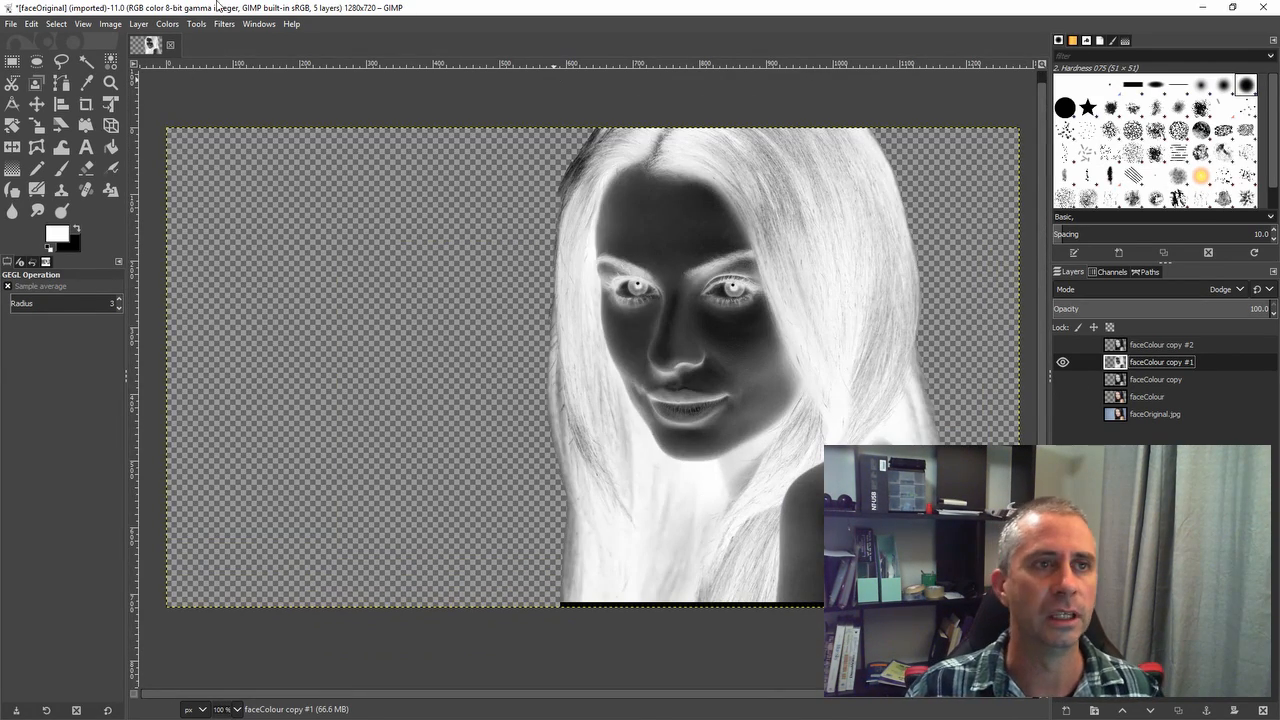
Step: Lower the brightness of copy #1 to about -21 with Brightness-Contrast
{"action": "left_click", "coordinate": [167, 23]}
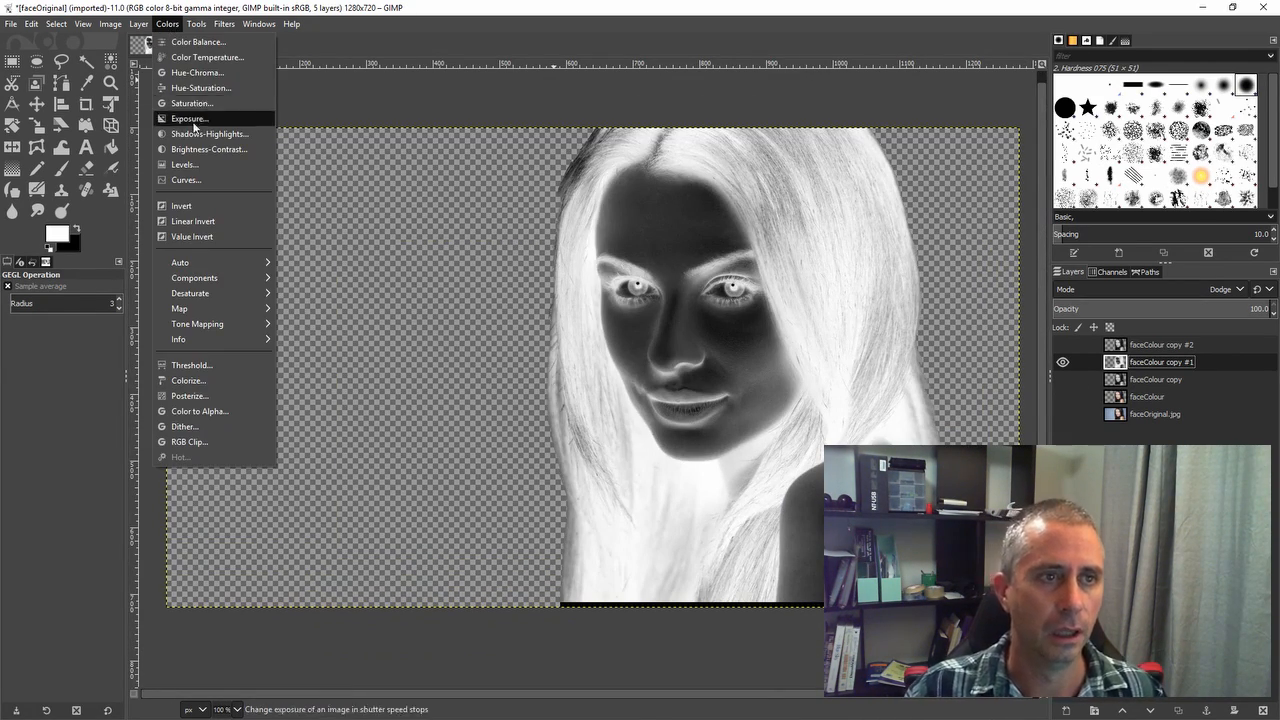
{"action": "left_click", "coordinate": [209, 149]}
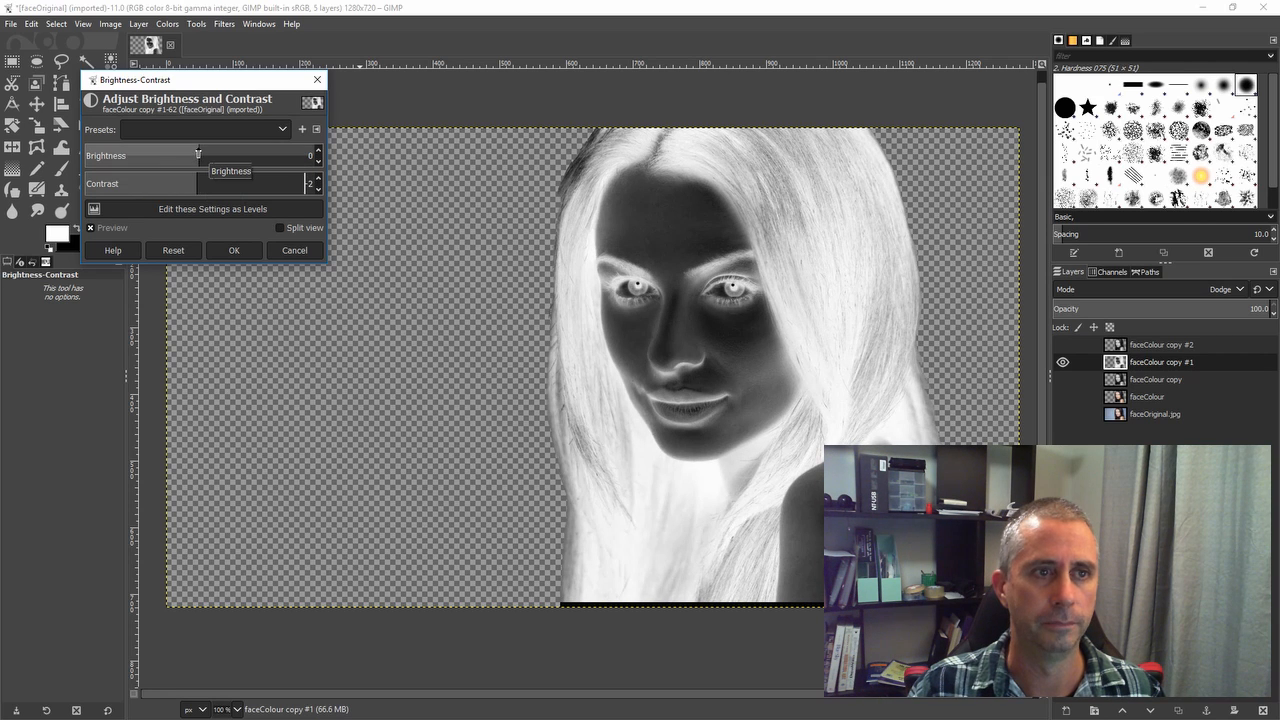
{"action": "left_click_drag", "start_coordinate": [197, 155], "coordinate": [180, 155]}
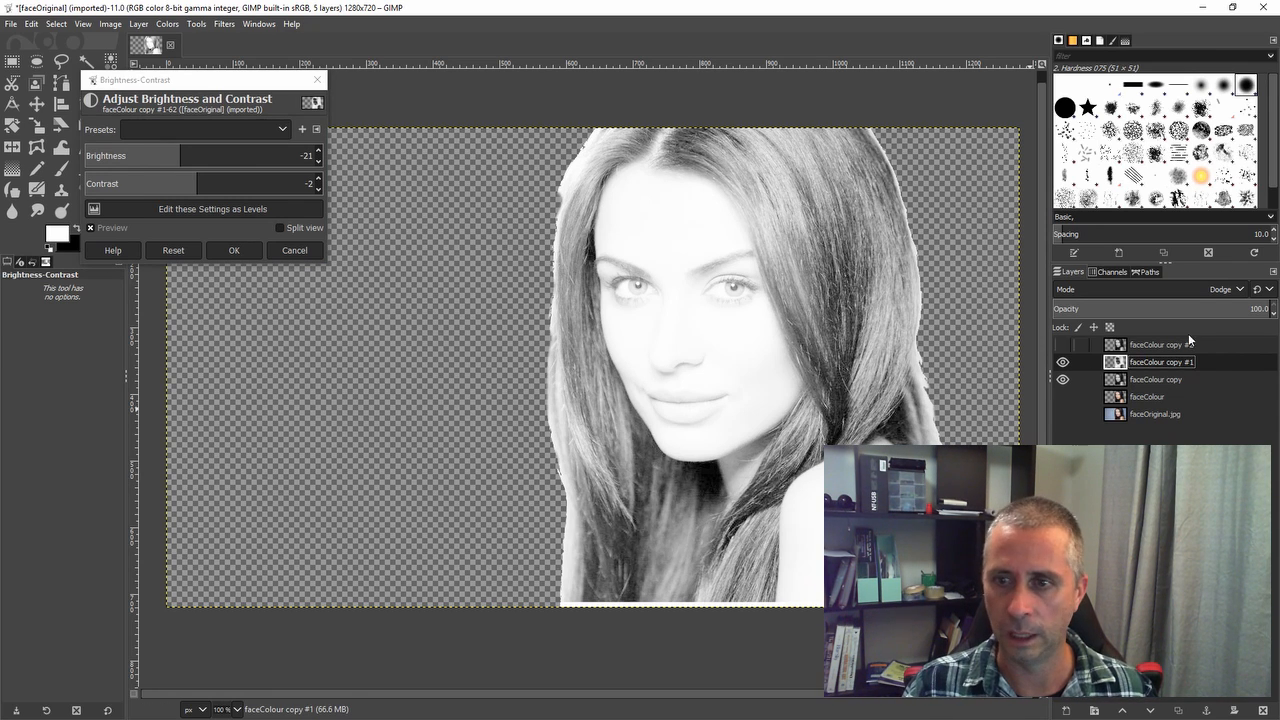
{"action": "left_click", "coordinate": [234, 250]}
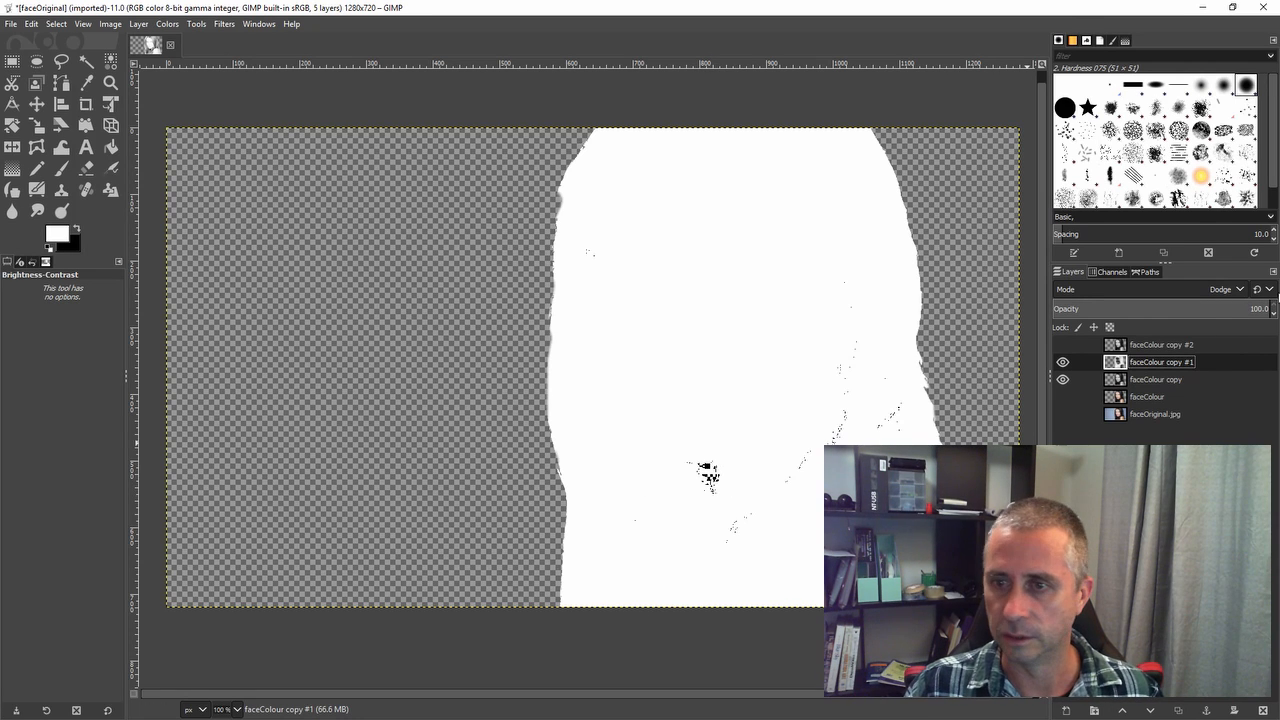
Step: Turn the grey faceColour copy back on, toggling it to compare the near-white result
{"action": "left_click", "coordinate": [1062, 379]}
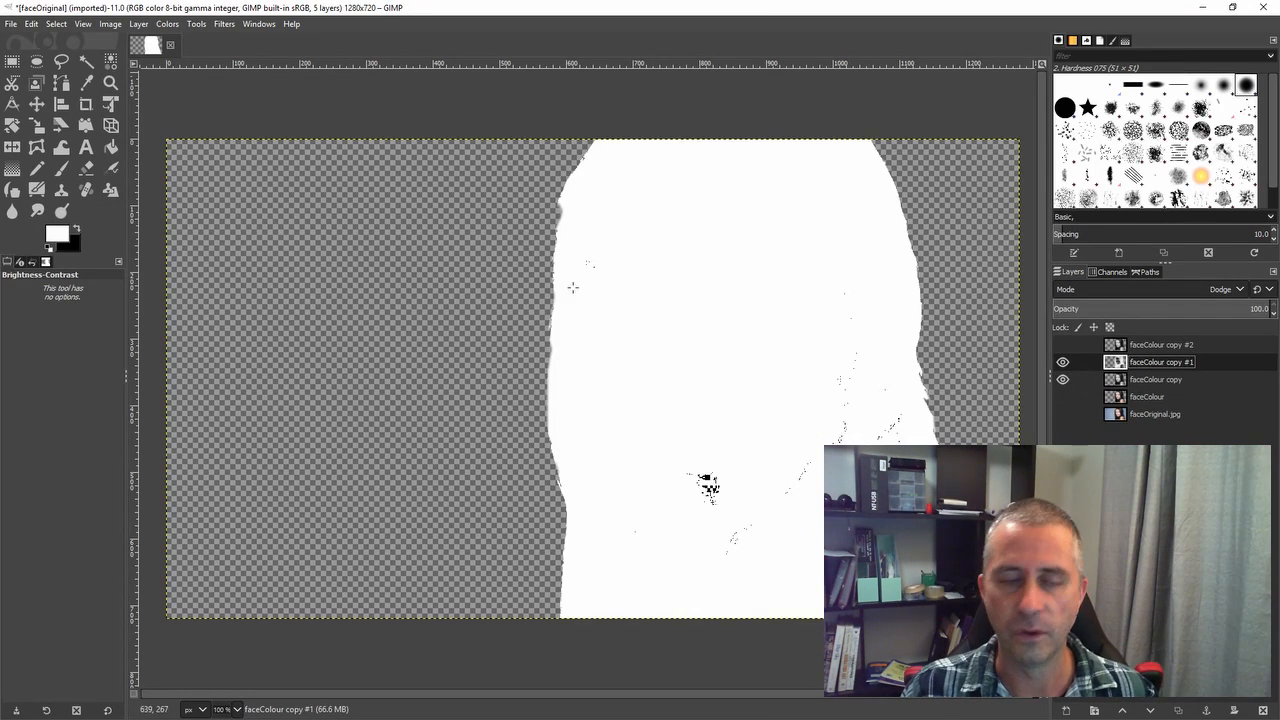
{"action": "left_click", "coordinate": [167, 23]}
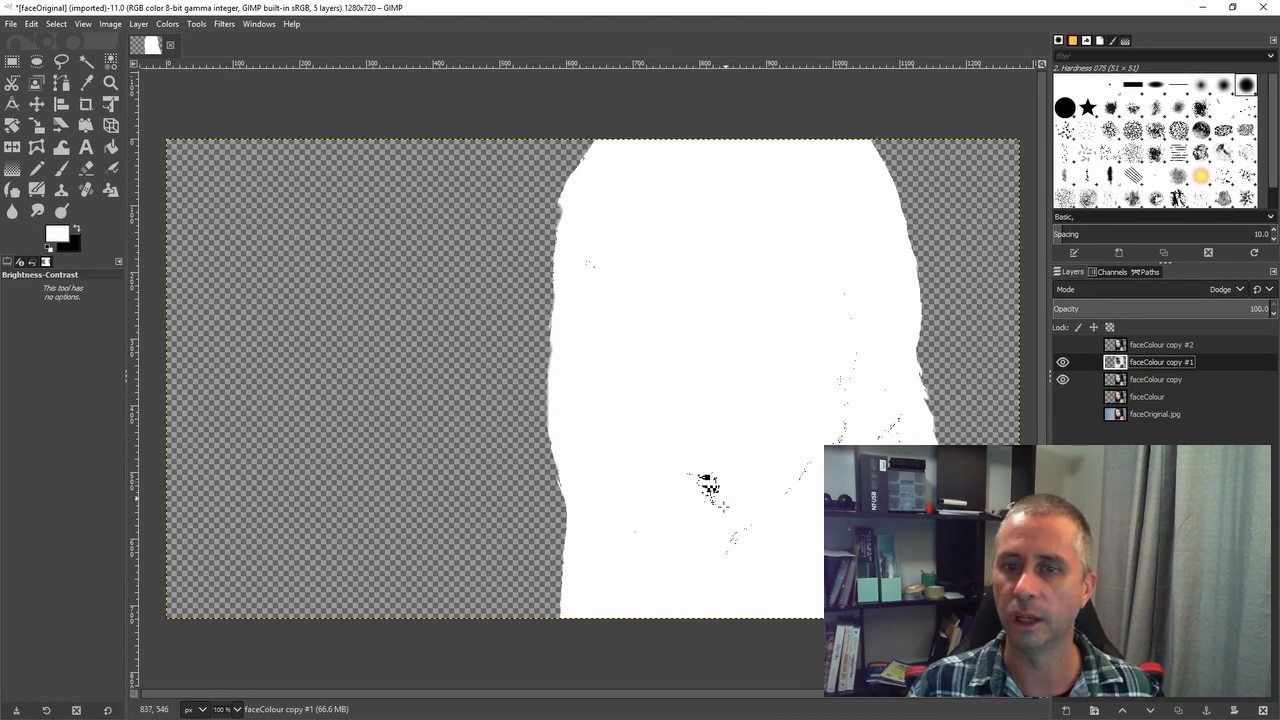
{"action": "left_click", "coordinate": [1063, 379]}
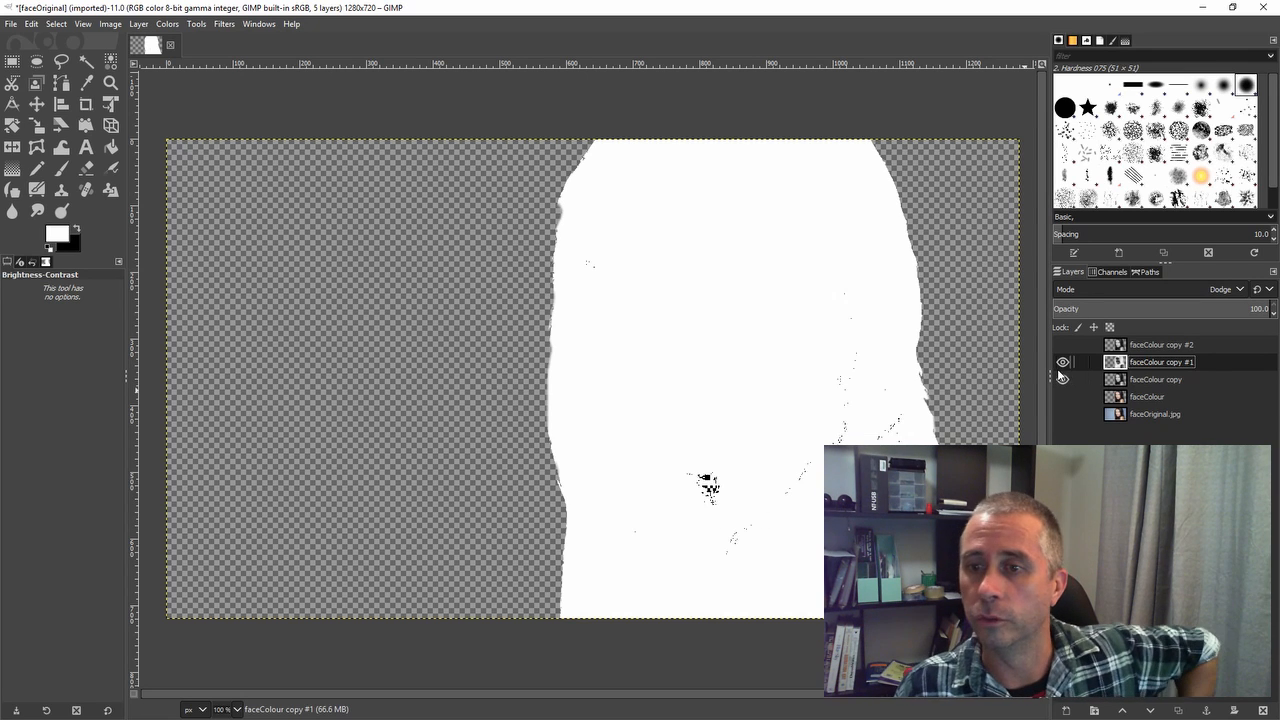
{"action": "left_click", "coordinate": [1063, 379]}
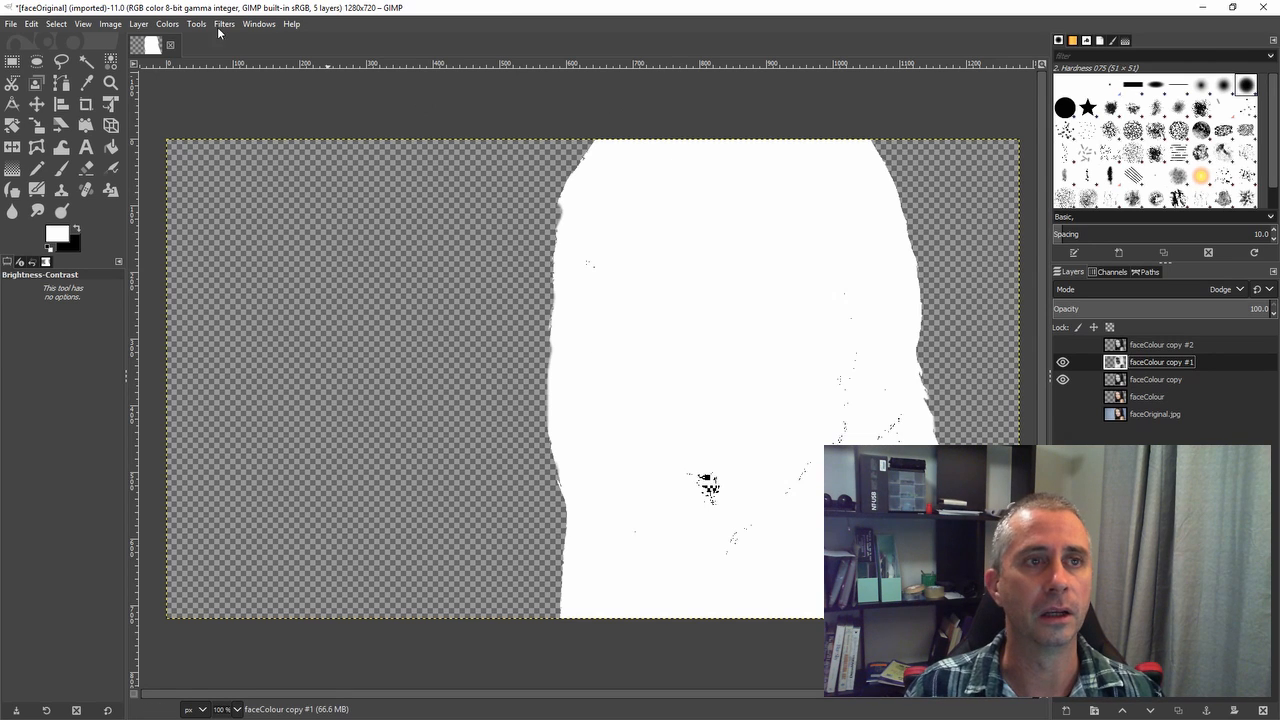
Step: Apply a Gaussian blur of about 9.51 to copy #1, toggling the preview to compare
{"action": "left_click", "coordinate": [224, 23]}
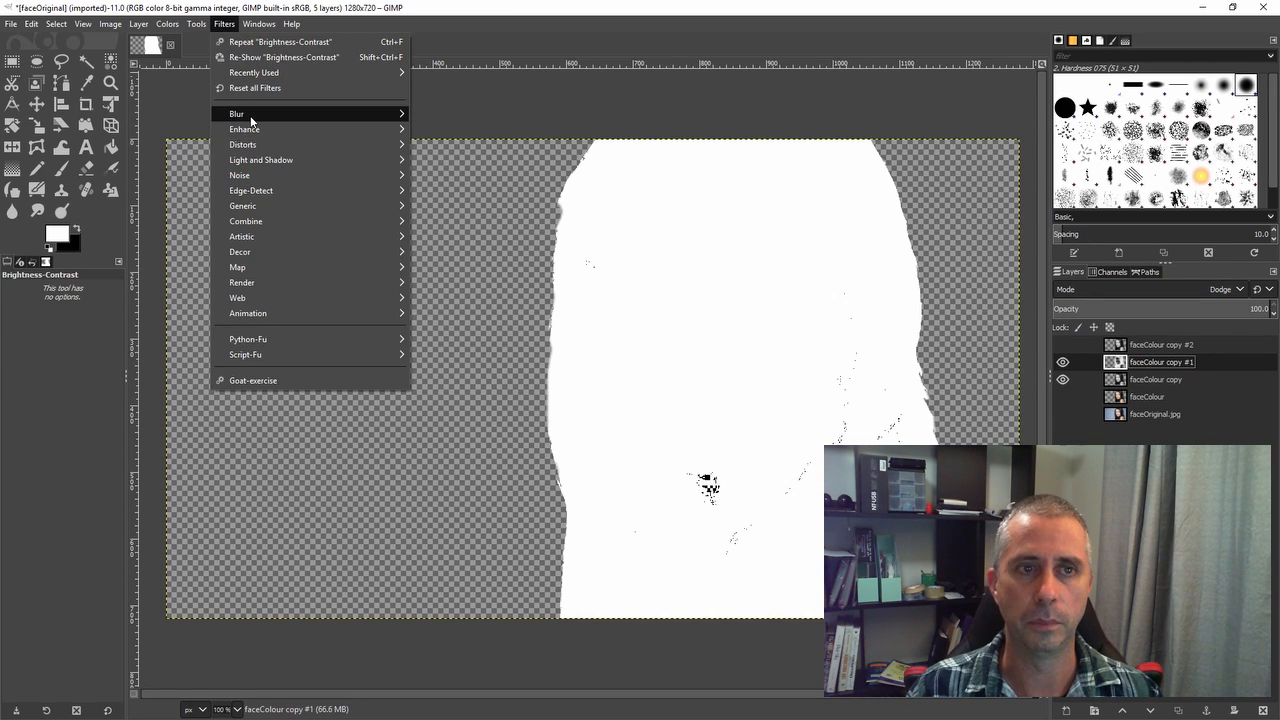
{"action": "mouse_move", "coordinate": [237, 113]}
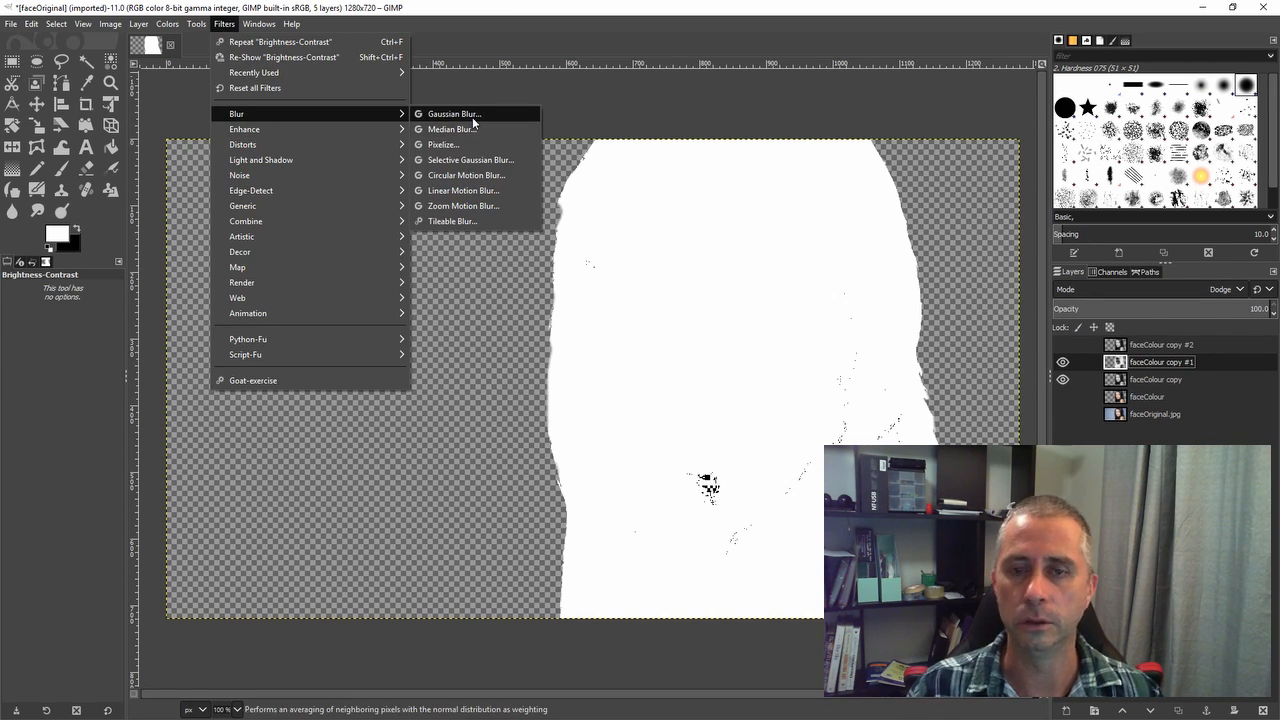
{"action": "left_click", "coordinate": [453, 113]}
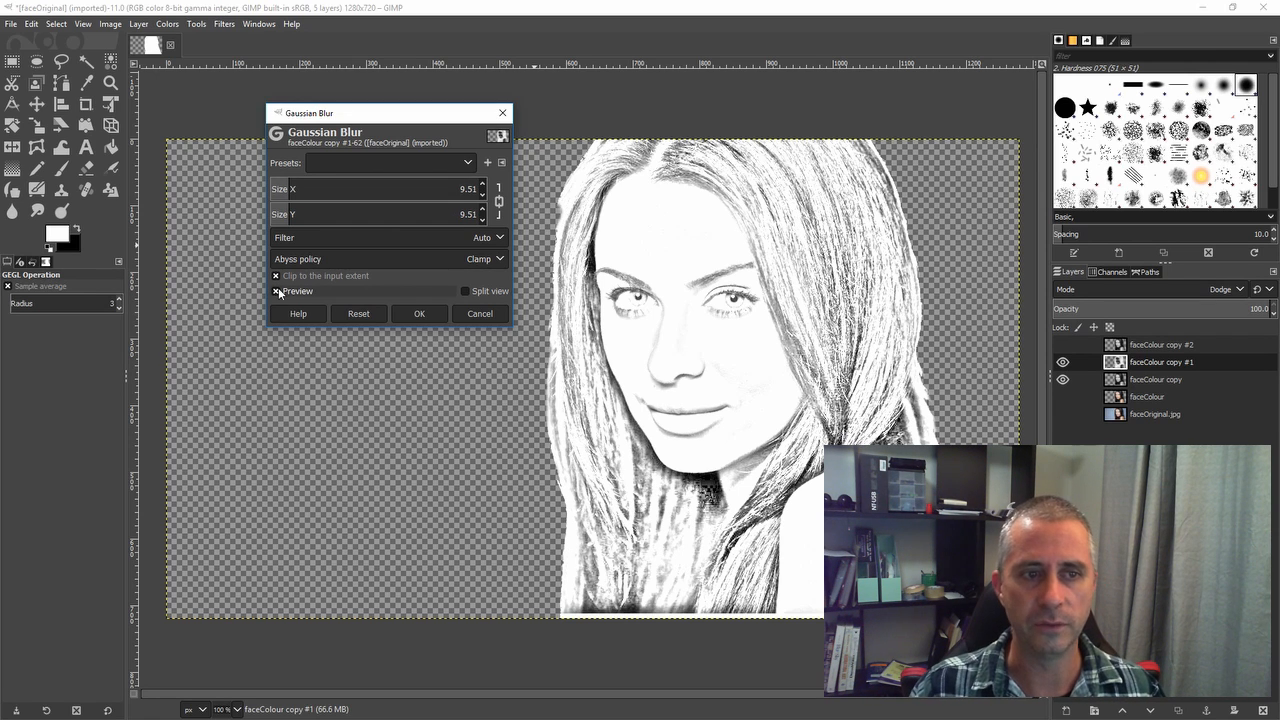
{"action": "left_click", "coordinate": [277, 291]}
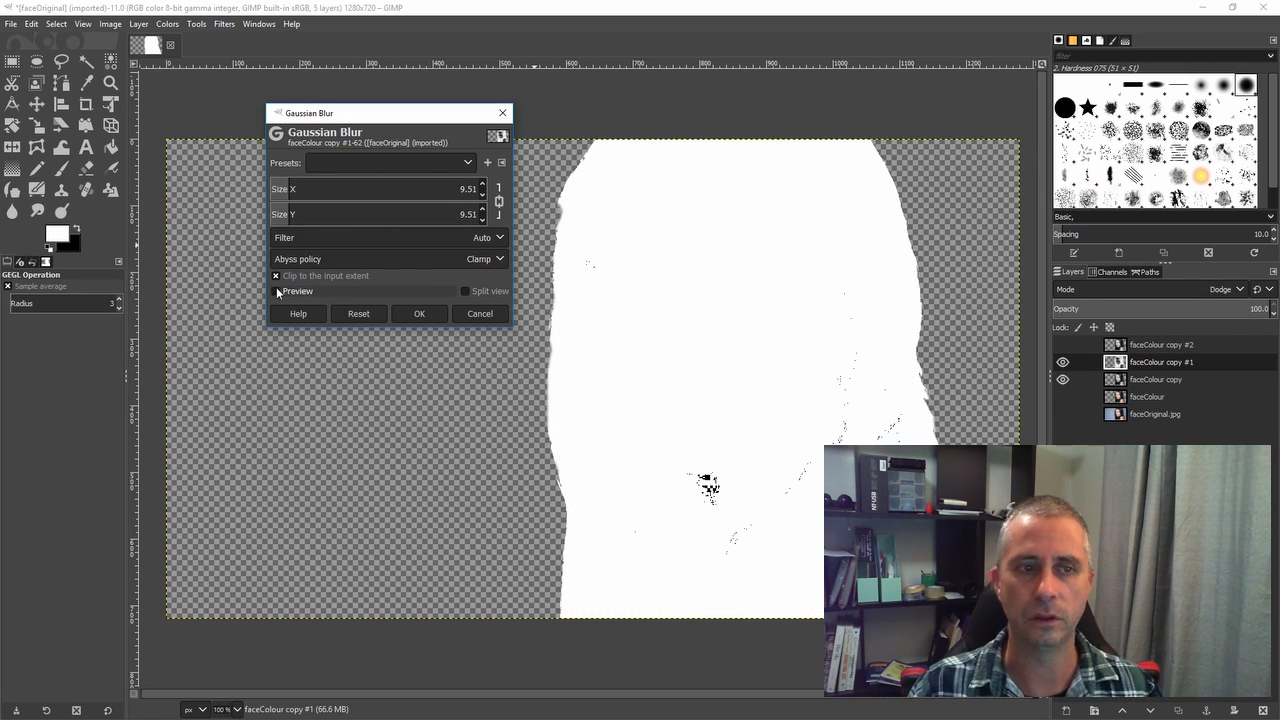
{"action": "left_click", "coordinate": [276, 291]}
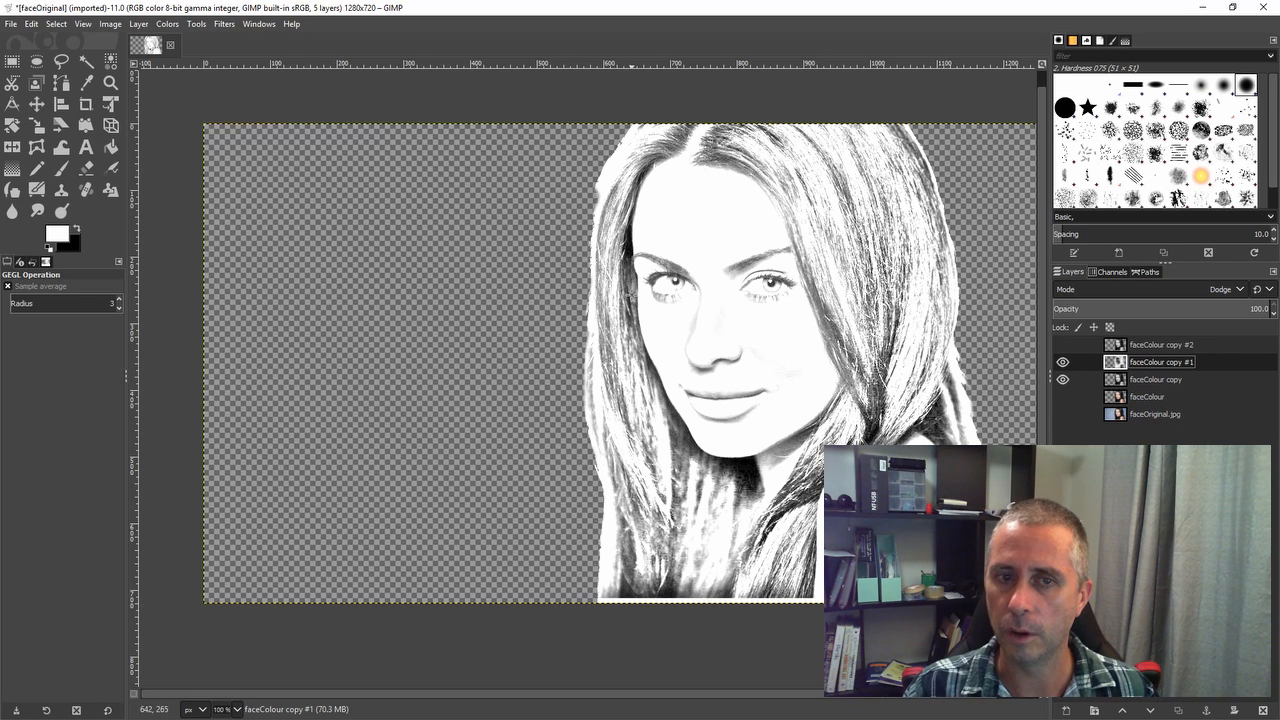
{"action": "mouse_move", "coordinate": [795, 322]}
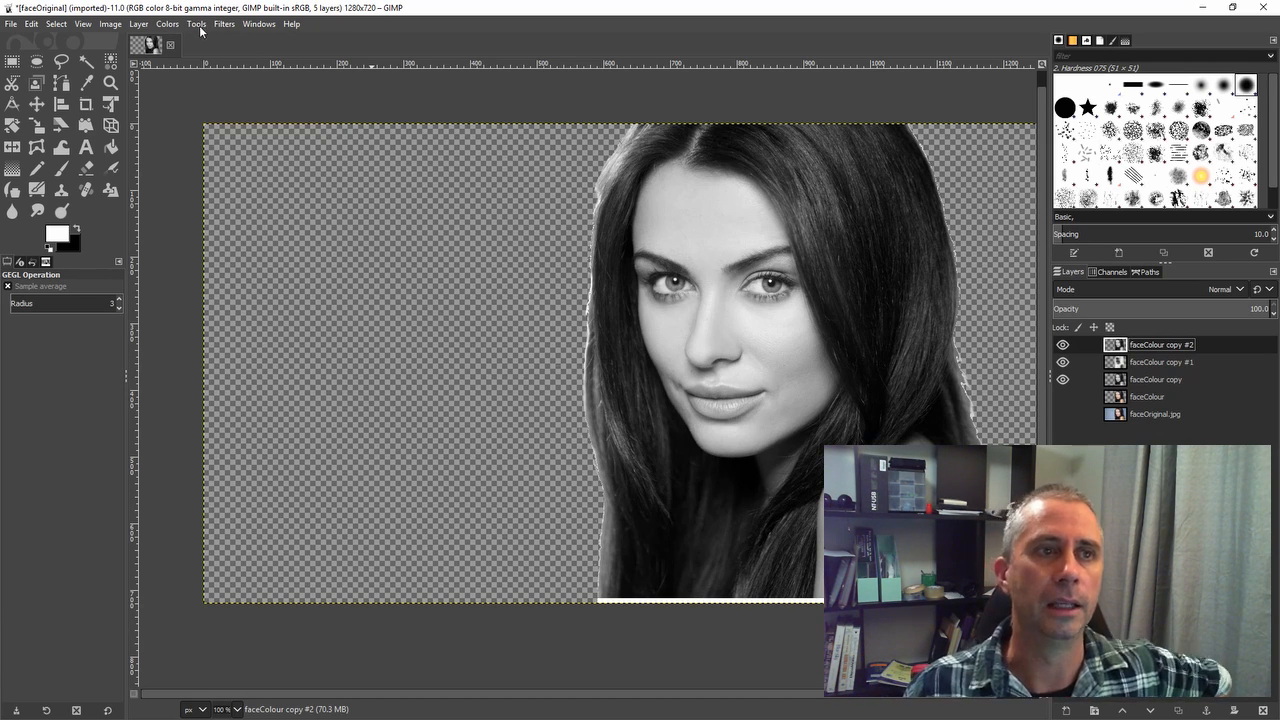
Step: Apply the Neon edge filter to copy #2 with Radius about 2.16 and Intensity about 0.13
{"action": "left_click", "coordinate": [224, 23]}
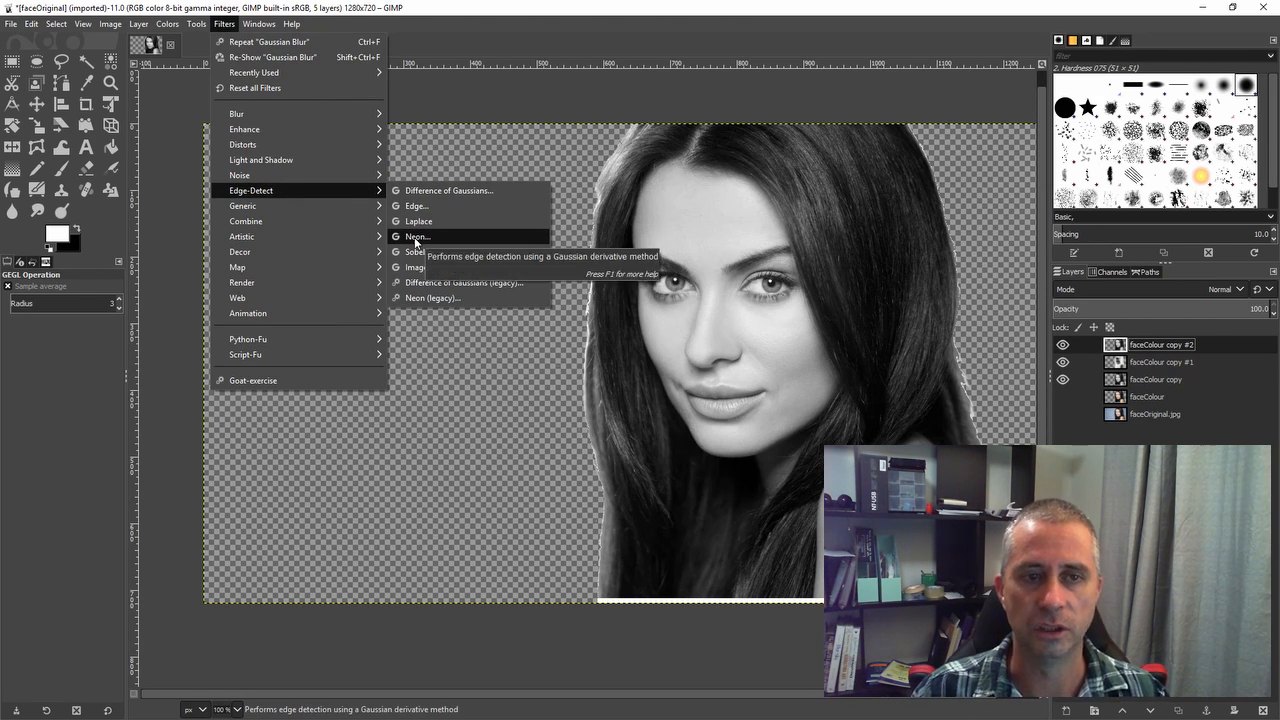
{"action": "left_click", "coordinate": [417, 236]}
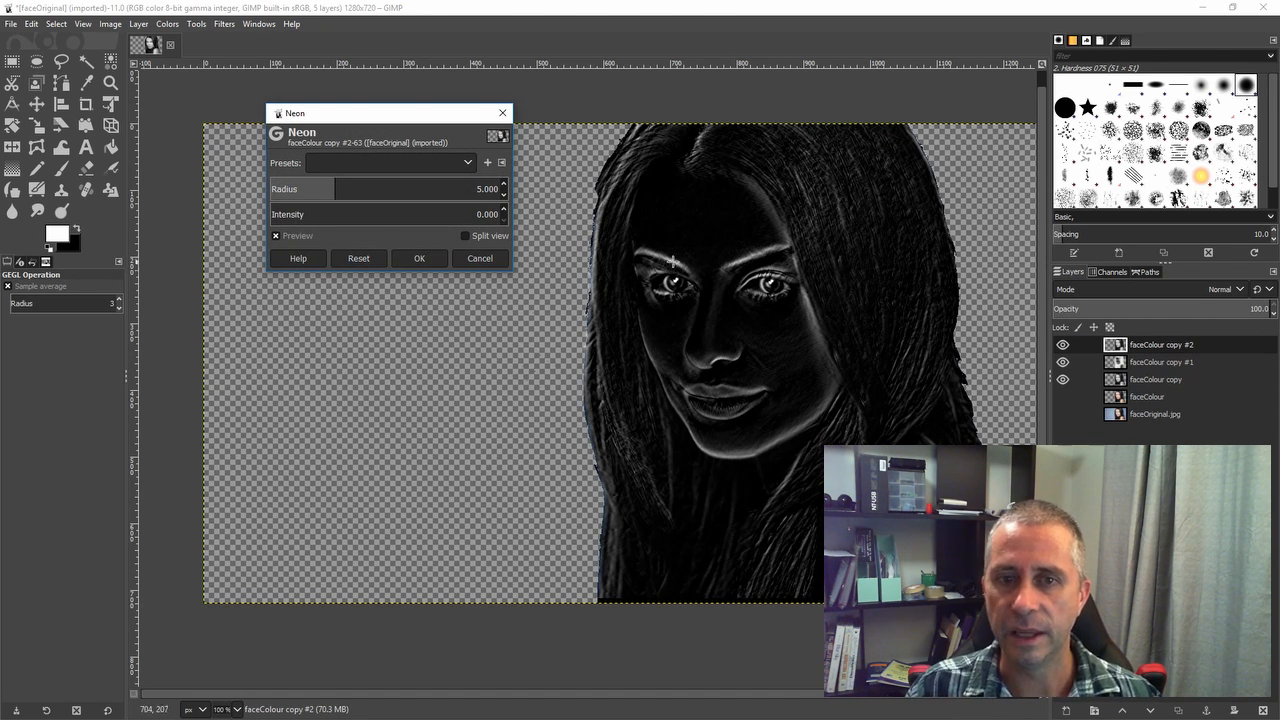
{"action": "mouse_move", "coordinate": [705, 135]}
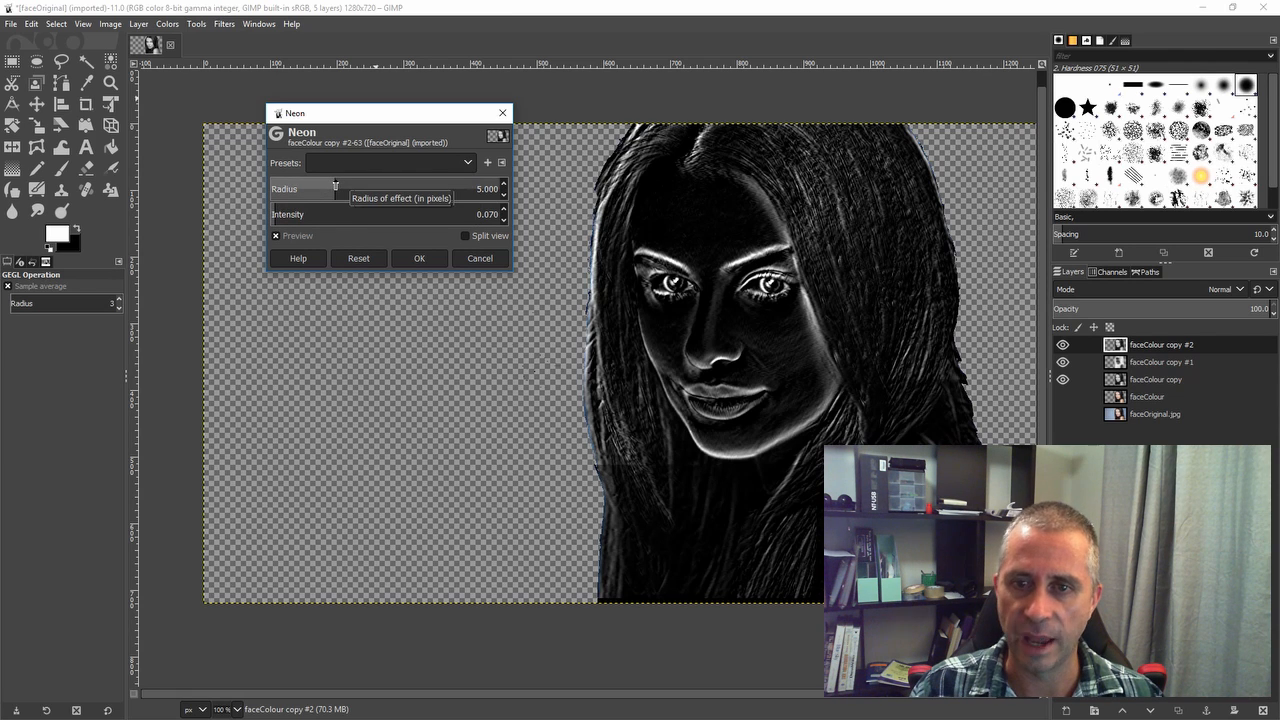
{"action": "left_click_drag", "start_coordinate": [335, 188], "coordinate": [370, 188]}
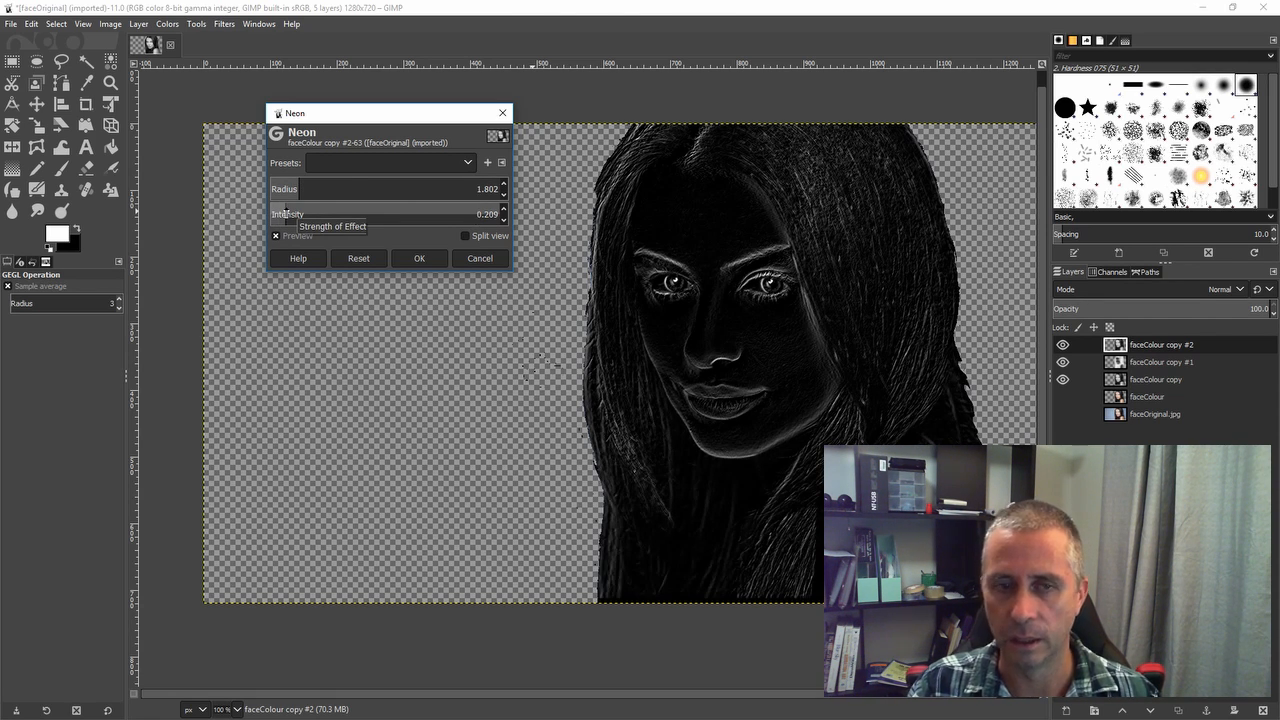
{"action": "left_click_drag", "start_coordinate": [290, 213], "coordinate": [450, 213]}
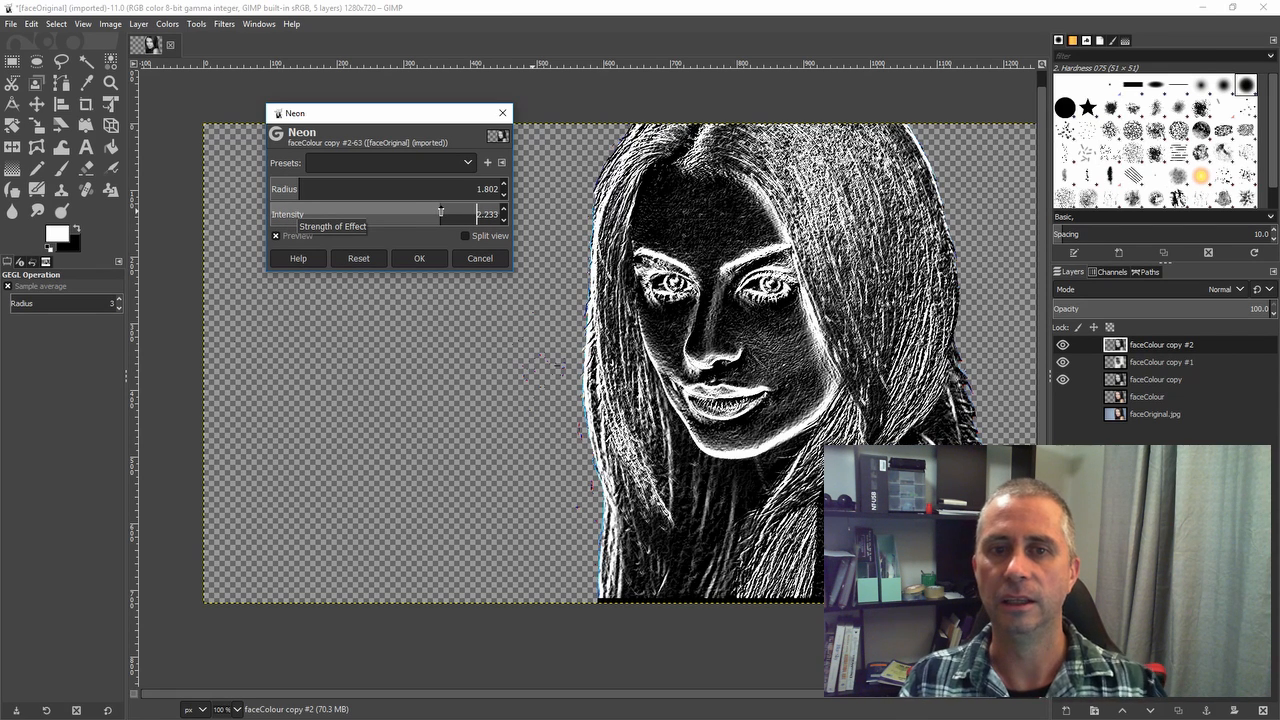
{"action": "left_click_drag", "start_coordinate": [440, 213], "coordinate": [435, 213]}
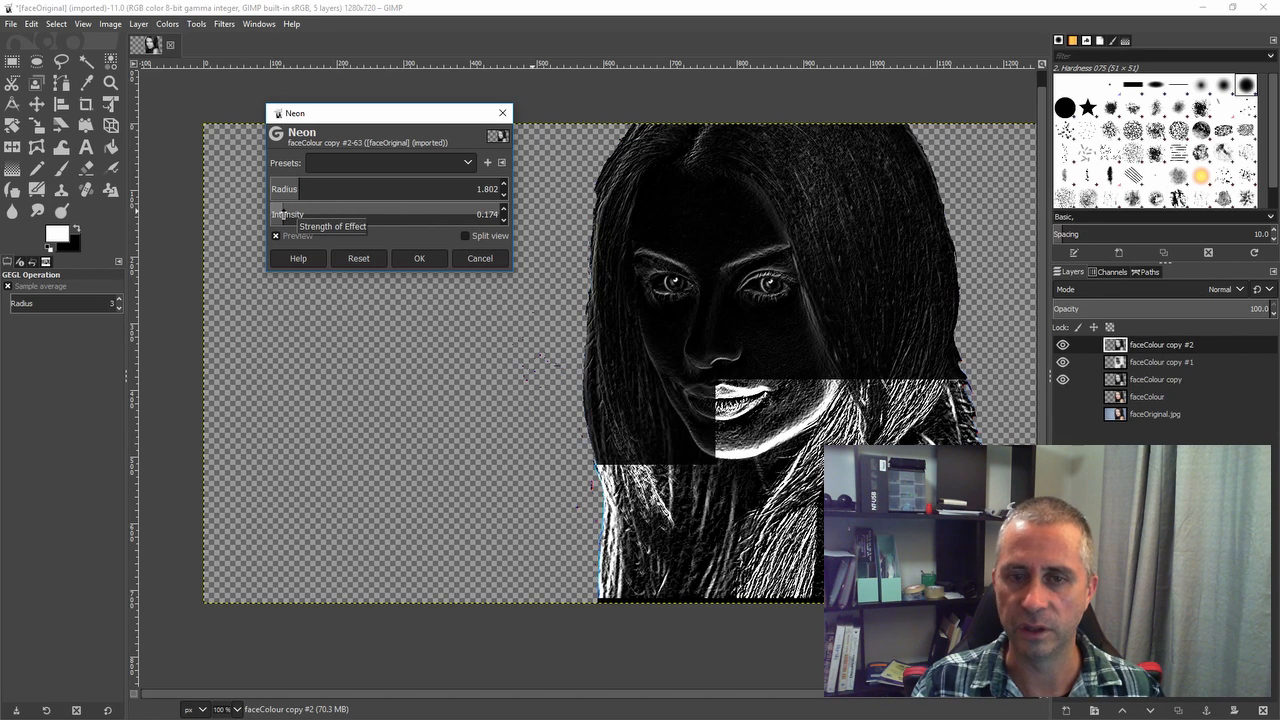
{"action": "left_click_drag", "start_coordinate": [290, 214], "coordinate": [485, 214]}
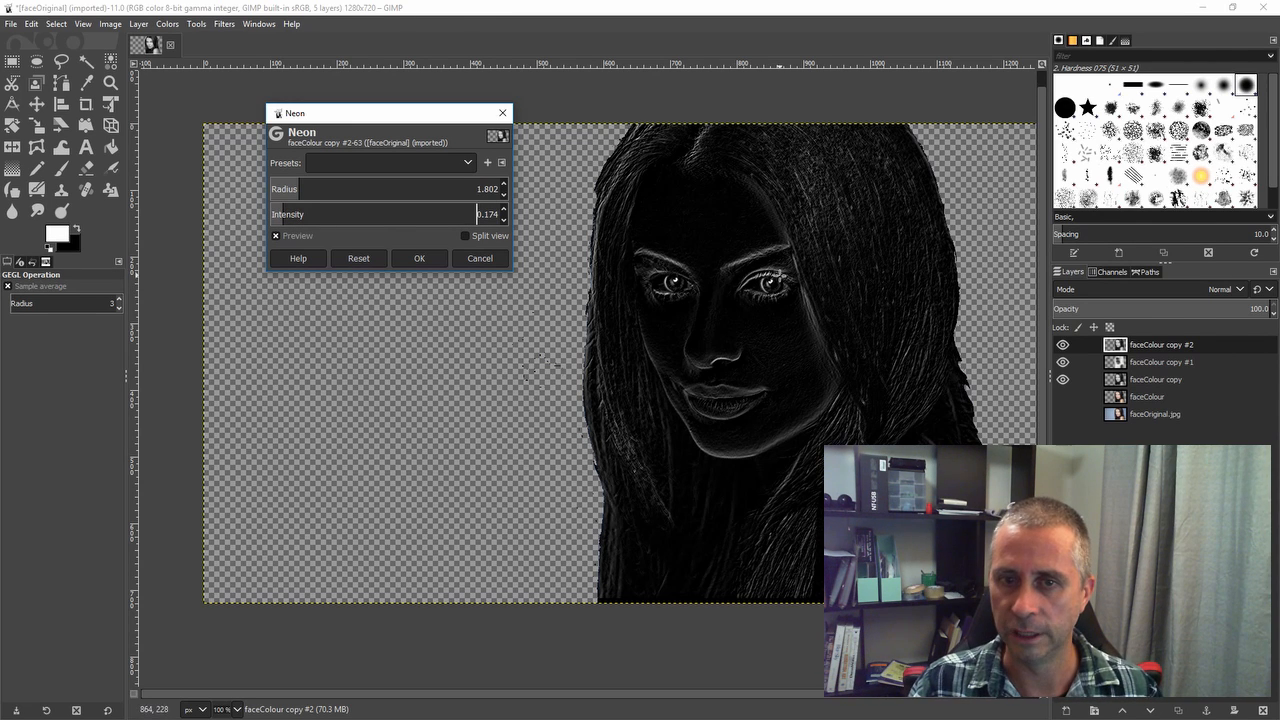
{"action": "mouse_move", "coordinate": [783, 361]}
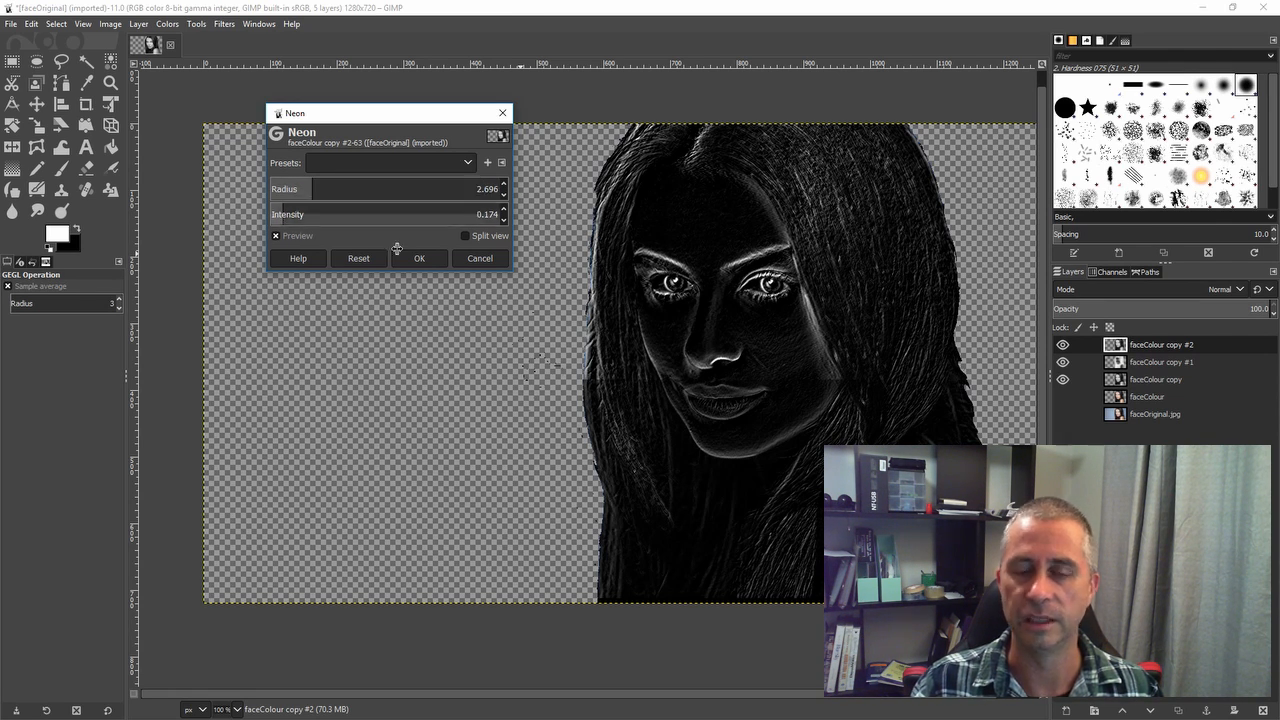
{"action": "left_click", "coordinate": [400, 188]}
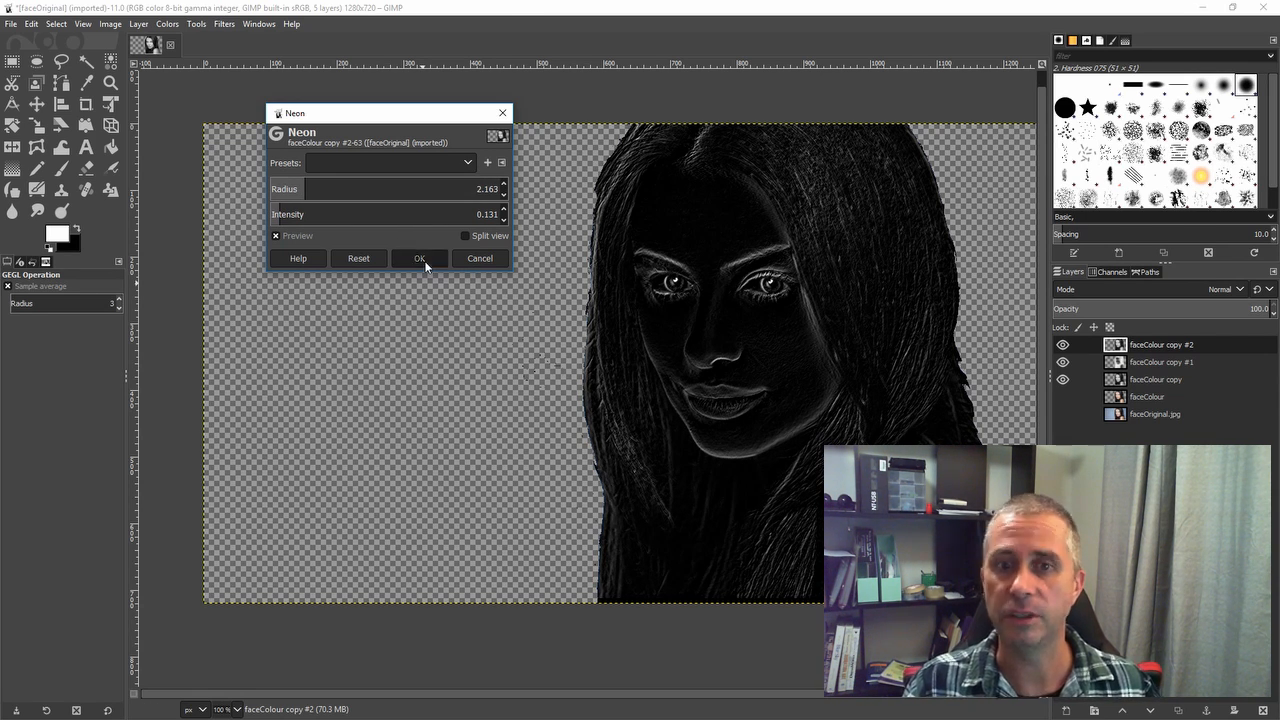
{"action": "left_click", "coordinate": [419, 258]}
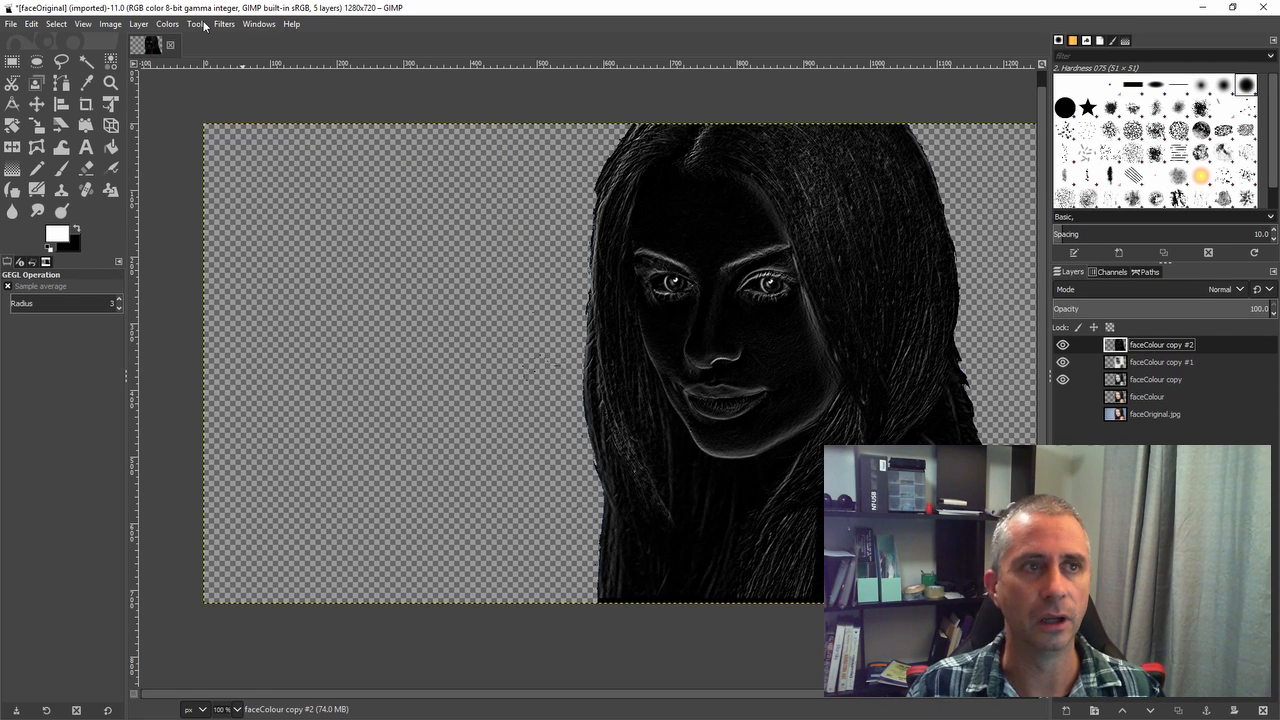
Step: Invert the neon edge layer via Colors > Invert and set its layer mode to Multiply
{"action": "left_click", "coordinate": [167, 23]}
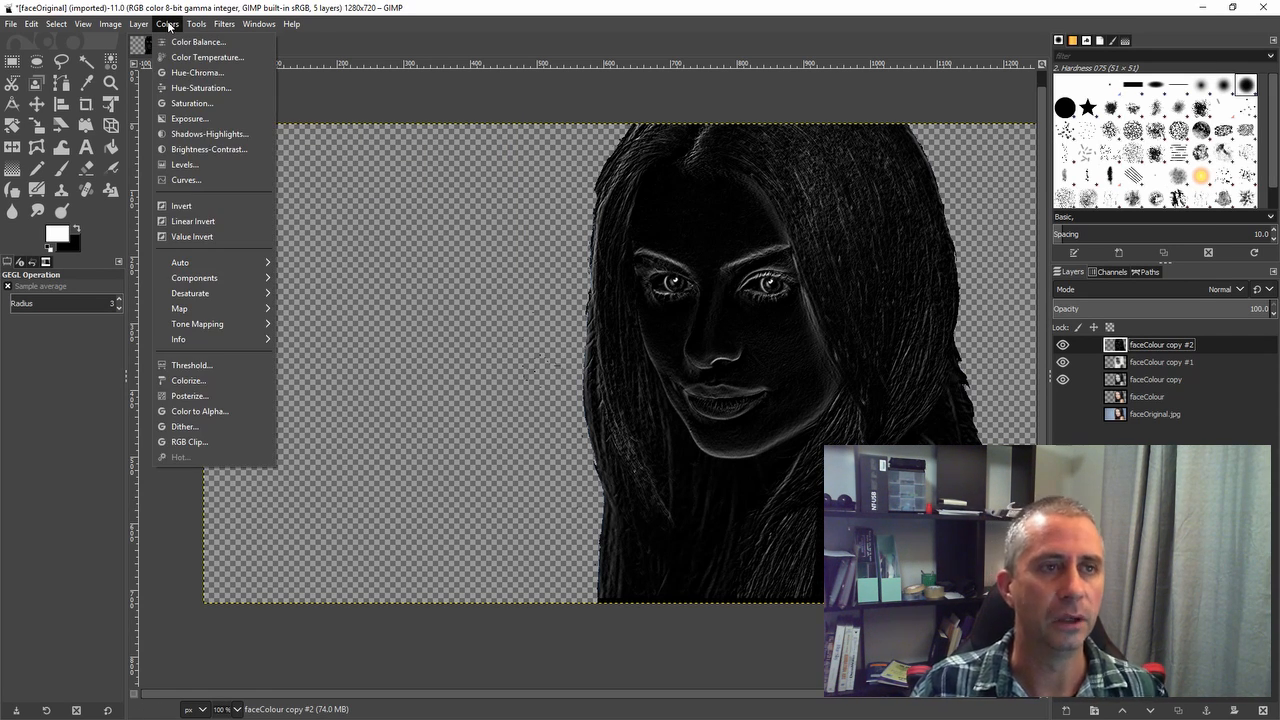
{"action": "left_click", "coordinate": [183, 205]}
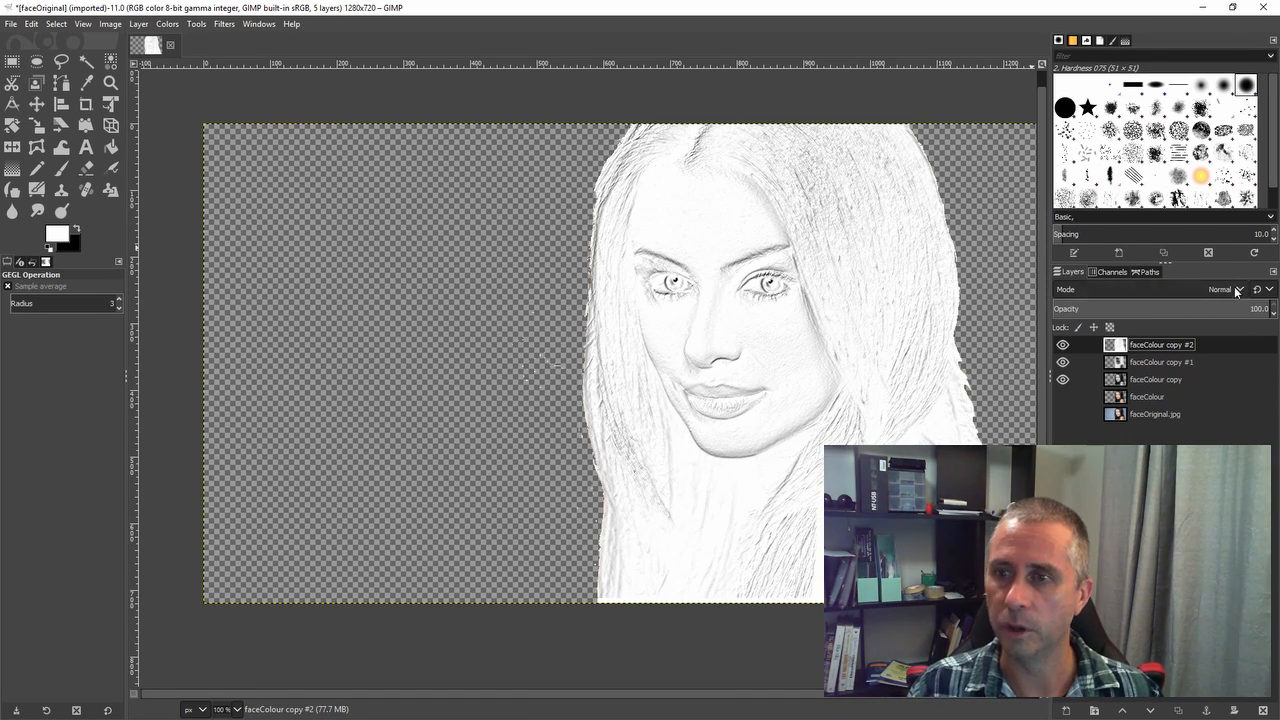
{"action": "left_click", "coordinate": [1238, 289]}
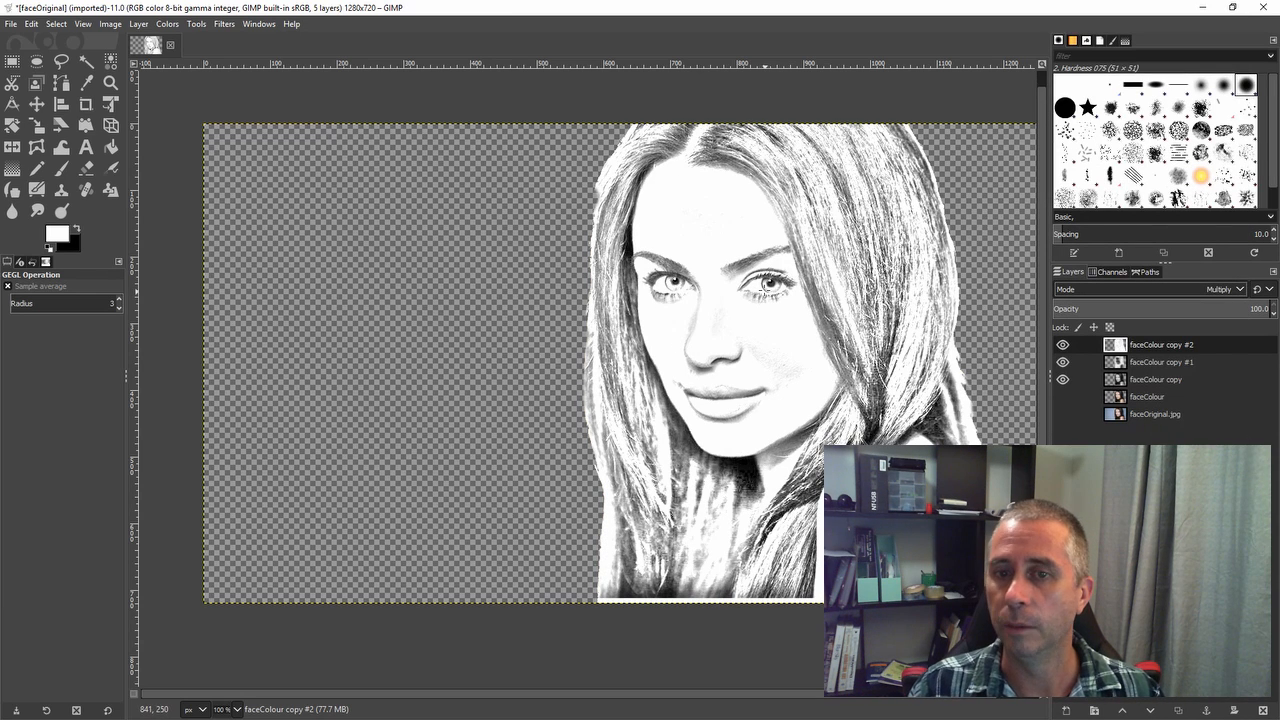
{"action": "mouse_move", "coordinate": [690, 323]}
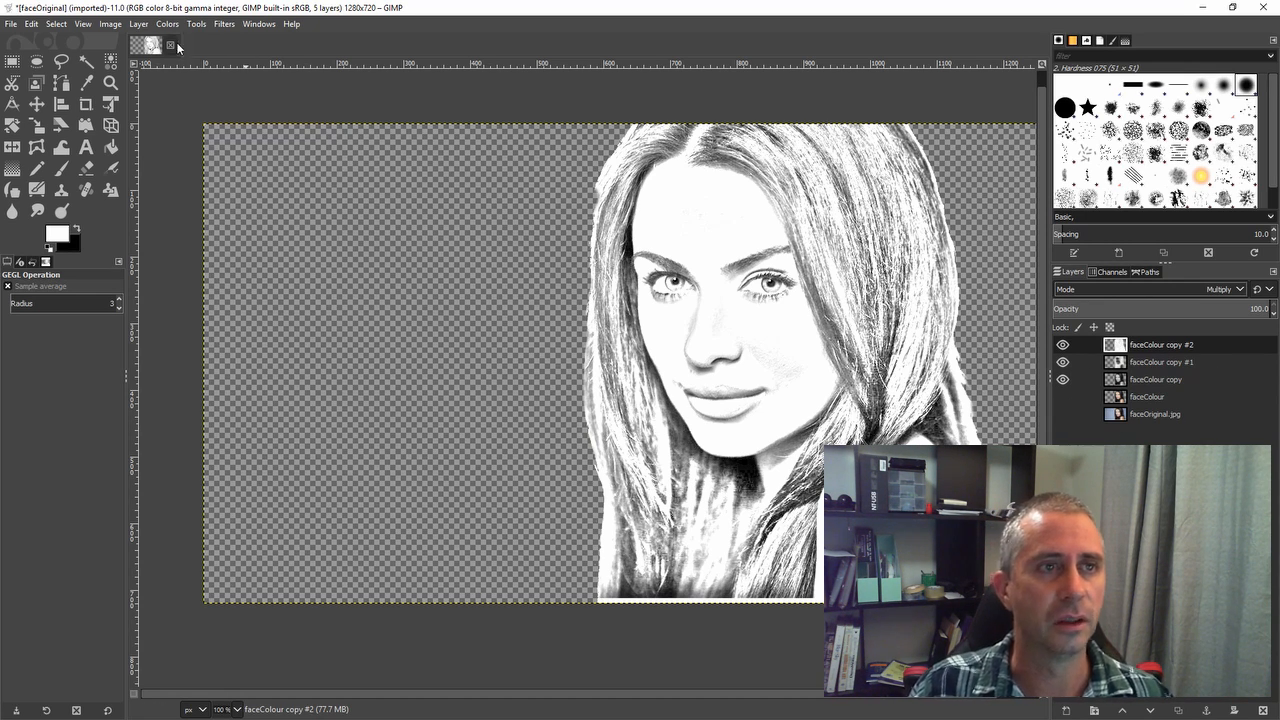
{"action": "left_click", "coordinate": [138, 23]}
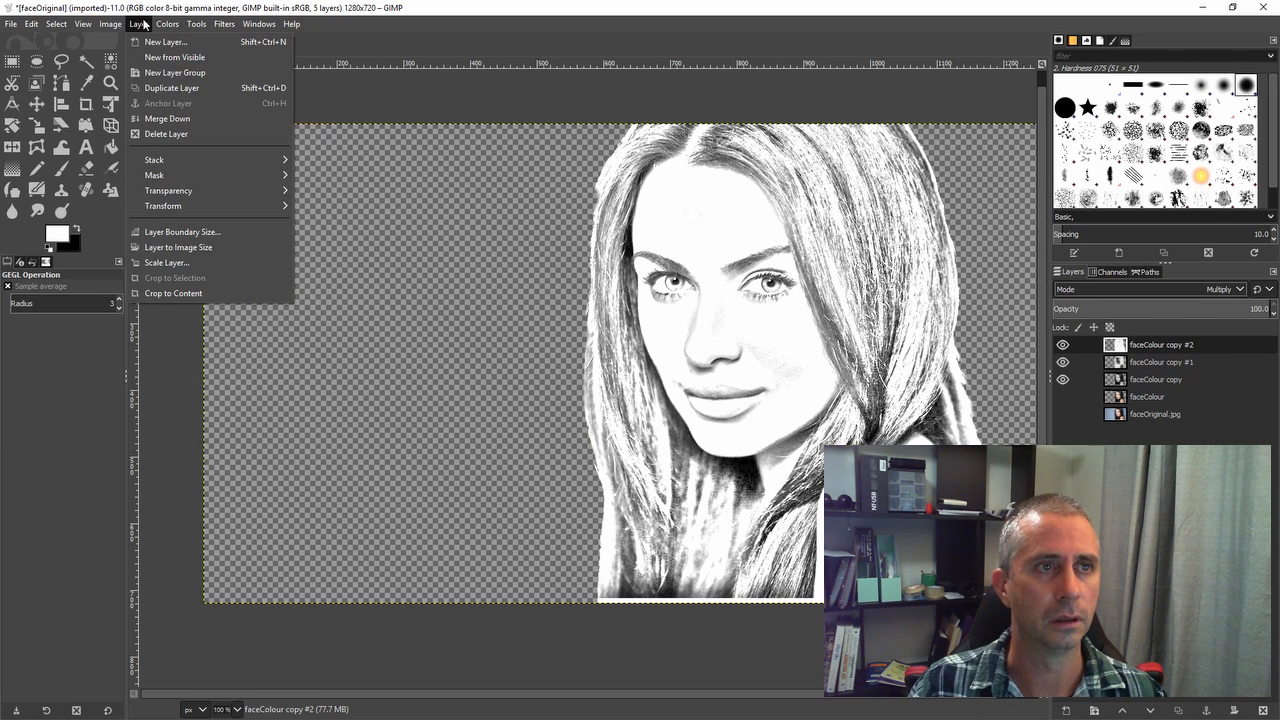
Step: In Colors > Levels on the sketch layer, raise input black to 87 and gamma to 1.64
{"action": "left_click", "coordinate": [167, 23]}
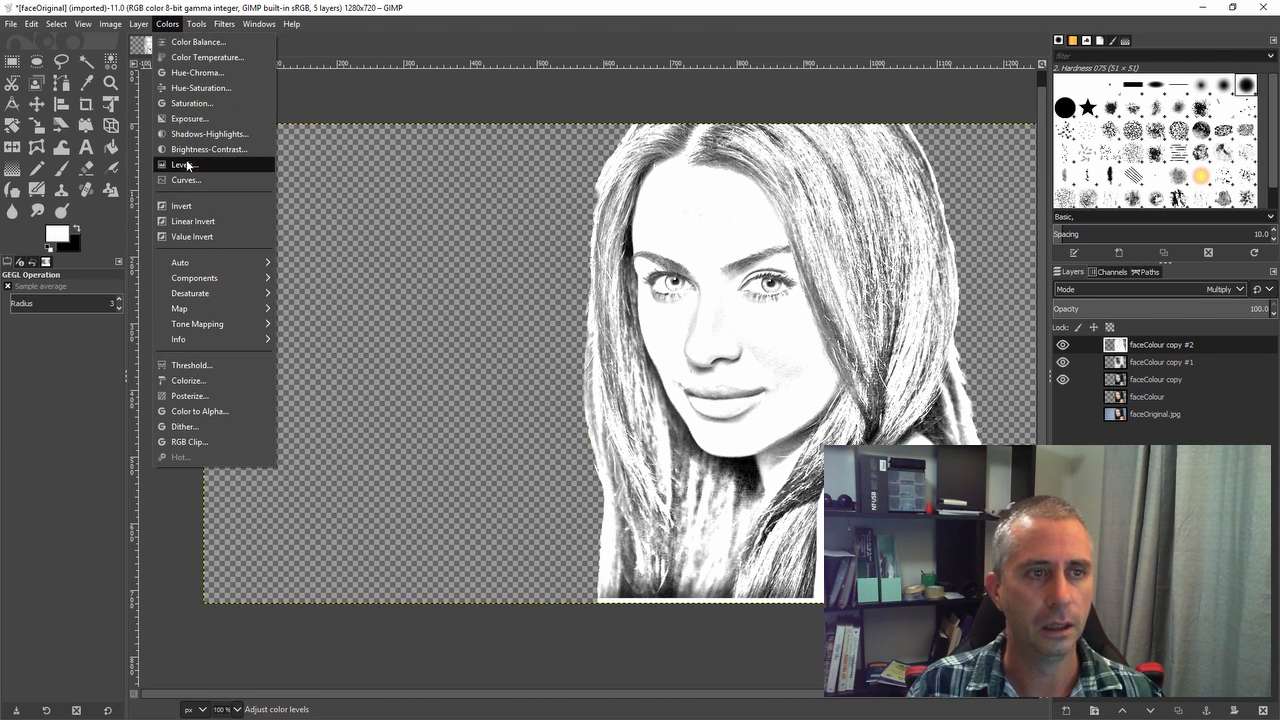
{"action": "left_click", "coordinate": [184, 164]}
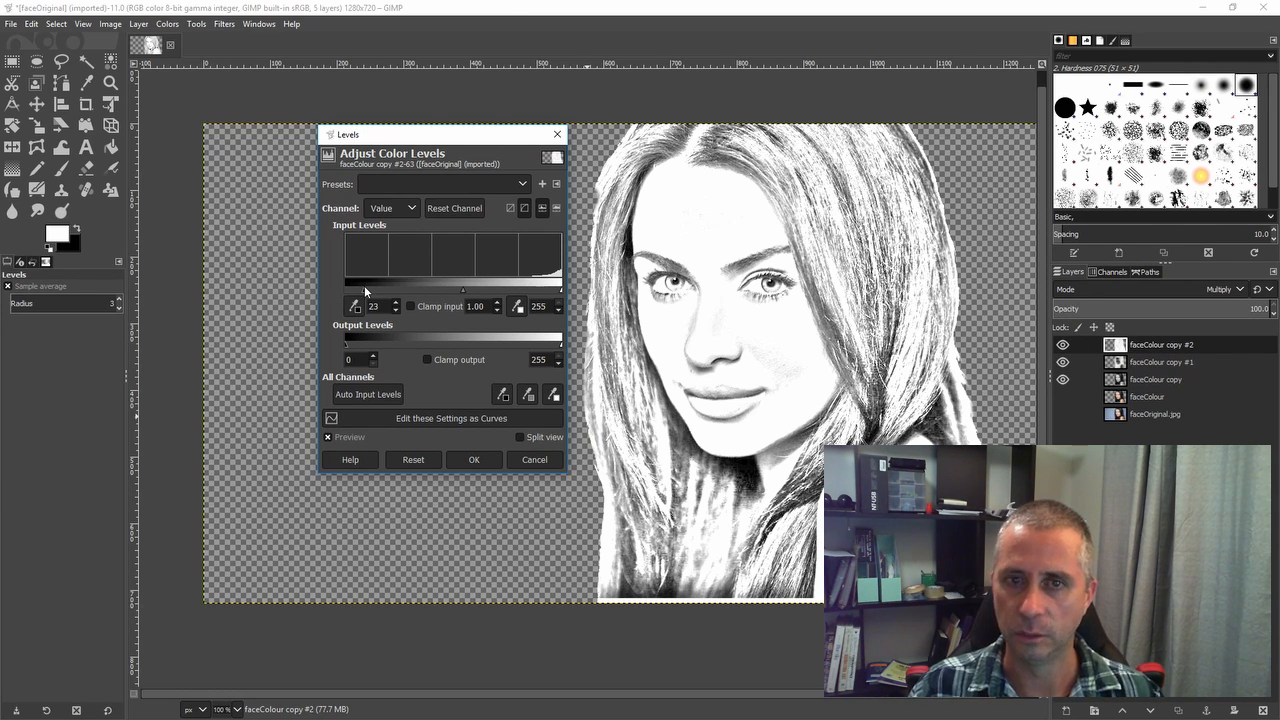
{"action": "left_click_drag", "start_coordinate": [363, 291], "coordinate": [446, 291]}
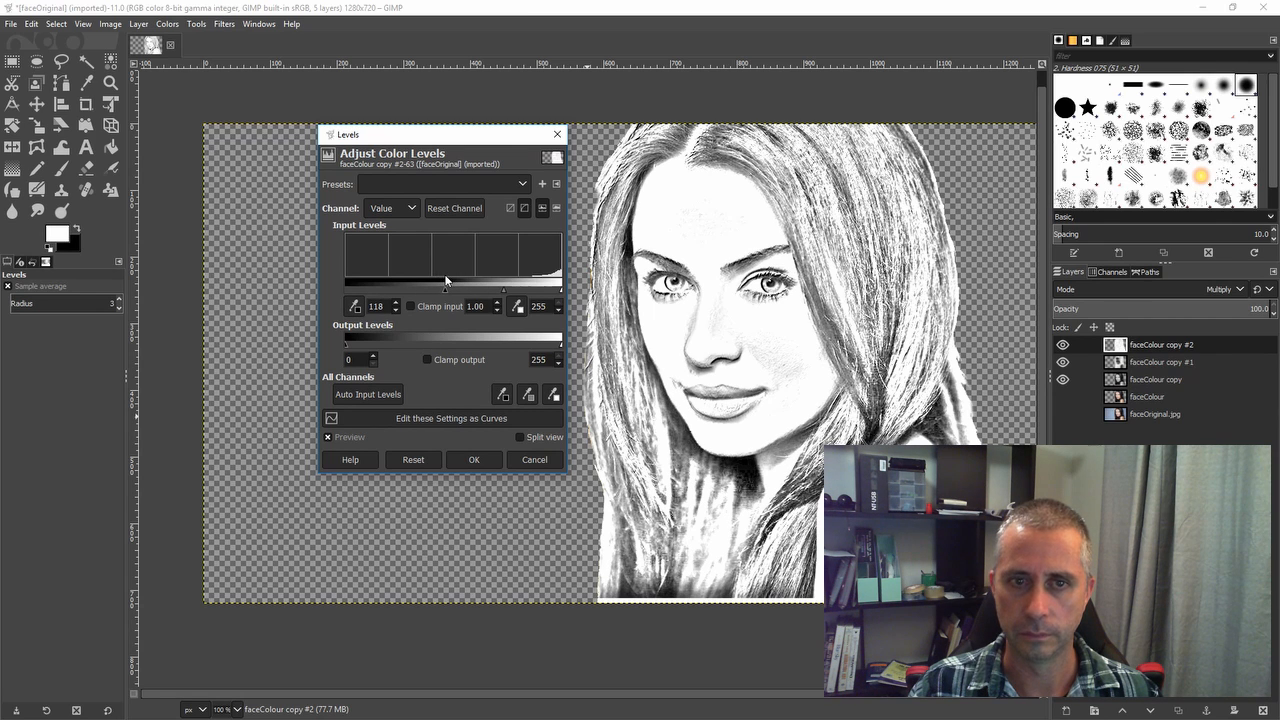
{"action": "left_click_drag", "start_coordinate": [447, 290], "coordinate": [500, 290]}
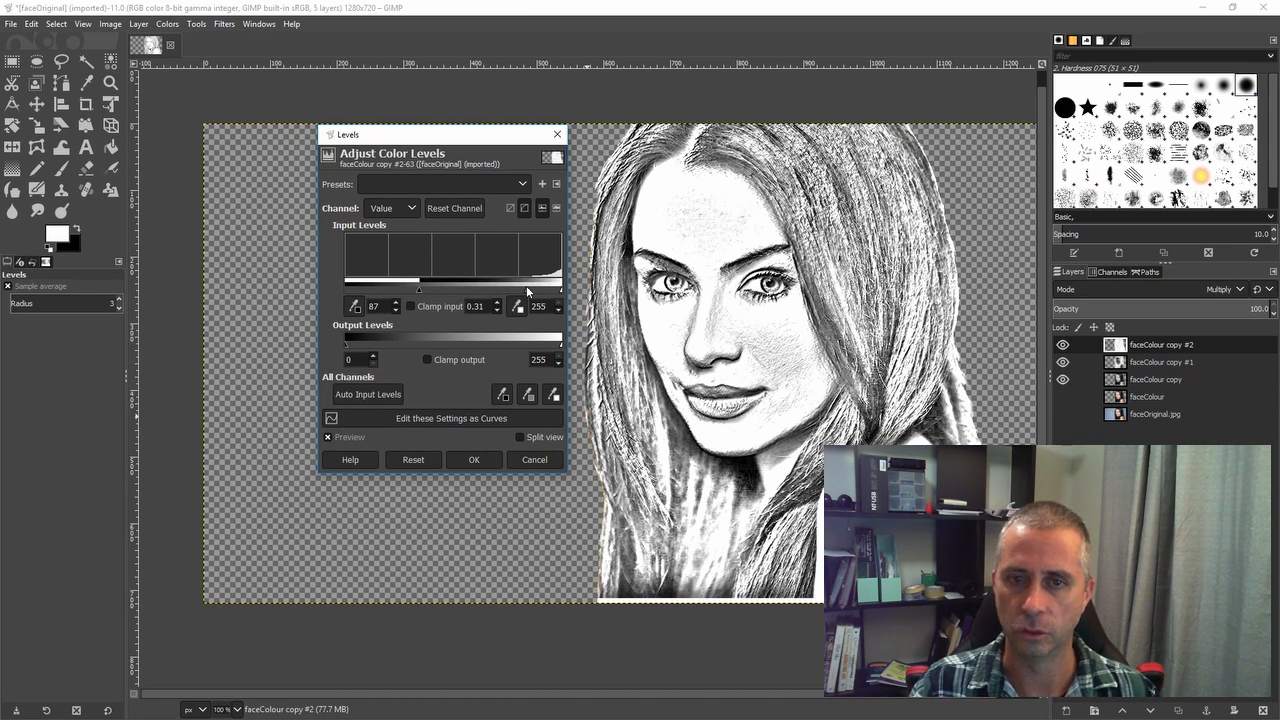
{"action": "left_click_drag", "start_coordinate": [420, 290], "coordinate": [418, 290]}
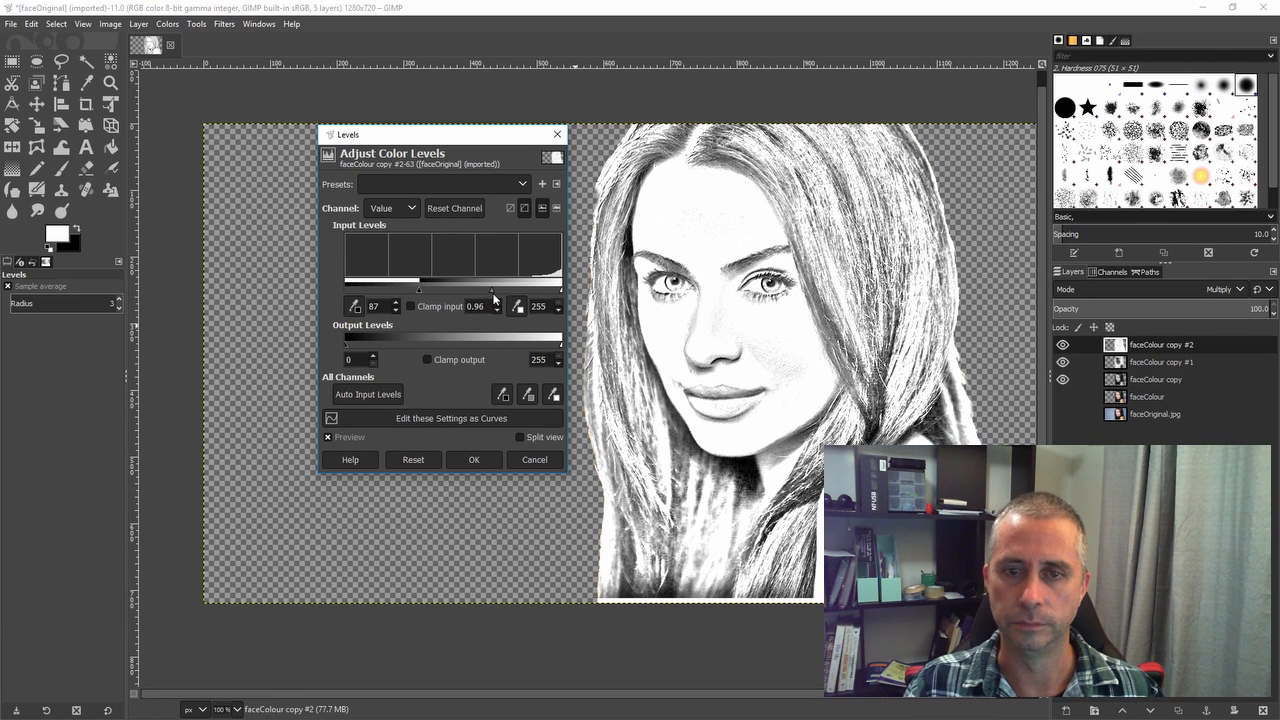
{"action": "left_click_drag", "start_coordinate": [492, 290], "coordinate": [475, 290]}
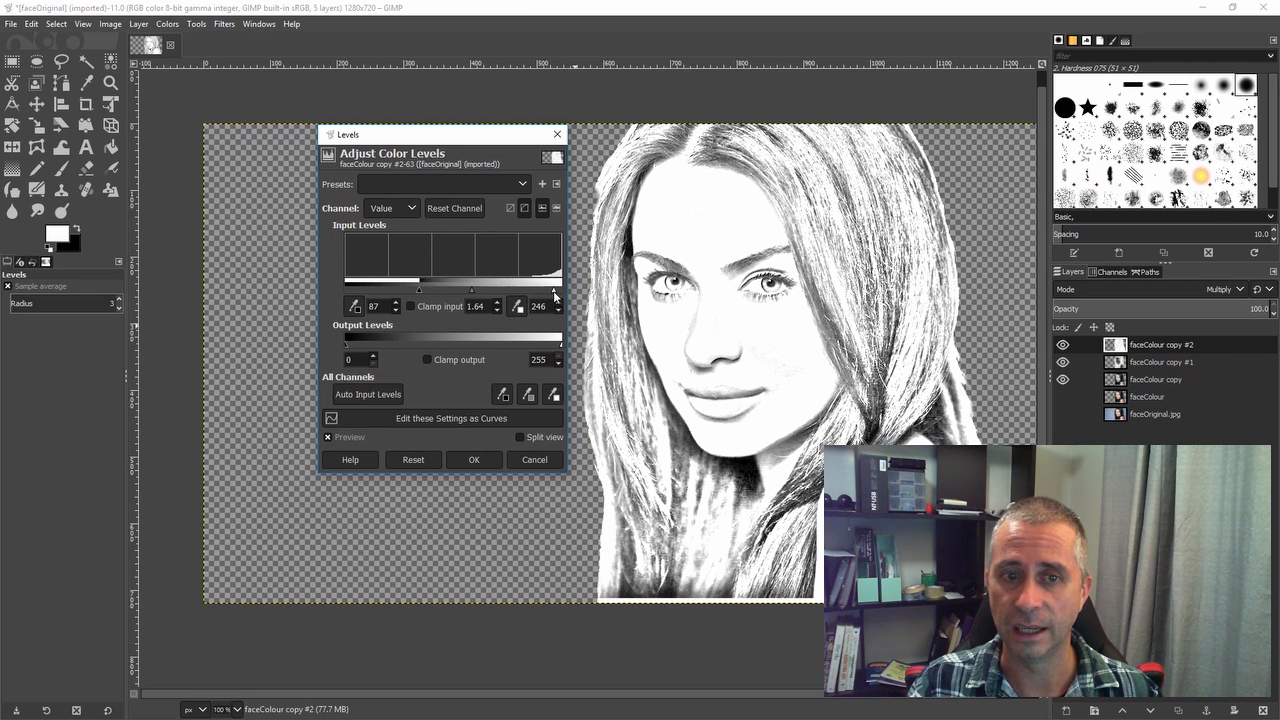
Step: Try lowering the white input, restore it to 255, and apply the Levels adjustment
{"action": "left_click_drag", "start_coordinate": [554, 291], "coordinate": [519, 291]}
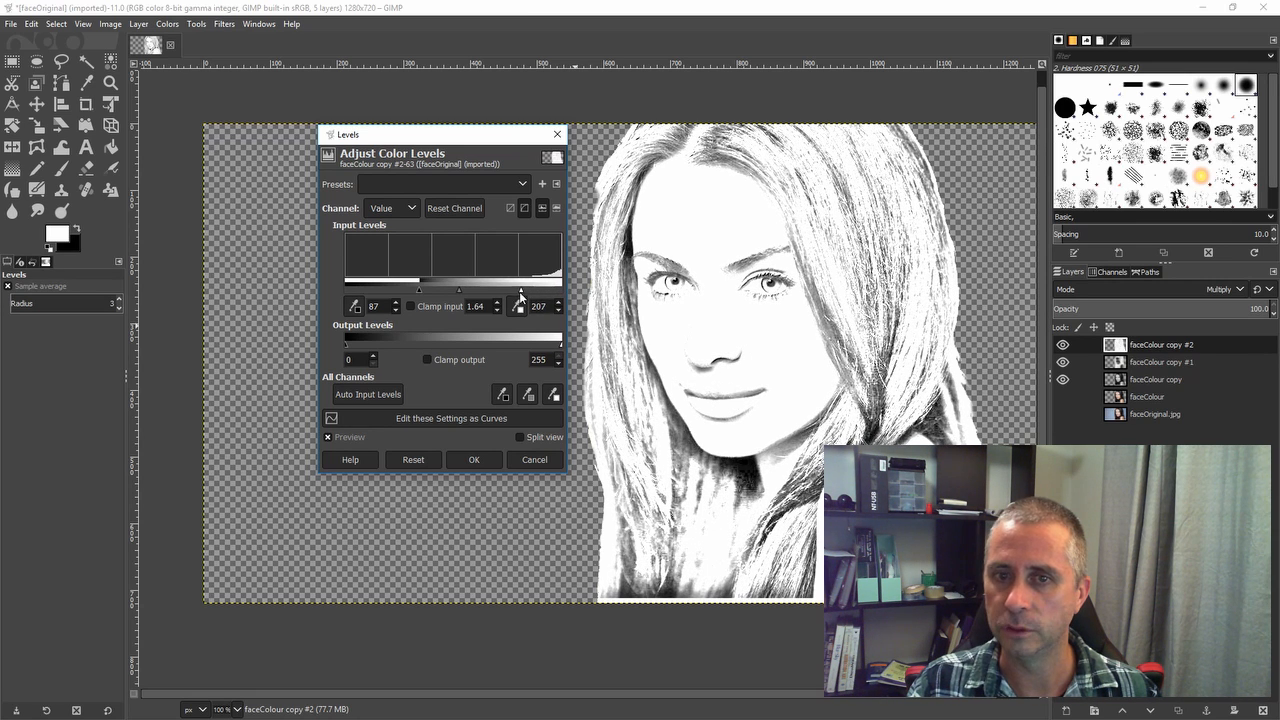
{"action": "left_click_drag", "start_coordinate": [521, 291], "coordinate": [500, 291]}
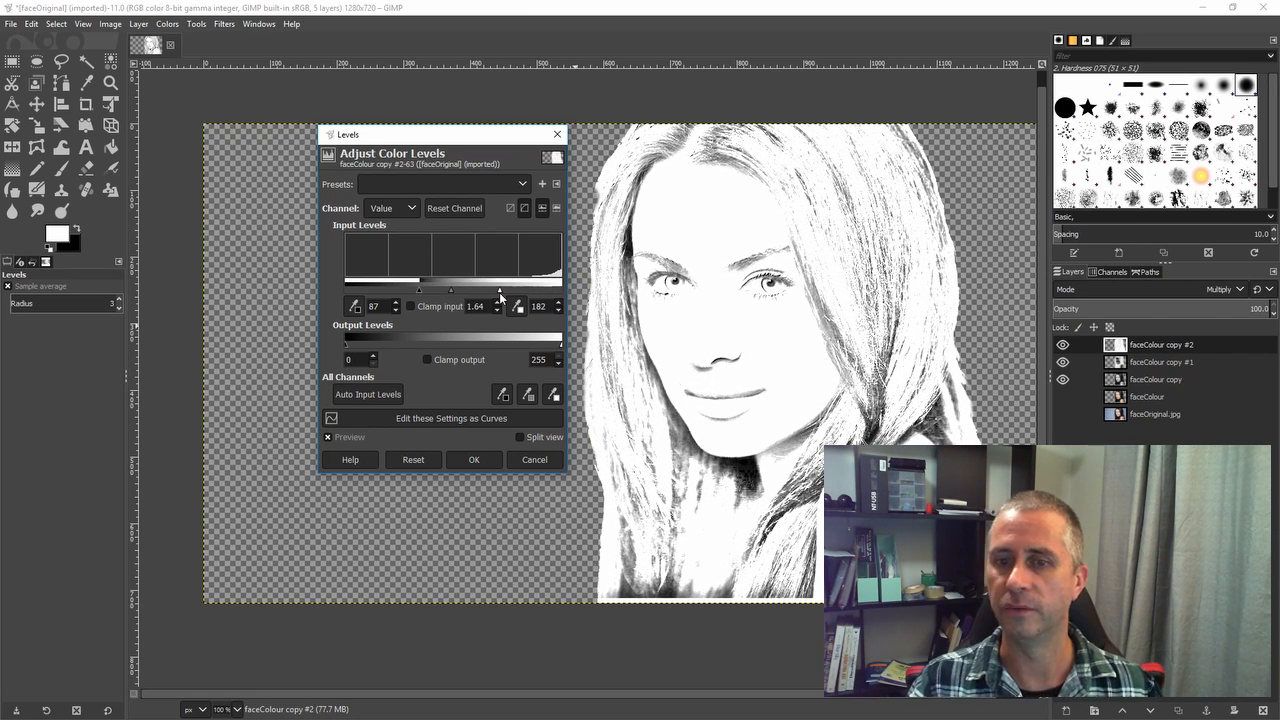
{"action": "left_click_drag", "start_coordinate": [500, 291], "coordinate": [560, 291]}
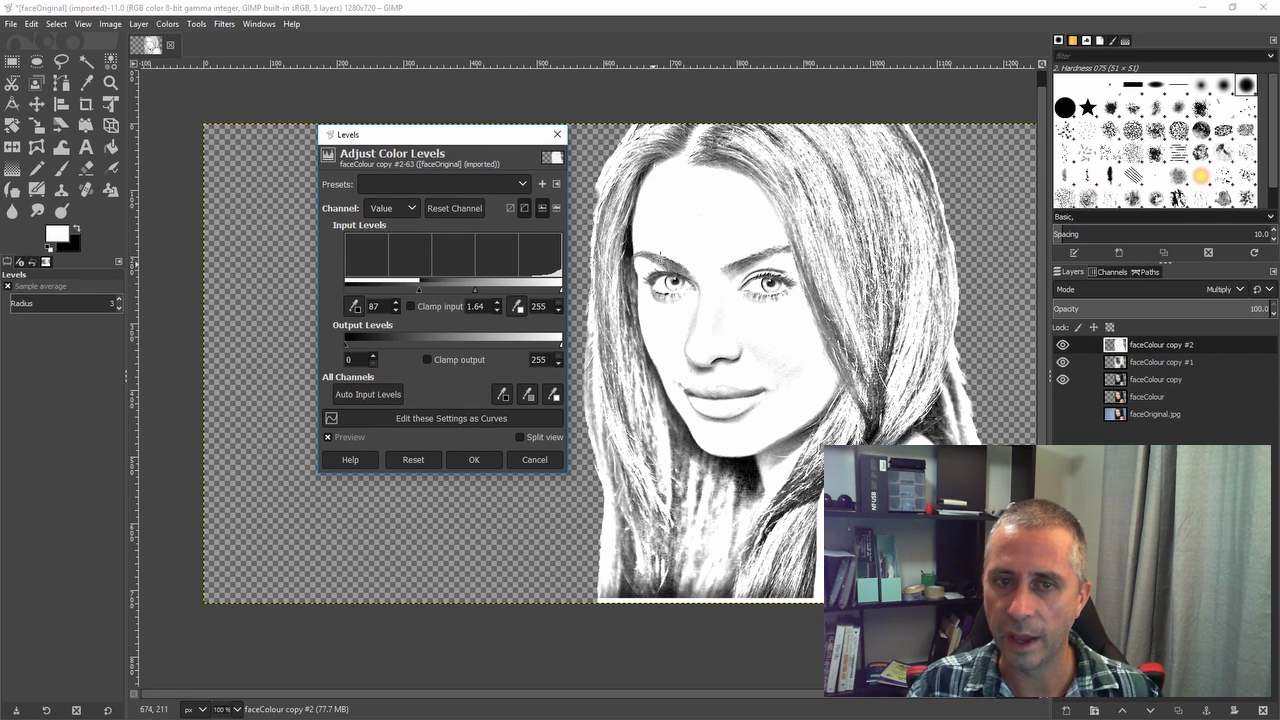
{"action": "mouse_move", "coordinate": [660, 255]}
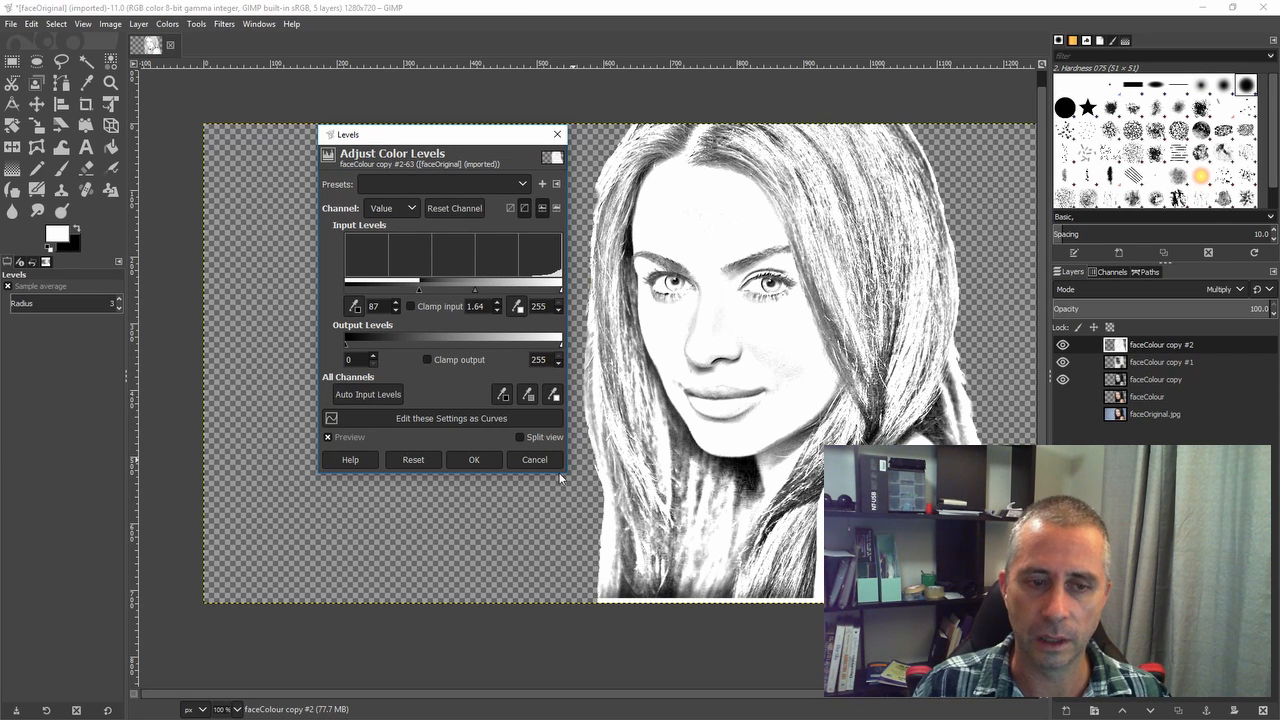
{"action": "left_click", "coordinate": [534, 459]}
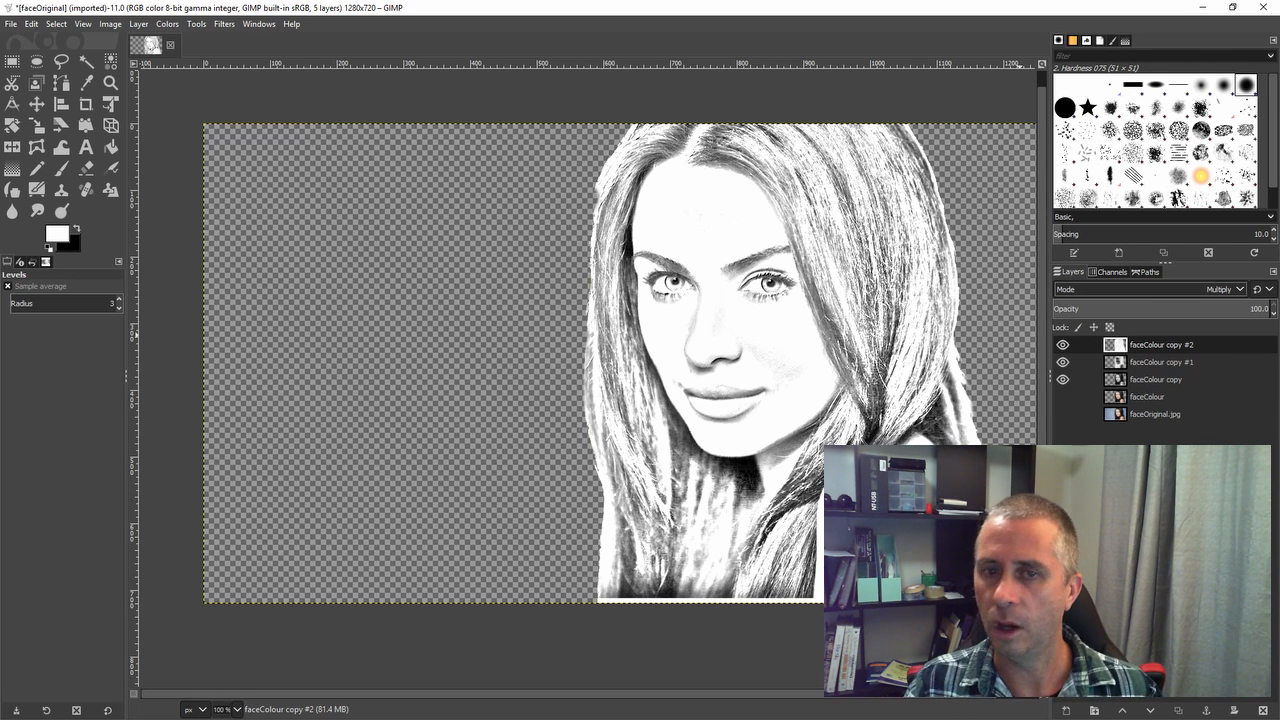
{"action": "mouse_move", "coordinate": [807, 405]}
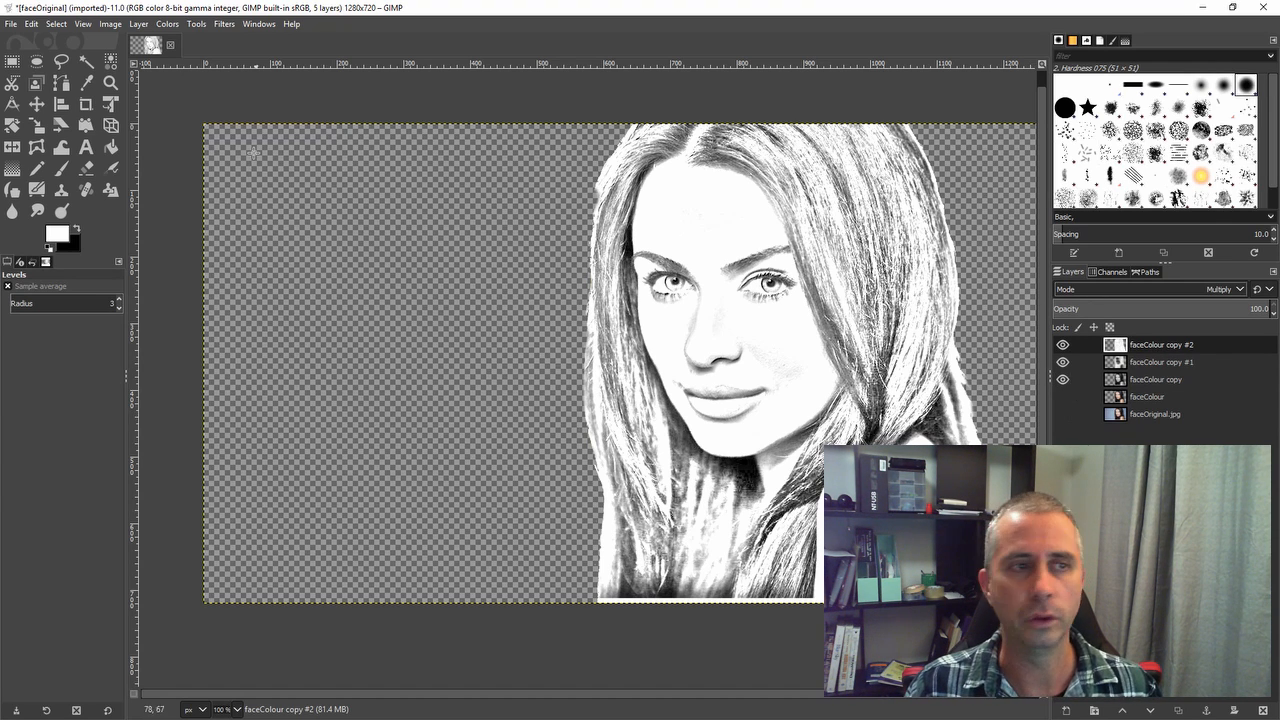
Step: Hide the faceColour sketch copies so only the original colour portrait shows
{"action": "left_click", "coordinate": [1063, 362]}
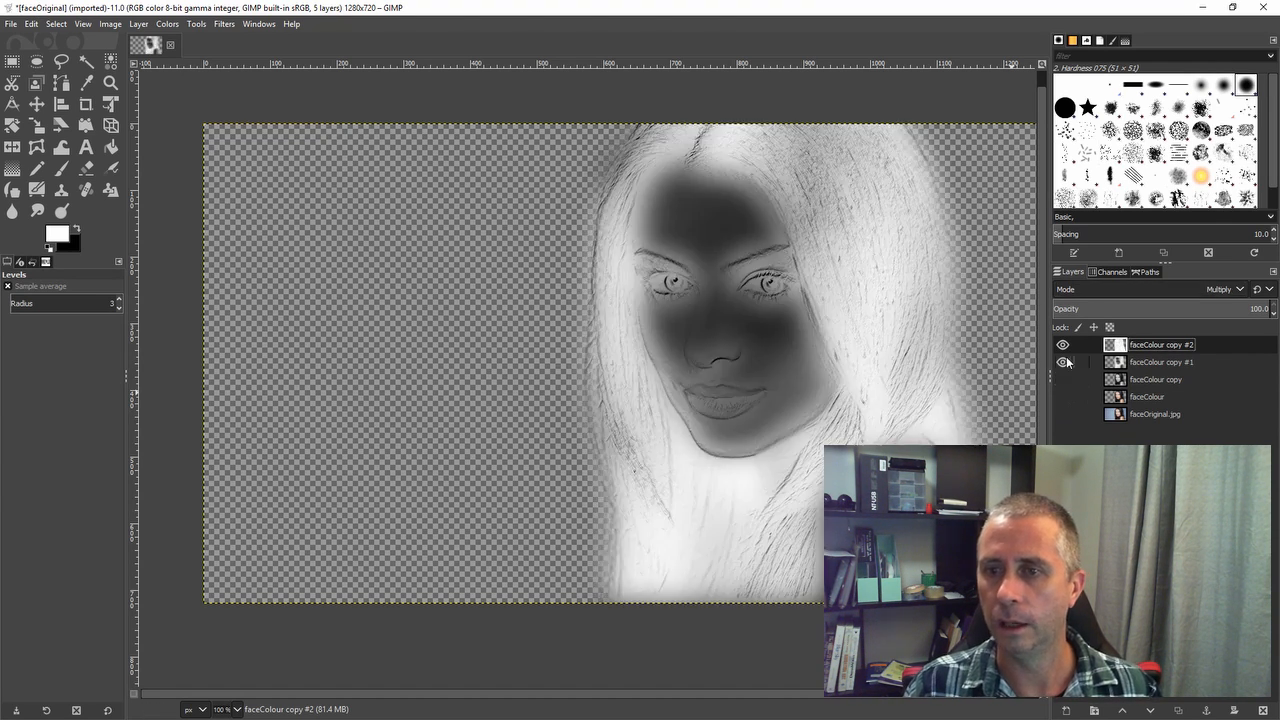
{"action": "left_click", "coordinate": [1063, 362]}
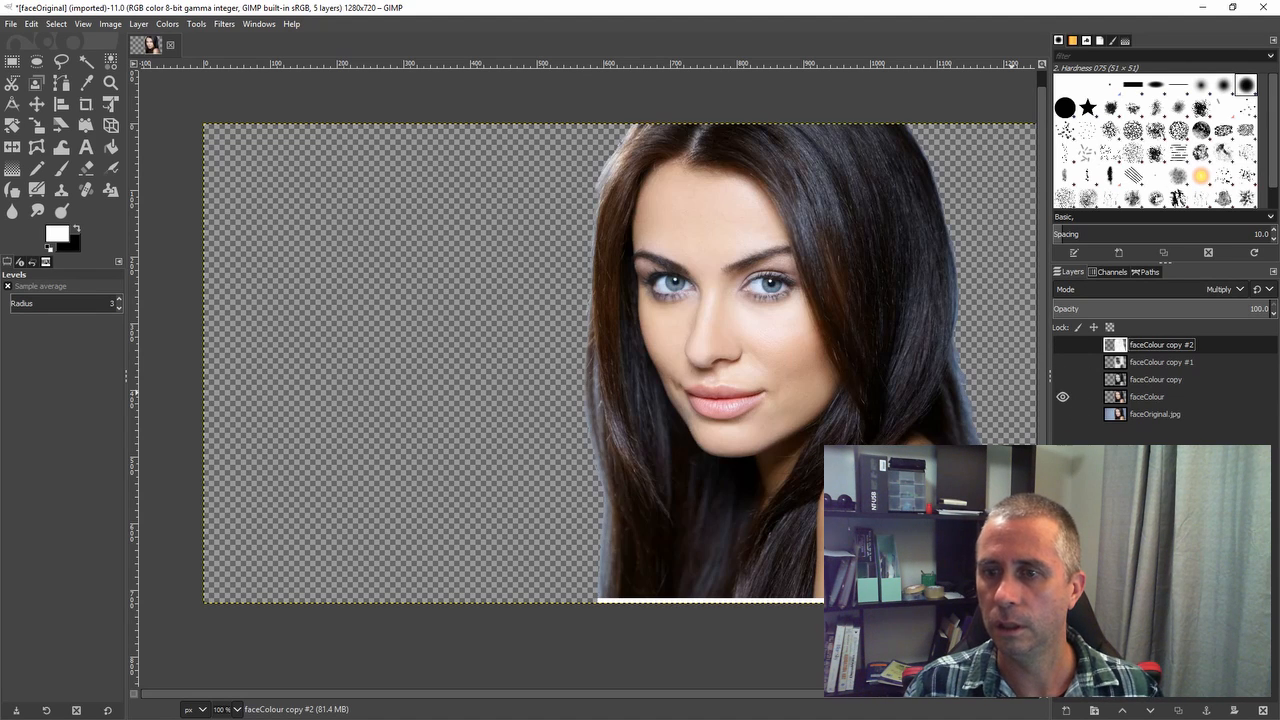